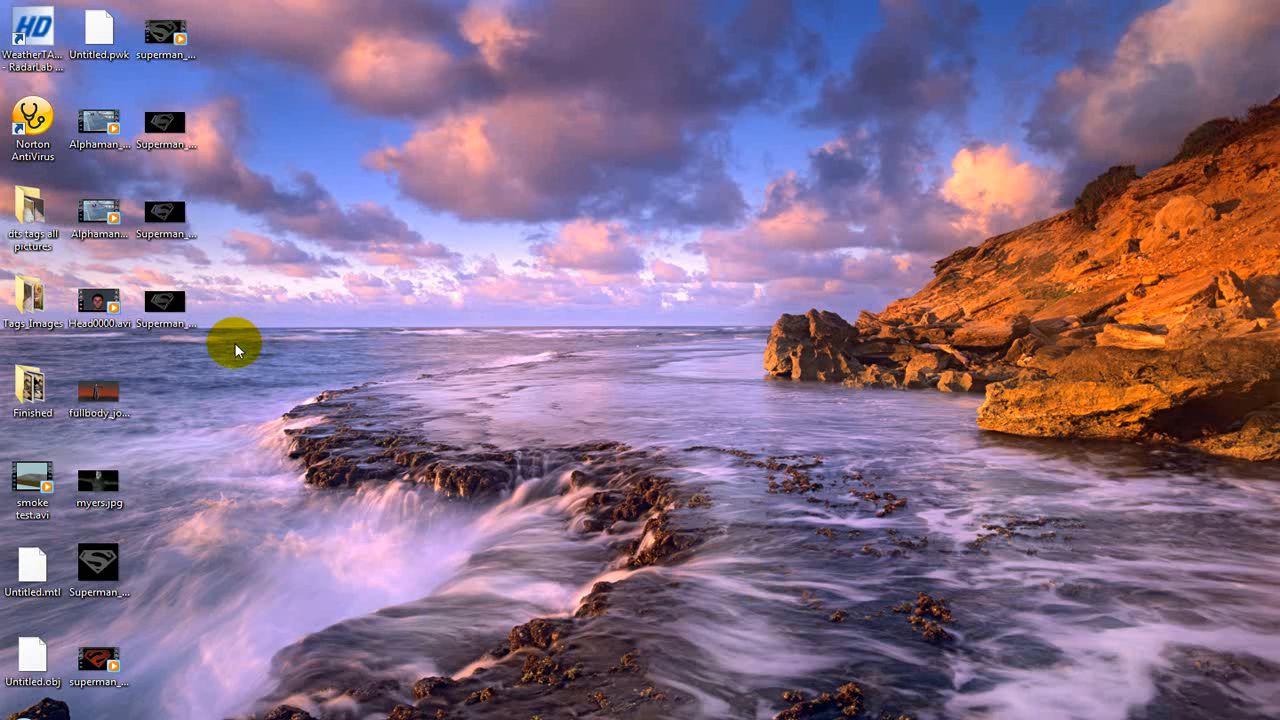
{"action": "mouse_move", "coordinate": [360, 396]}
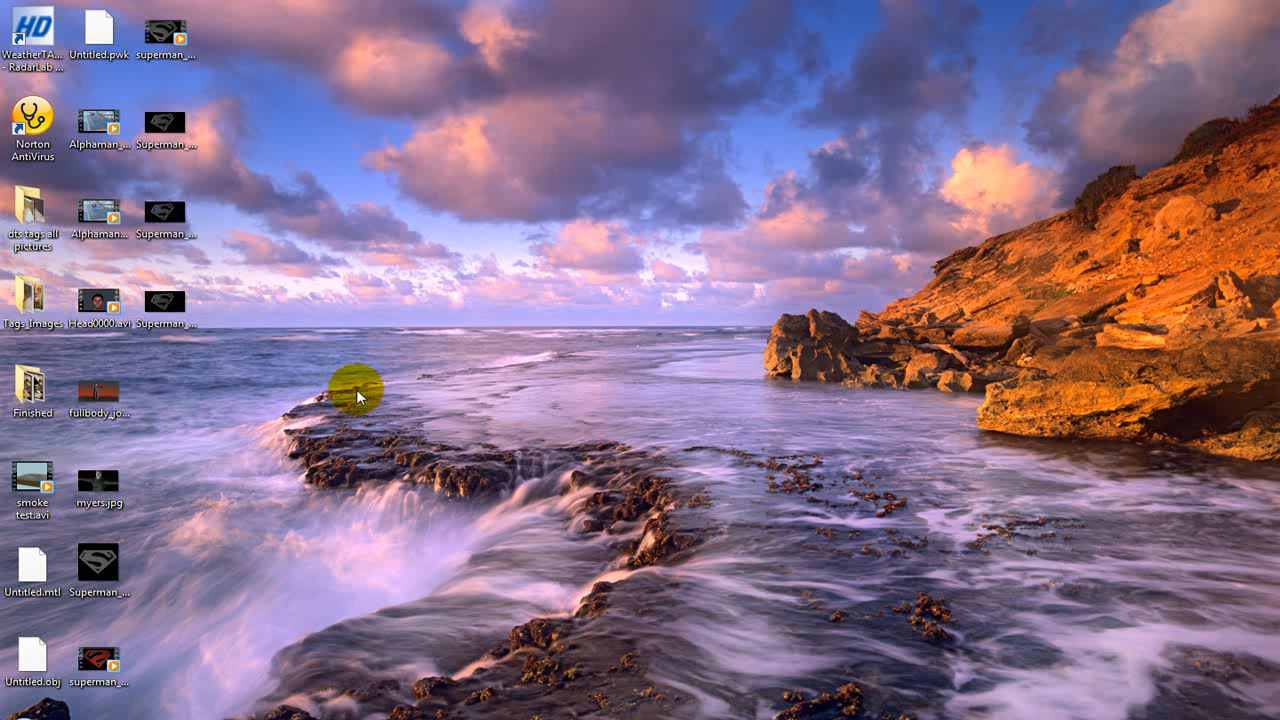
Step: Scrub the 301-frame FumeFX smoke clip between its first rise and the mushroom cap
{"action": "left_click", "coordinate": [97, 567]}
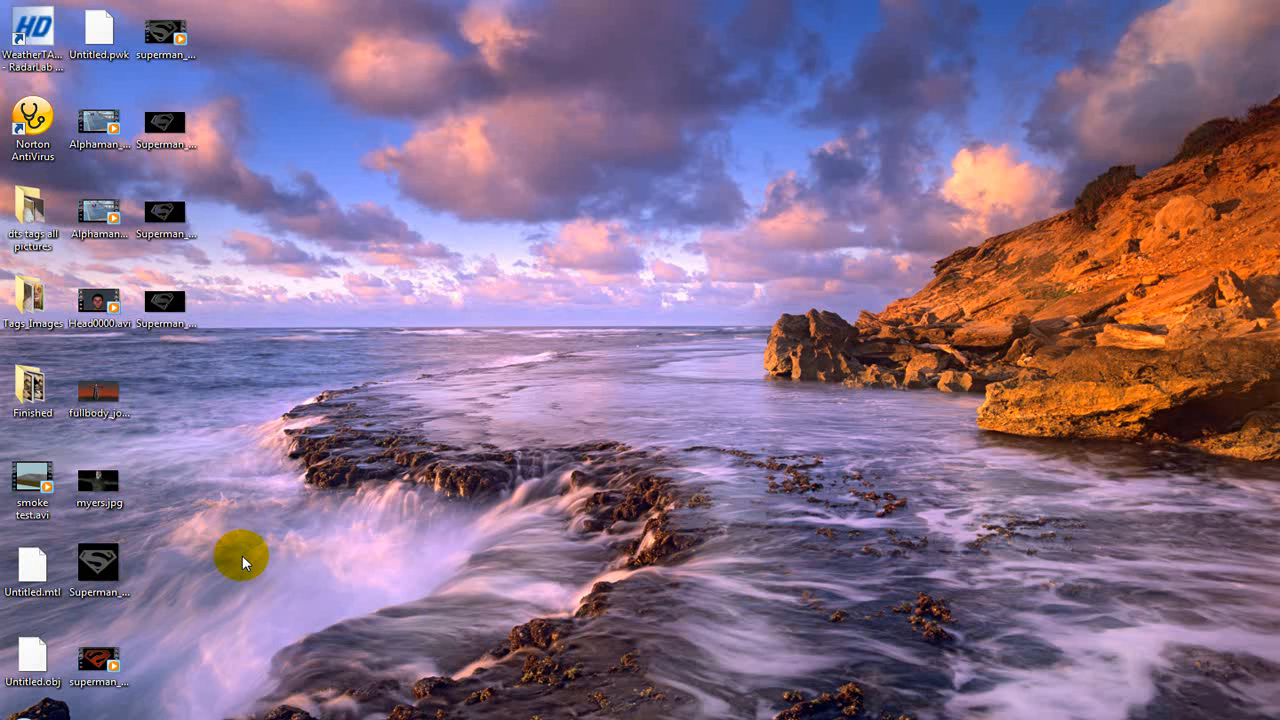
{"action": "mouse_move", "coordinate": [218, 523]}
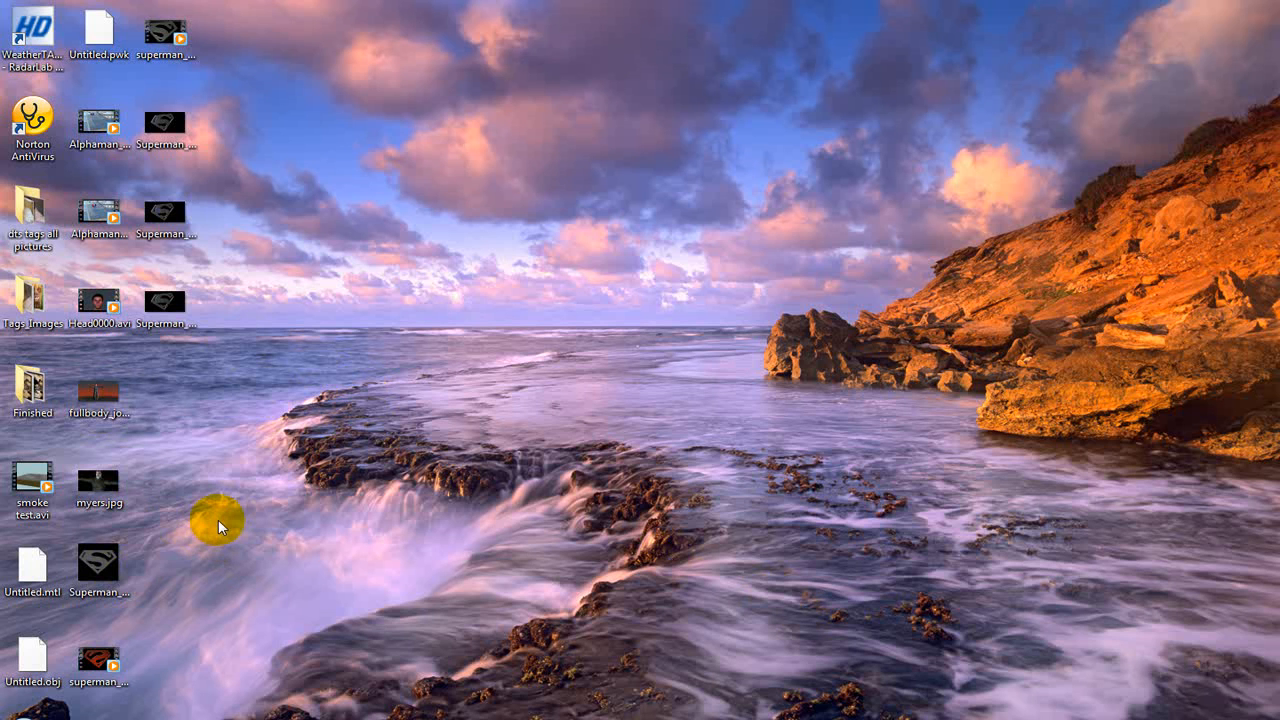
{"action": "mouse_move", "coordinate": [211, 512]}
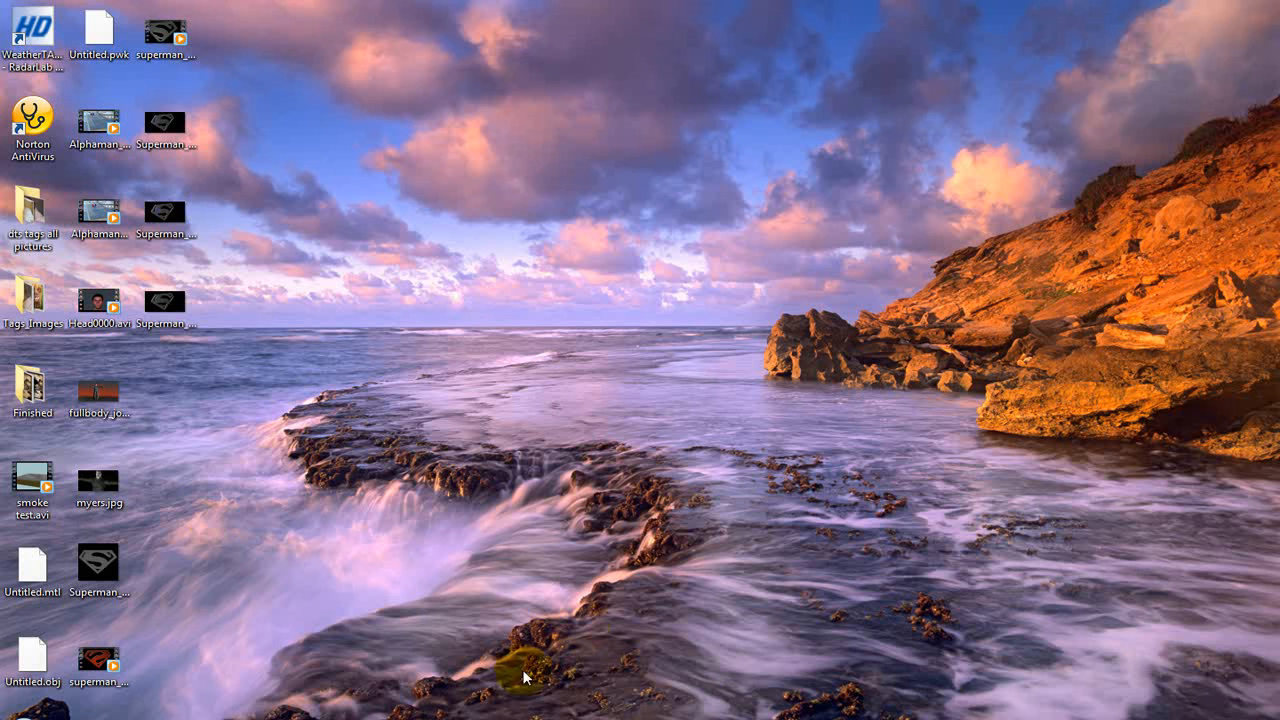
{"action": "mouse_move", "coordinate": [630, 630]}
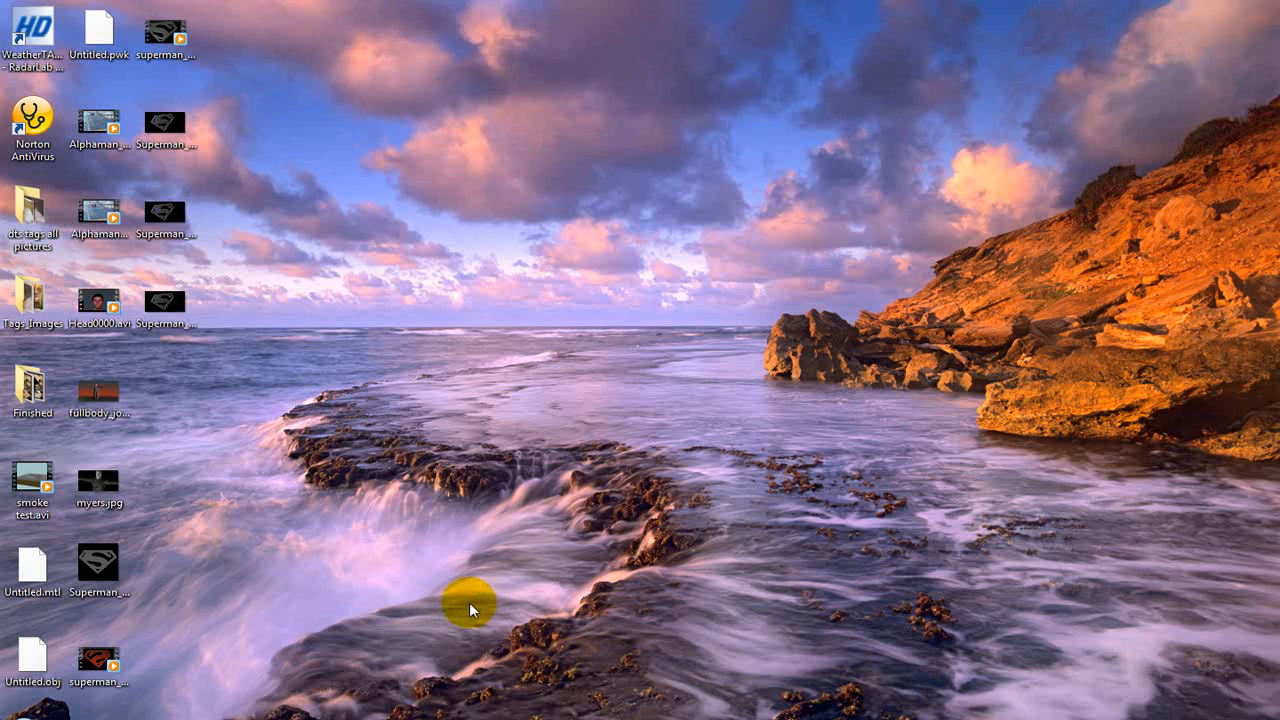
{"action": "mouse_move", "coordinate": [425, 505]}
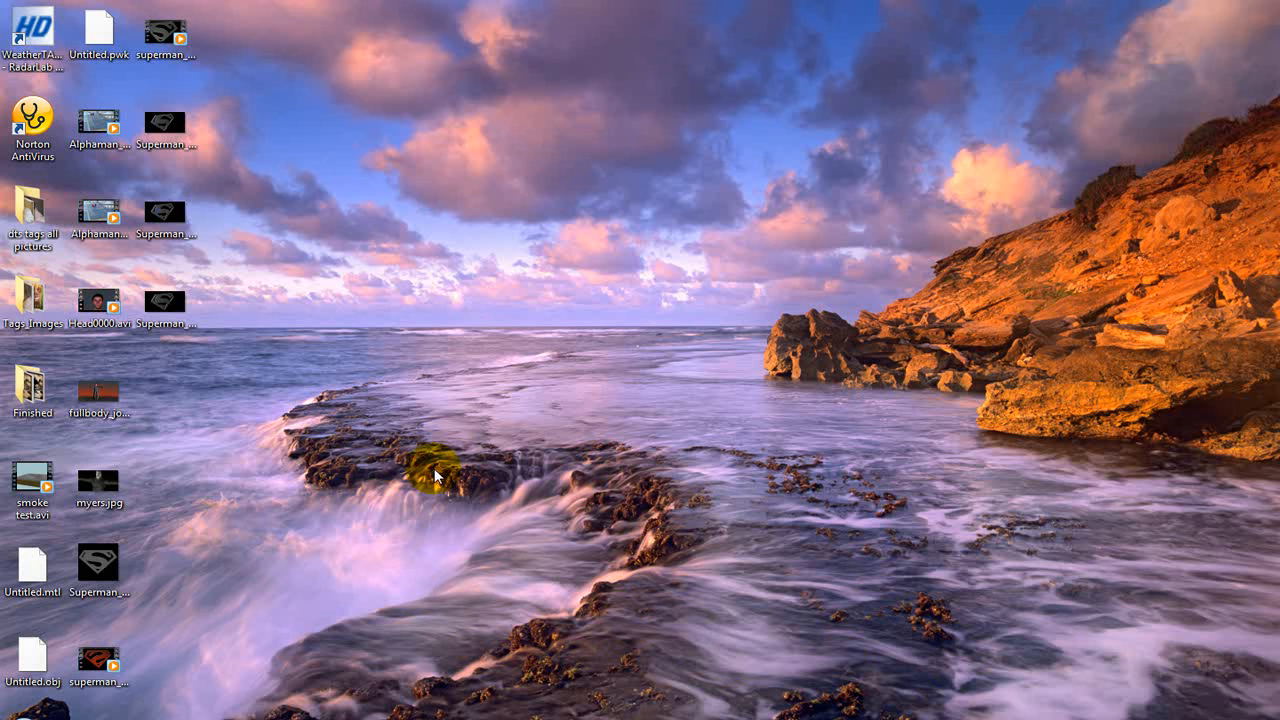
{"action": "mouse_move", "coordinate": [410, 502]}
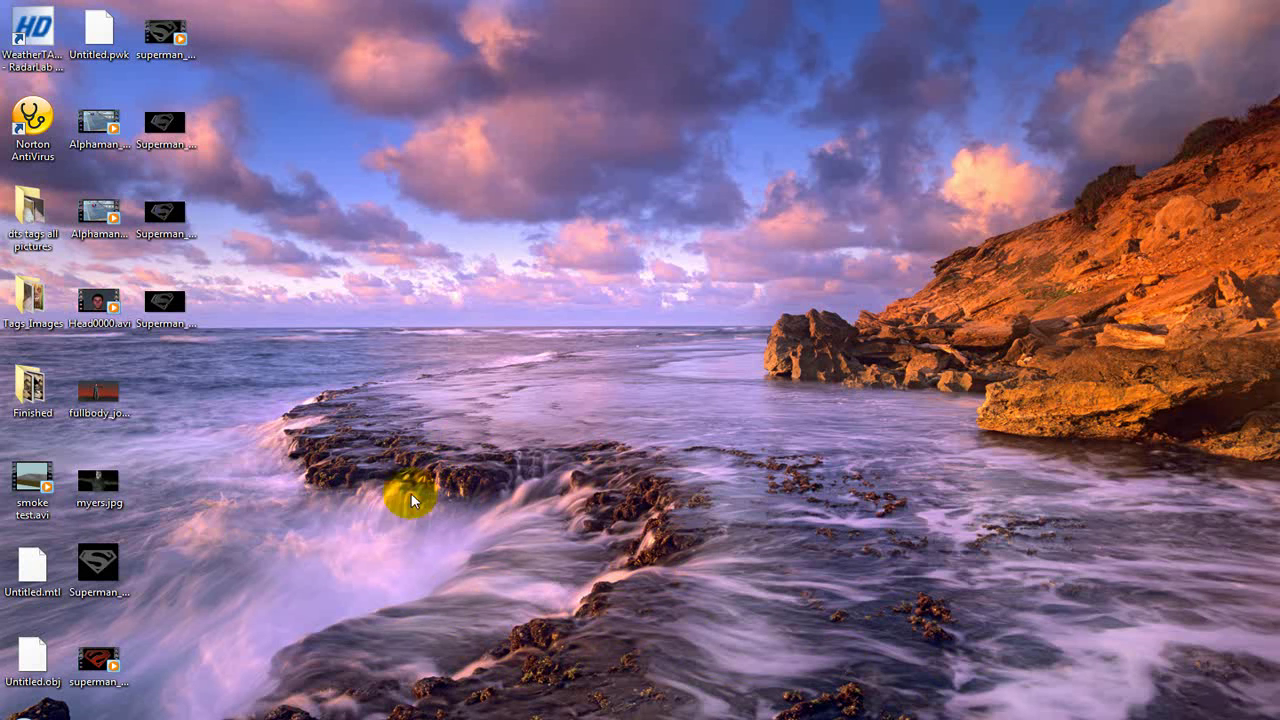
{"action": "mouse_move", "coordinate": [500, 705]}
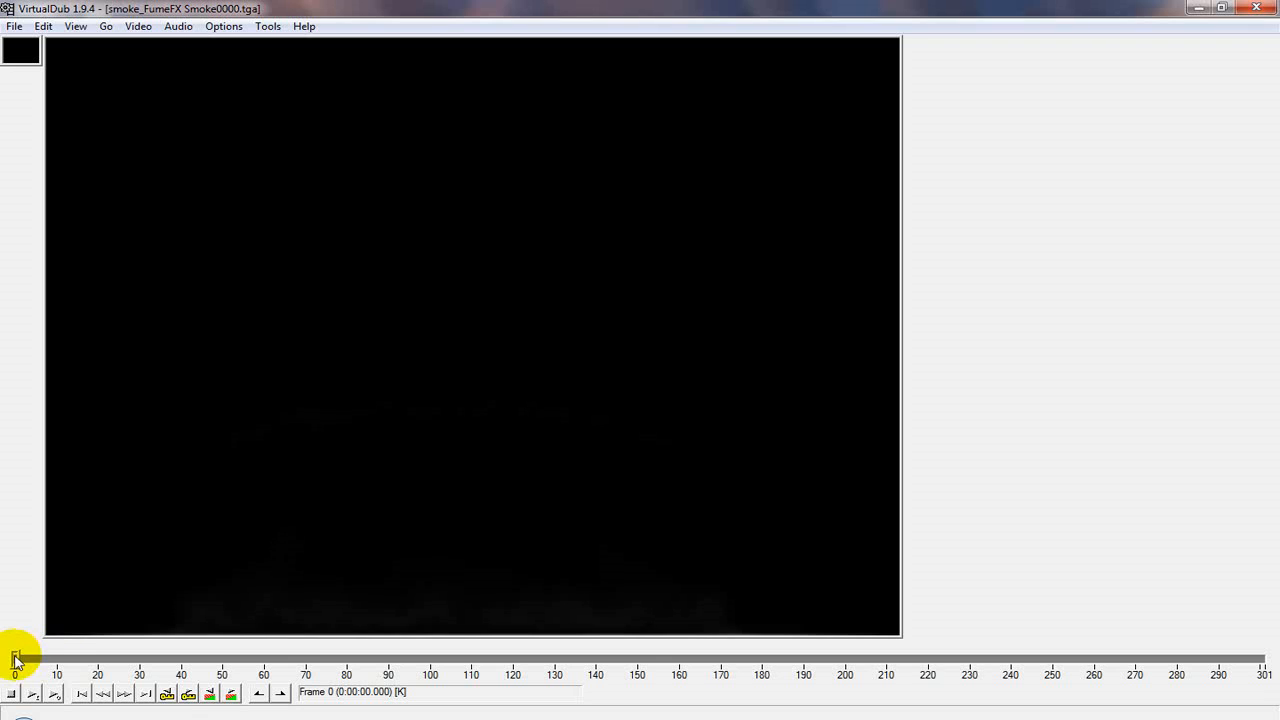
{"action": "left_click_drag", "start_coordinate": [15, 658], "coordinate": [230, 658]}
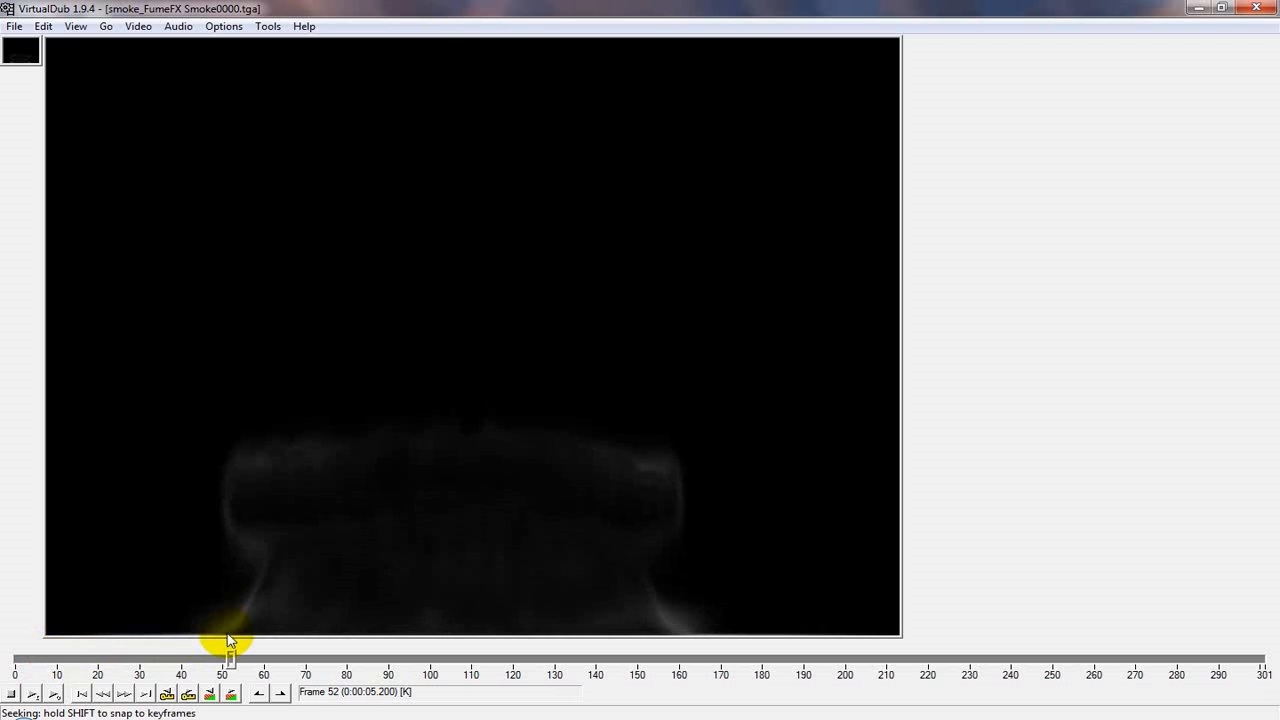
{"action": "left_click_drag", "start_coordinate": [230, 657], "coordinate": [290, 657]}
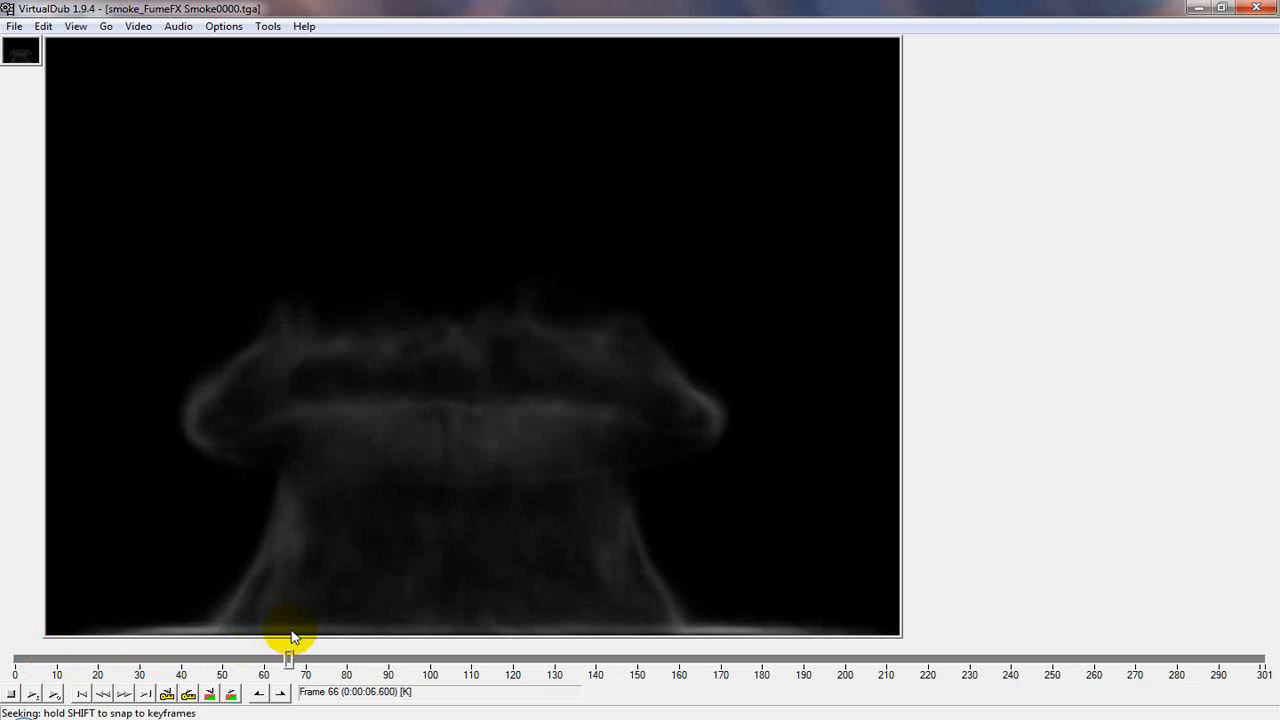
{"action": "left_click_drag", "start_coordinate": [289, 657], "coordinate": [430, 657]}
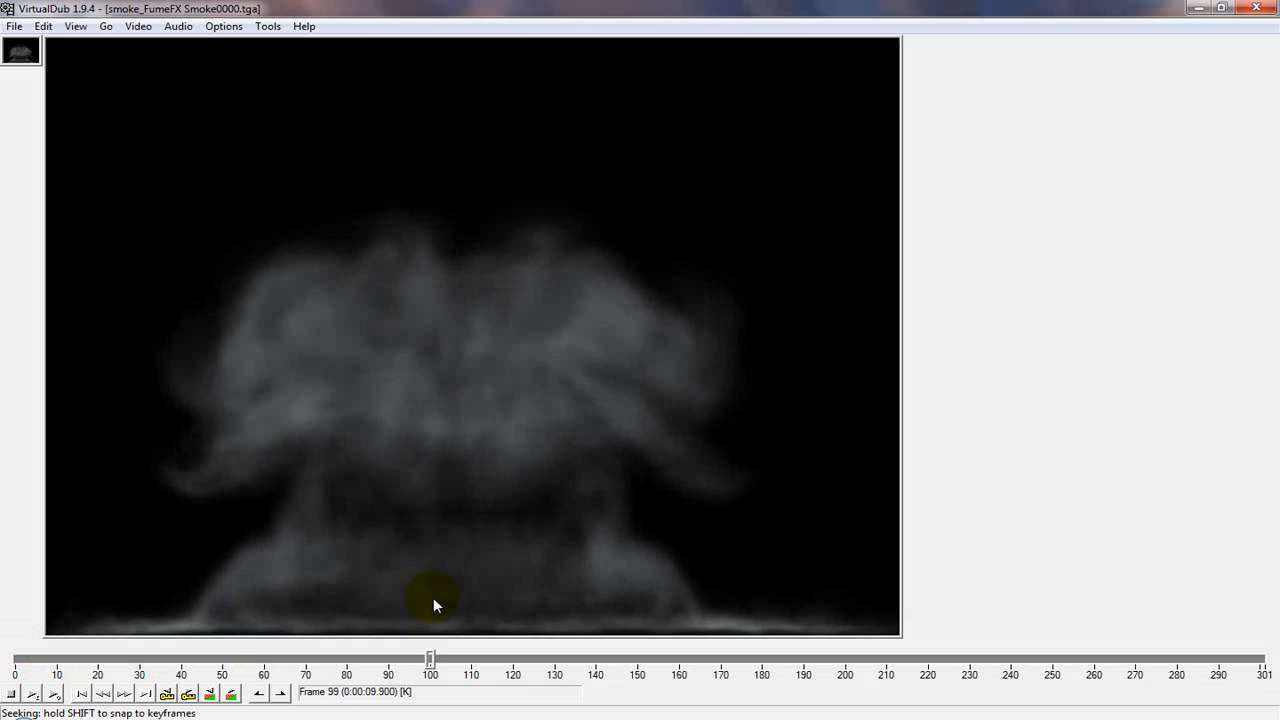
{"action": "left_click_drag", "start_coordinate": [430, 658], "coordinate": [57, 658]}
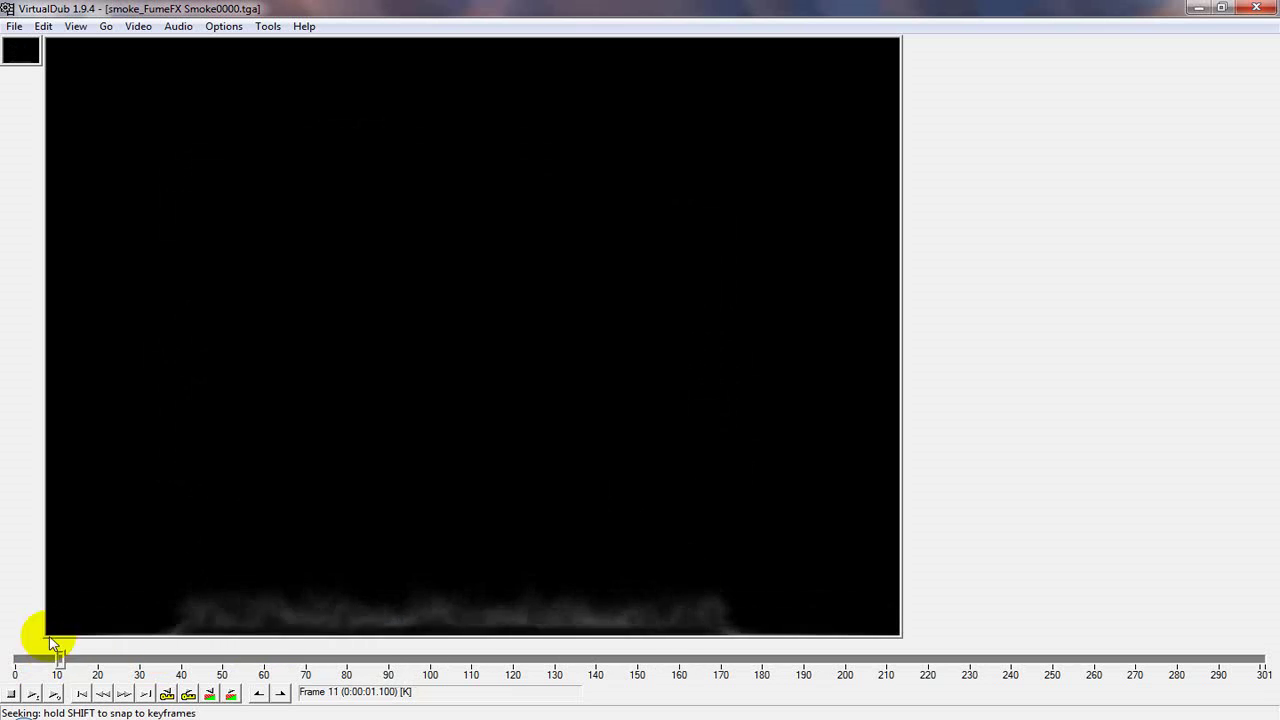
{"action": "left_click_drag", "start_coordinate": [57, 658], "coordinate": [255, 658]}
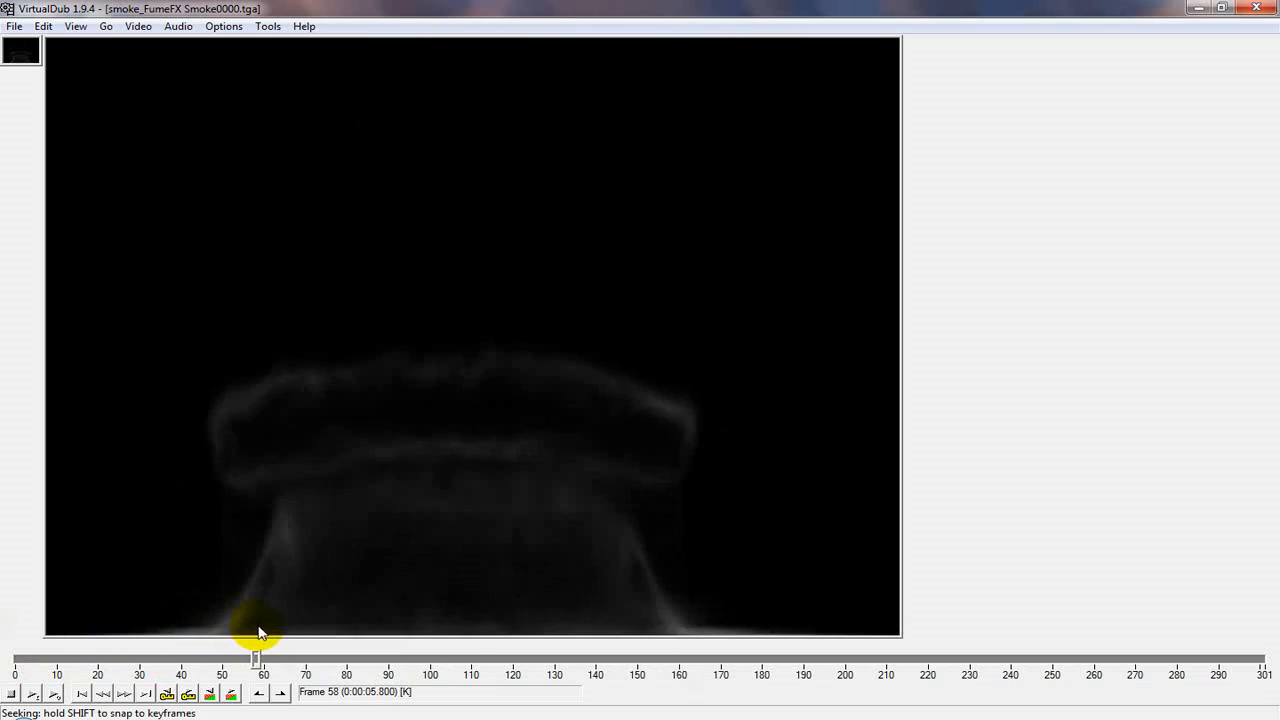
{"action": "left_click_drag", "start_coordinate": [254, 658], "coordinate": [177, 658]}
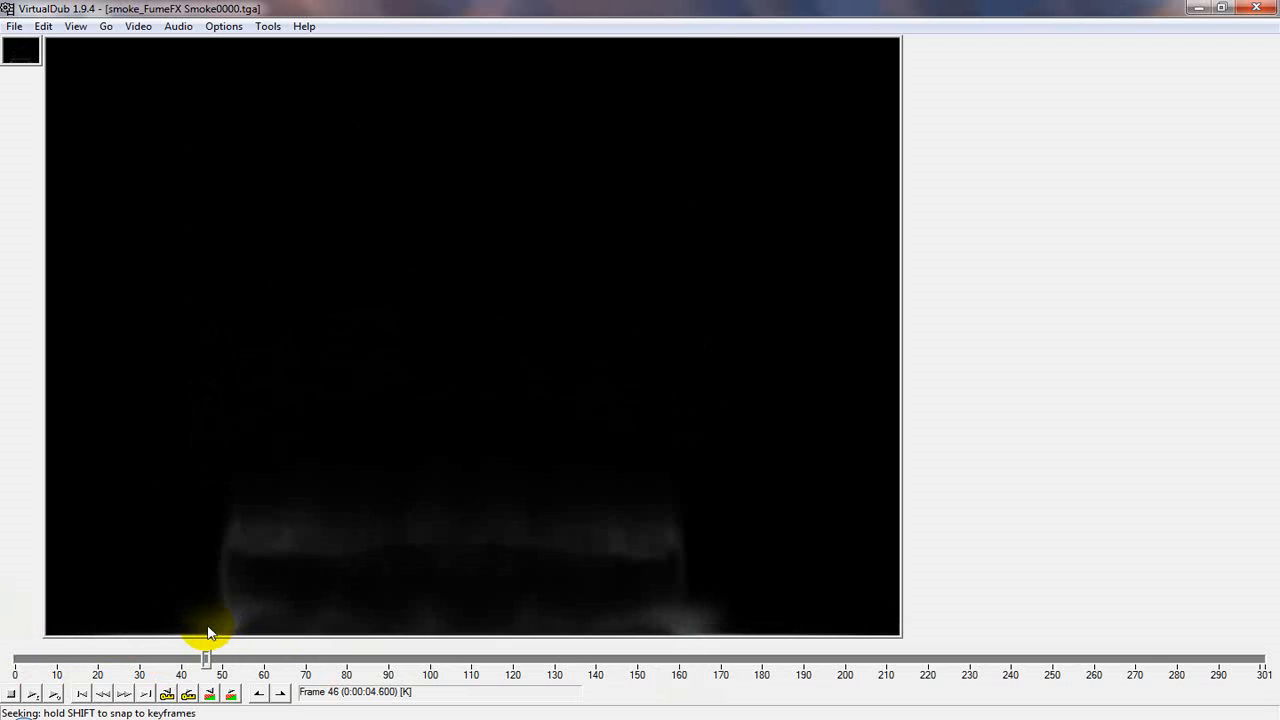
{"action": "left_click_drag", "start_coordinate": [207, 659], "coordinate": [201, 659]}
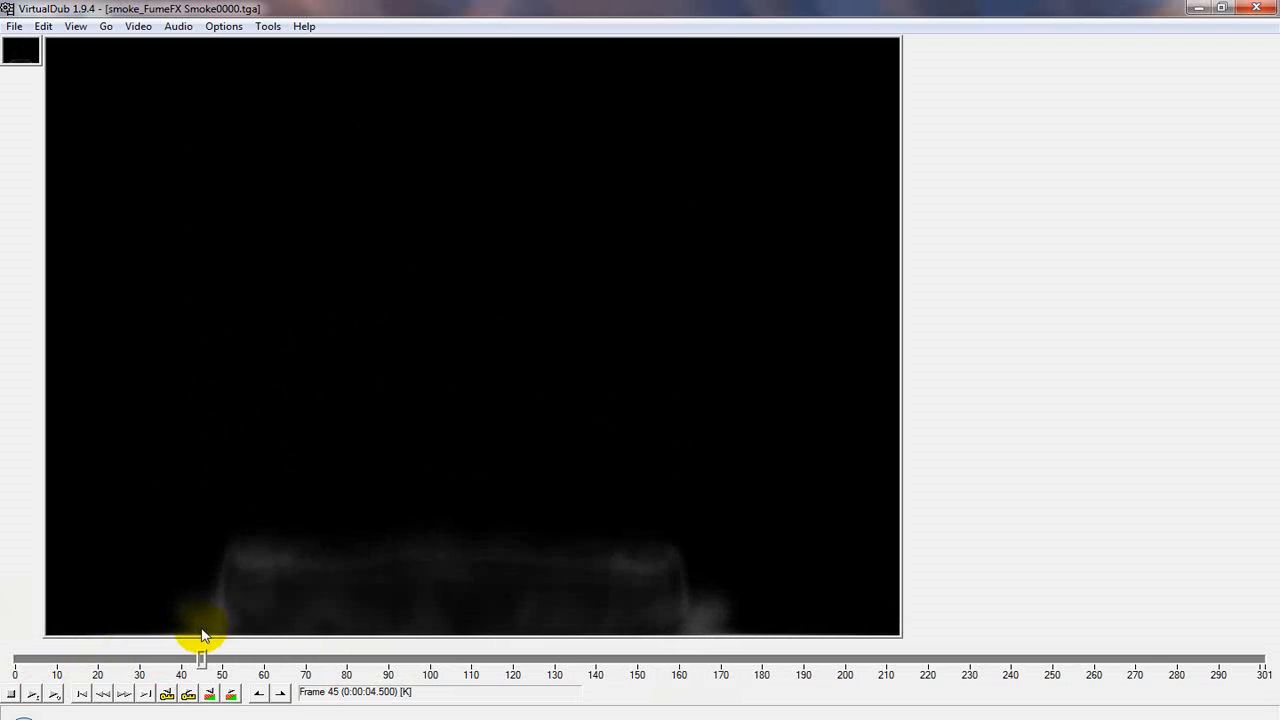
{"action": "left_click", "coordinate": [200, 660]}
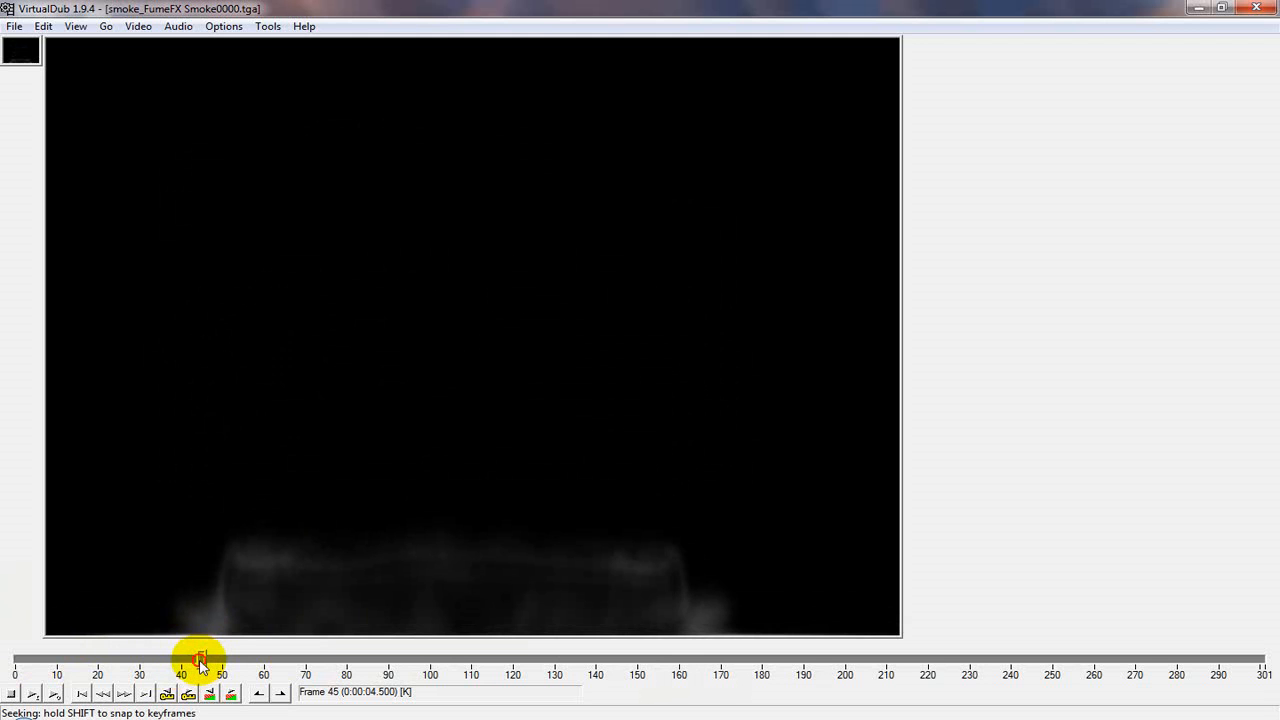
Step: Preview the full plume through its dissipation near the end, then rewind to frame 0
{"action": "left_click_drag", "start_coordinate": [200, 658], "coordinate": [388, 658]}
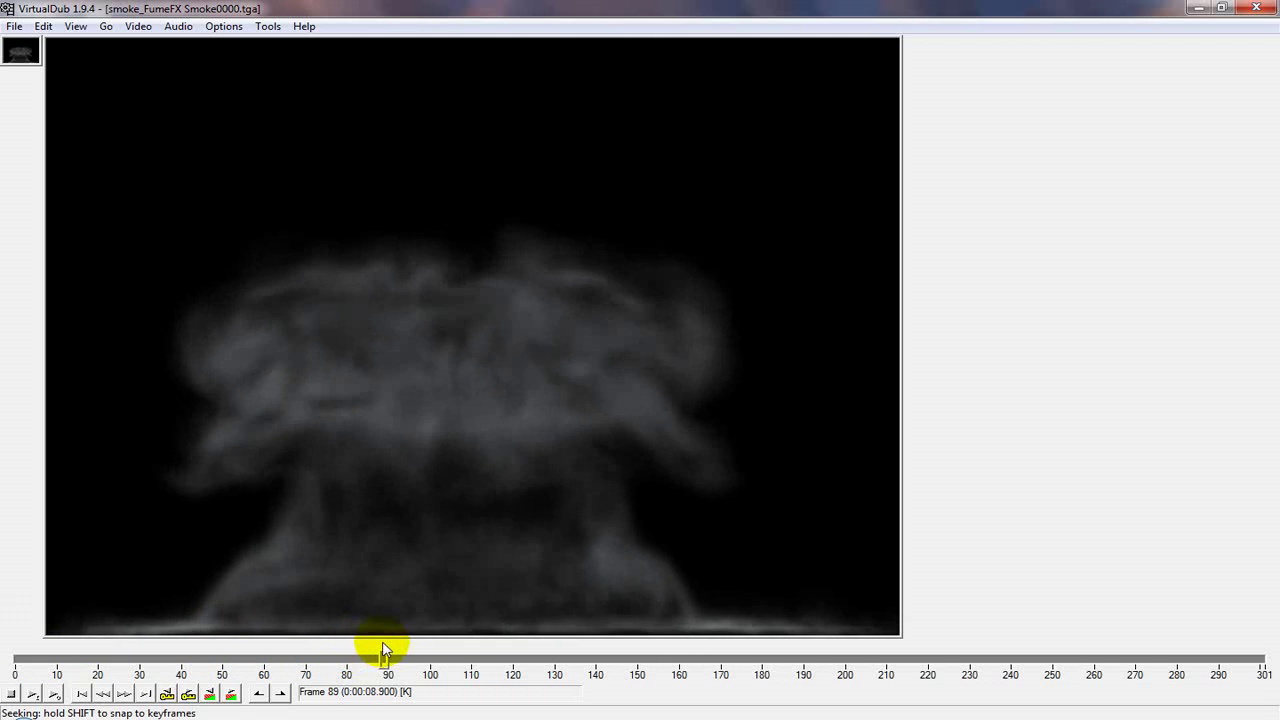
{"action": "left_click_drag", "start_coordinate": [388, 658], "coordinate": [237, 658]}
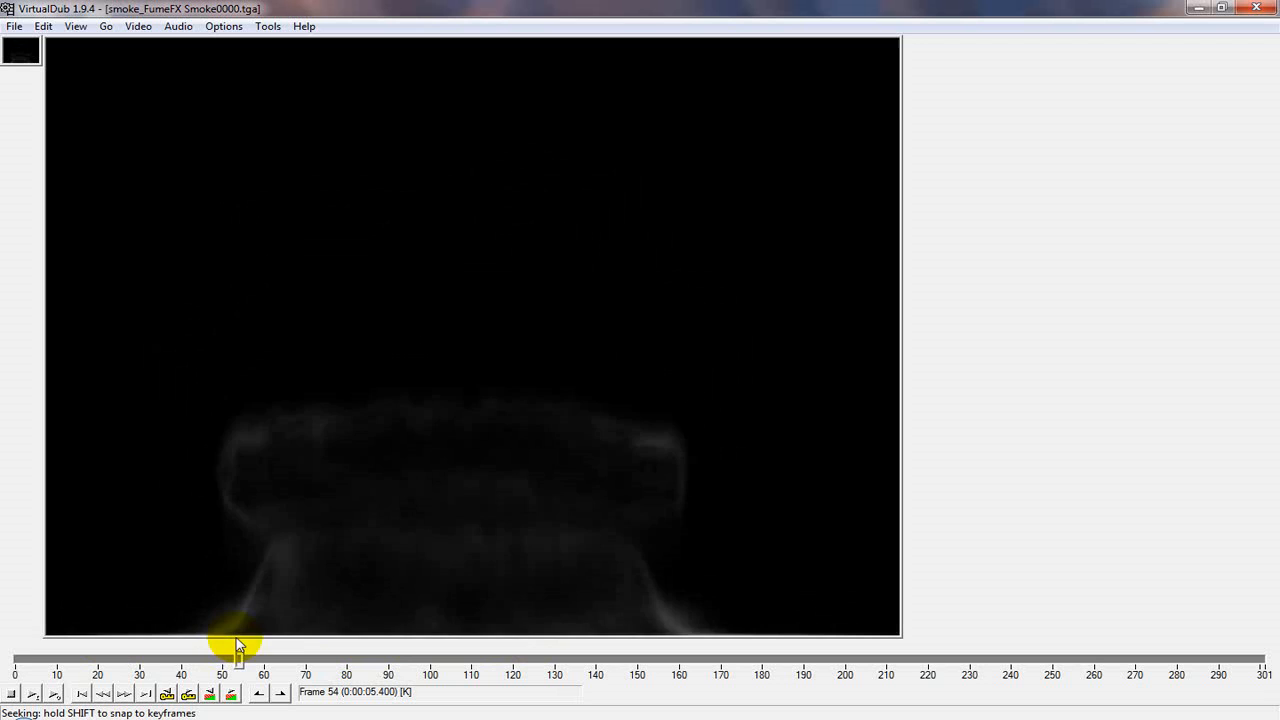
{"action": "left_click_drag", "start_coordinate": [240, 655], "coordinate": [122, 655]}
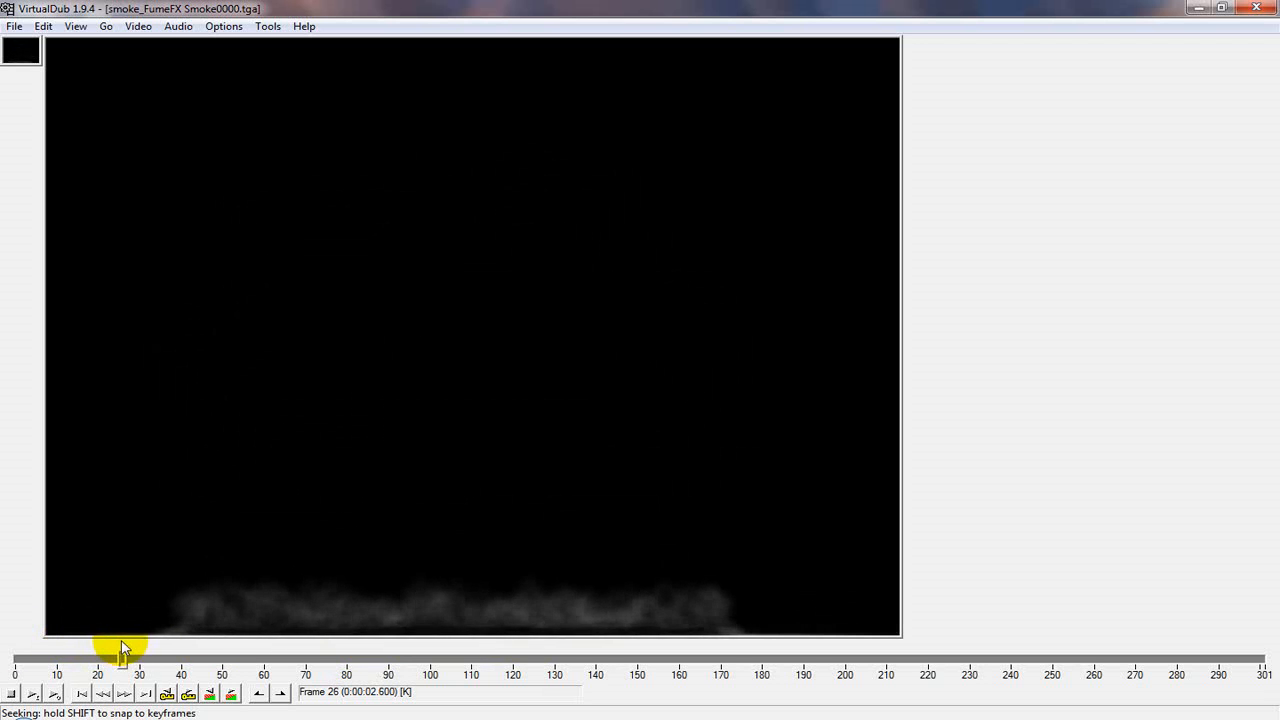
{"action": "left_click_drag", "start_coordinate": [122, 658], "coordinate": [308, 658]}
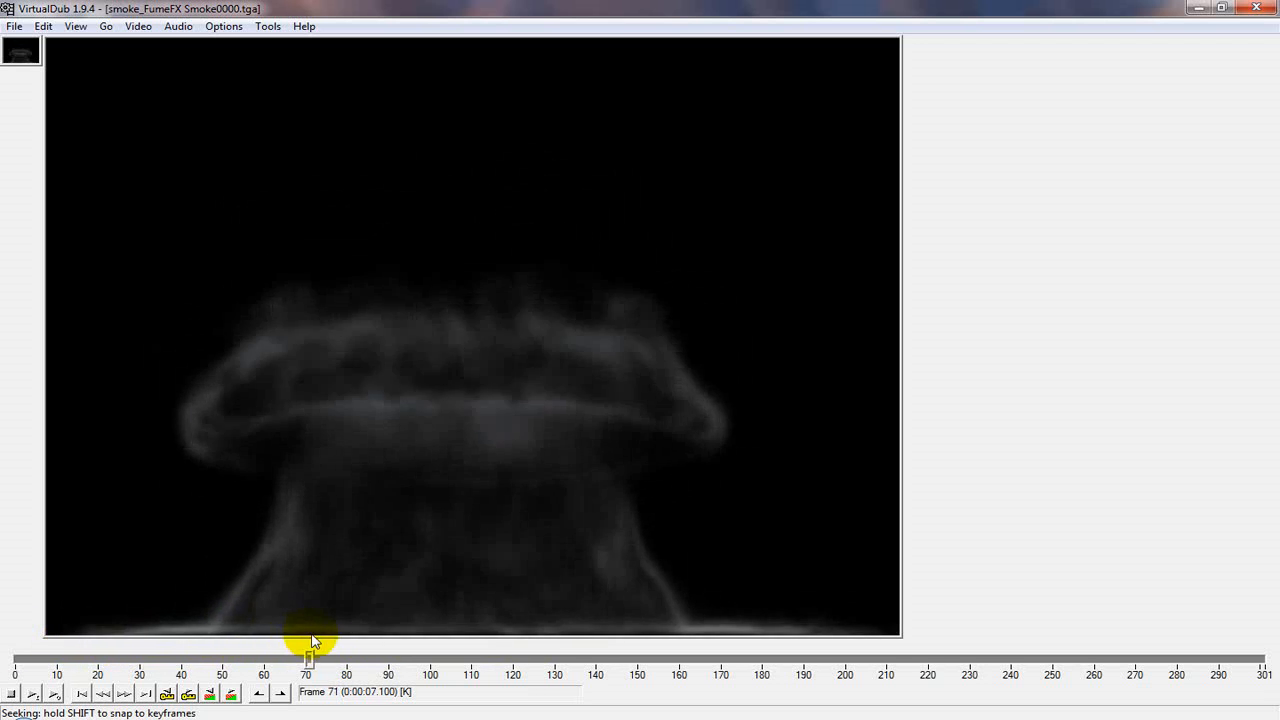
{"action": "left_click_drag", "start_coordinate": [308, 658], "coordinate": [625, 658]}
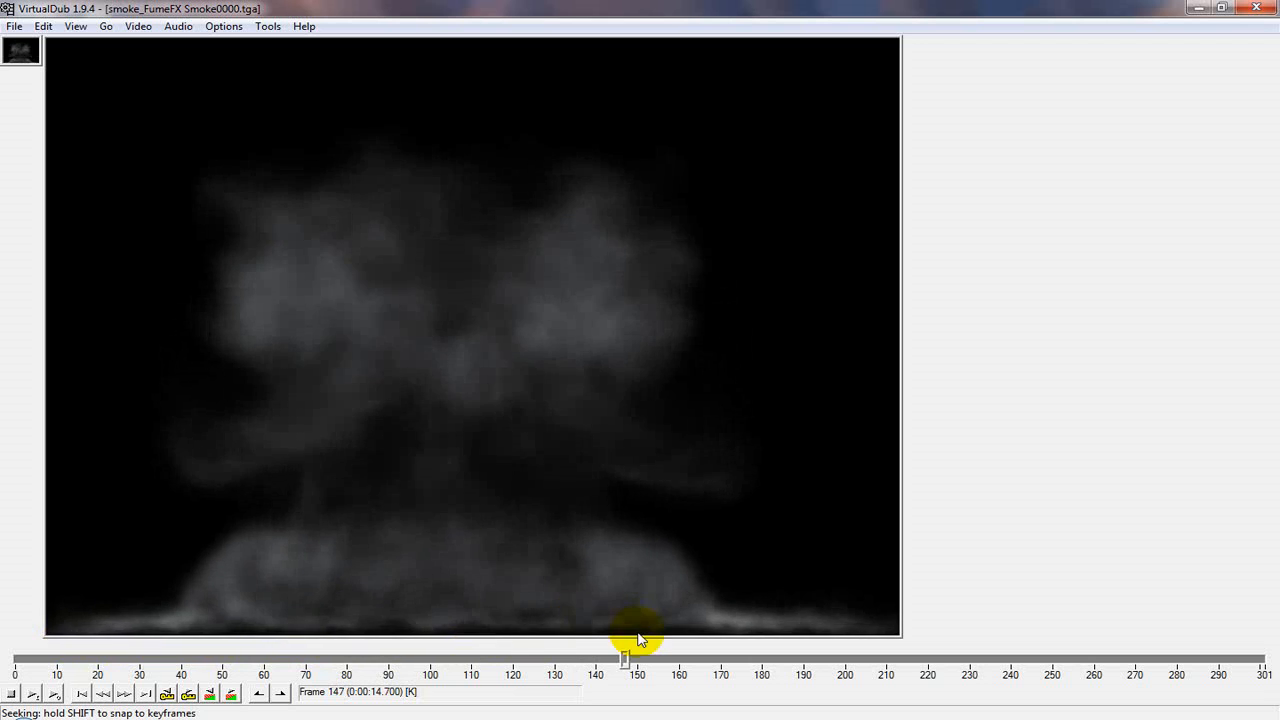
{"action": "left_click_drag", "start_coordinate": [637, 658], "coordinate": [135, 658]}
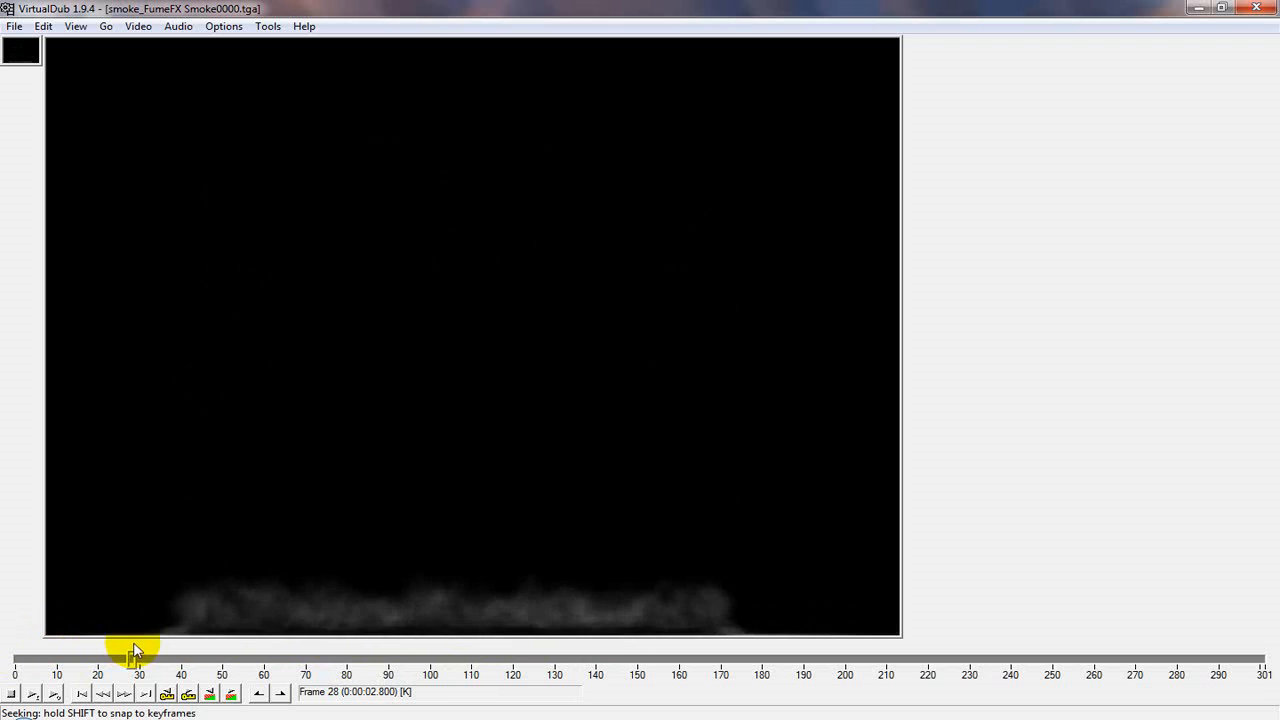
{"action": "left_click_drag", "start_coordinate": [135, 658], "coordinate": [528, 658]}
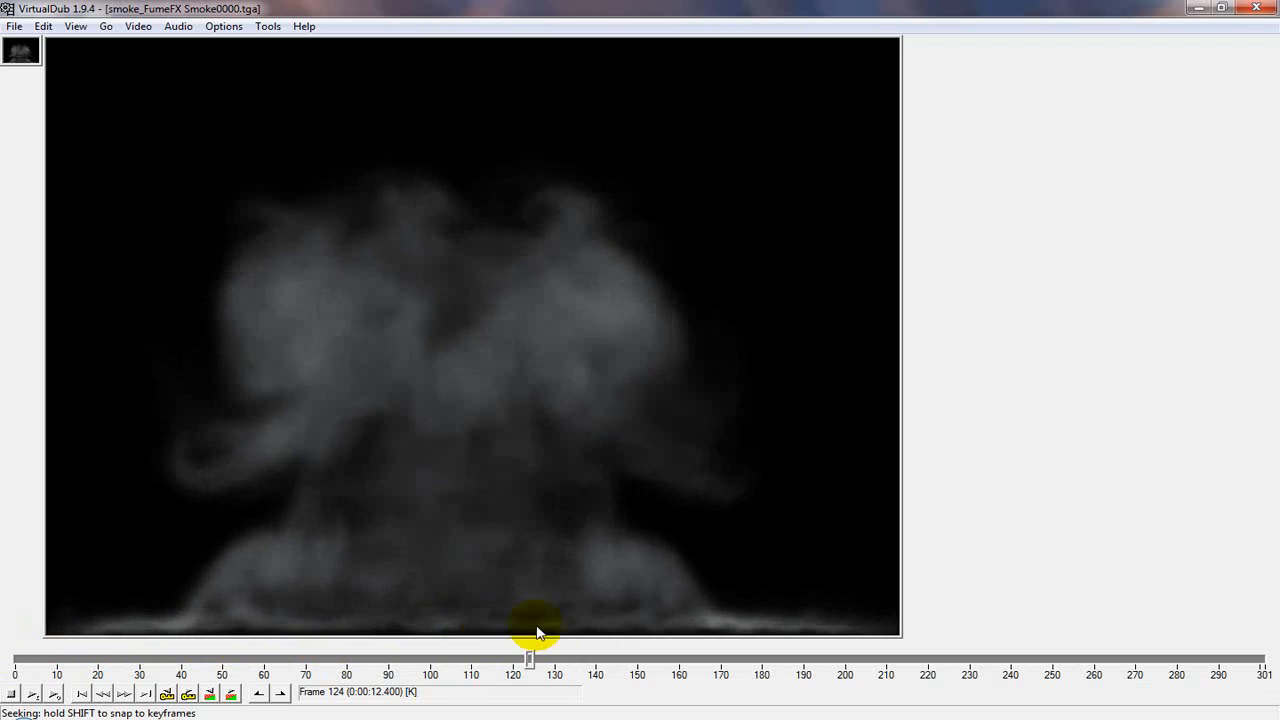
{"action": "left_click_drag", "start_coordinate": [530, 658], "coordinate": [1045, 658]}
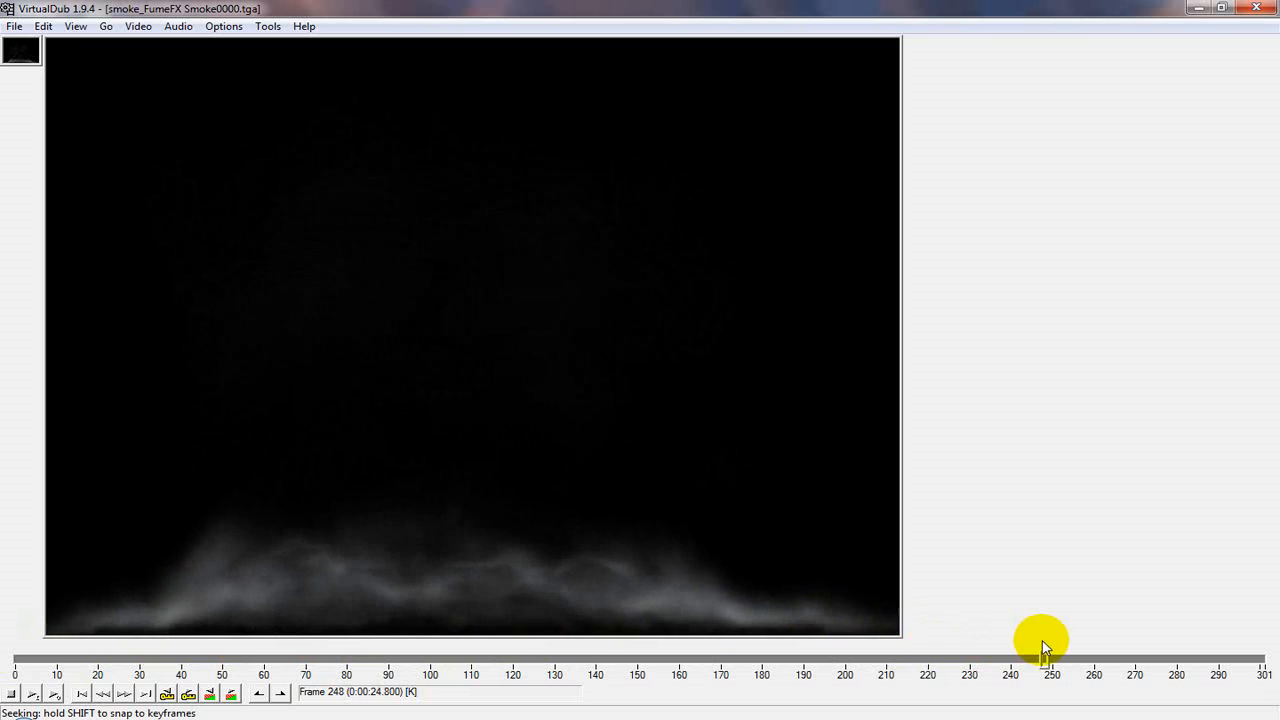
{"action": "left_click_drag", "start_coordinate": [1045, 658], "coordinate": [20, 658]}
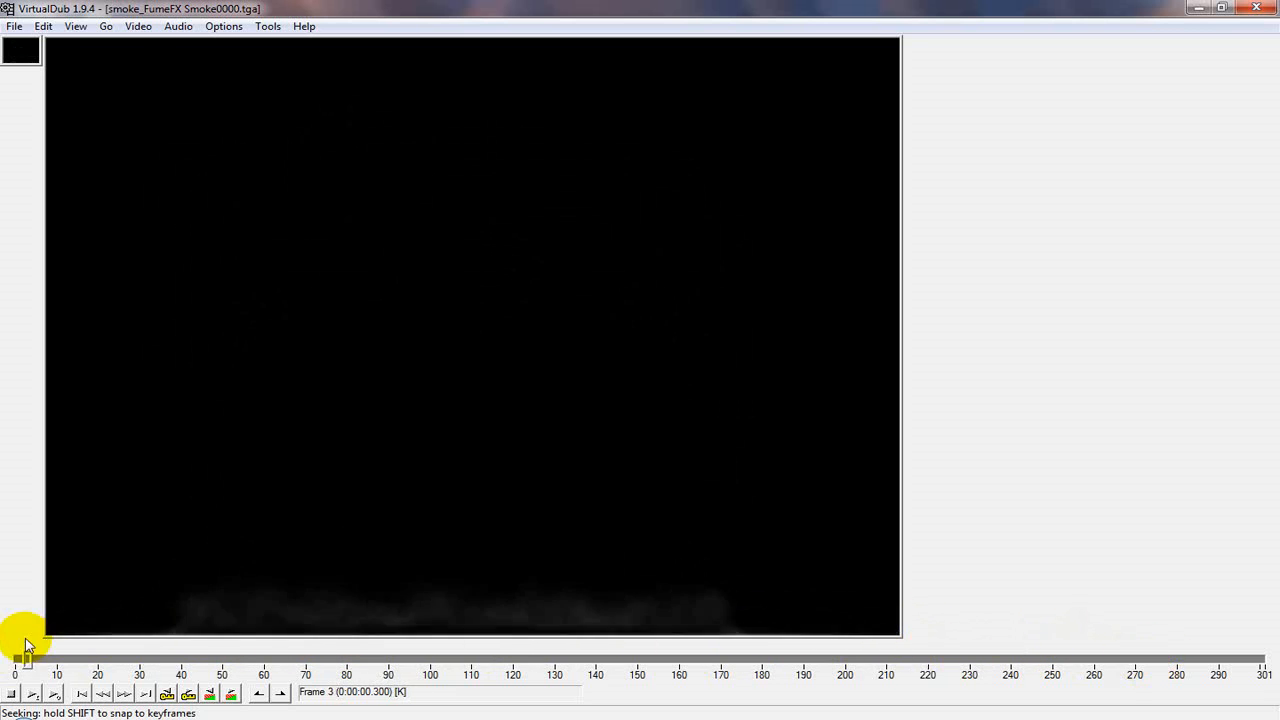
{"action": "left_click_drag", "start_coordinate": [22, 659], "coordinate": [247, 659]}
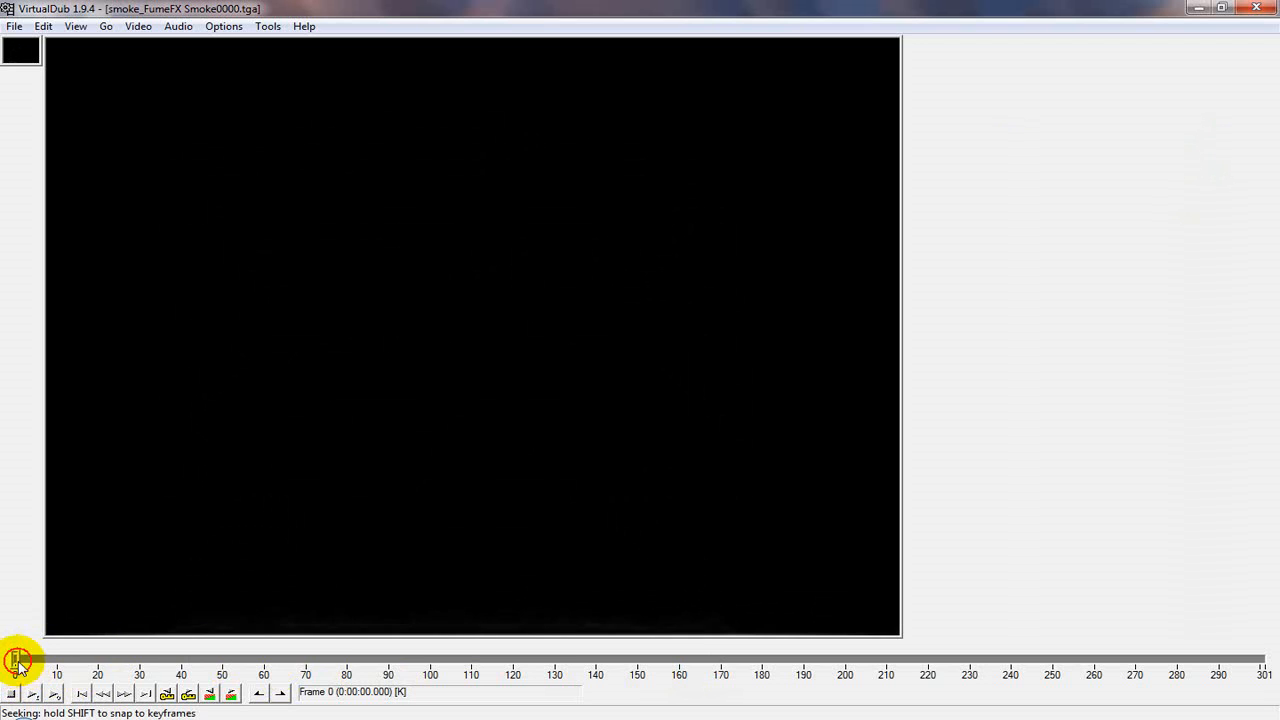
{"action": "left_click_drag", "start_coordinate": [18, 660], "coordinate": [530, 660]}
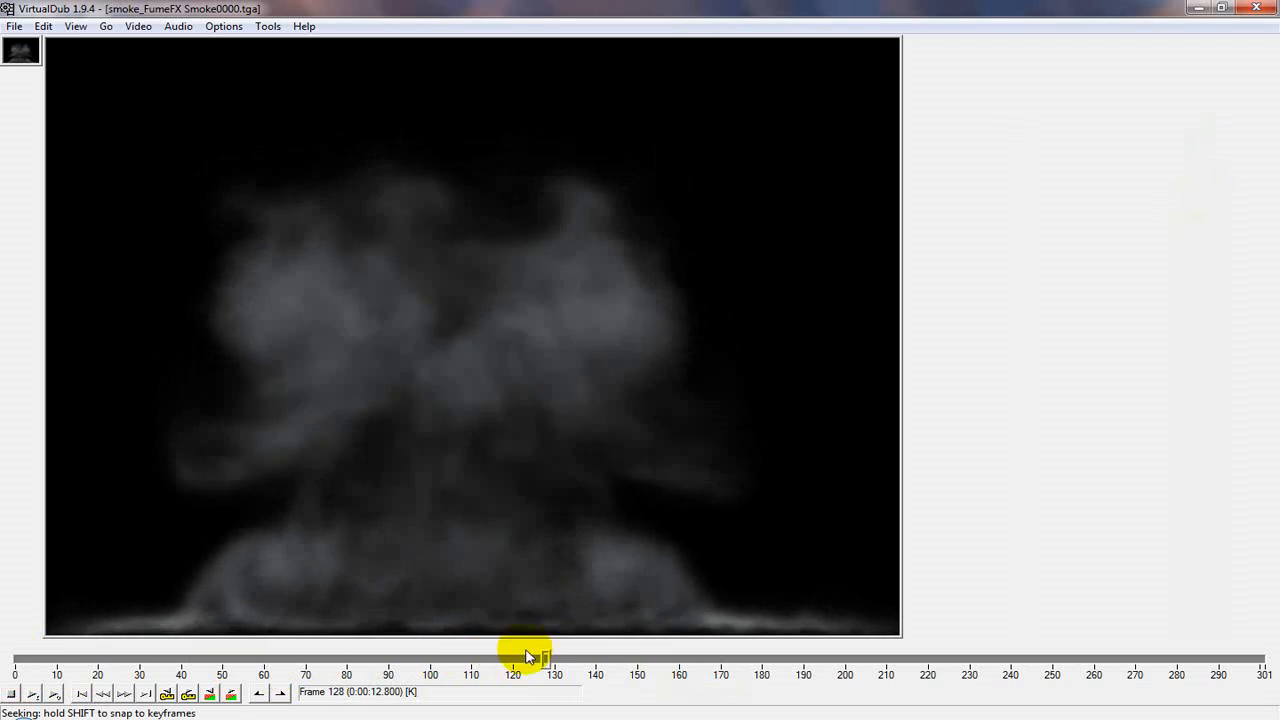
{"action": "left_click_drag", "start_coordinate": [525, 658], "coordinate": [15, 658]}
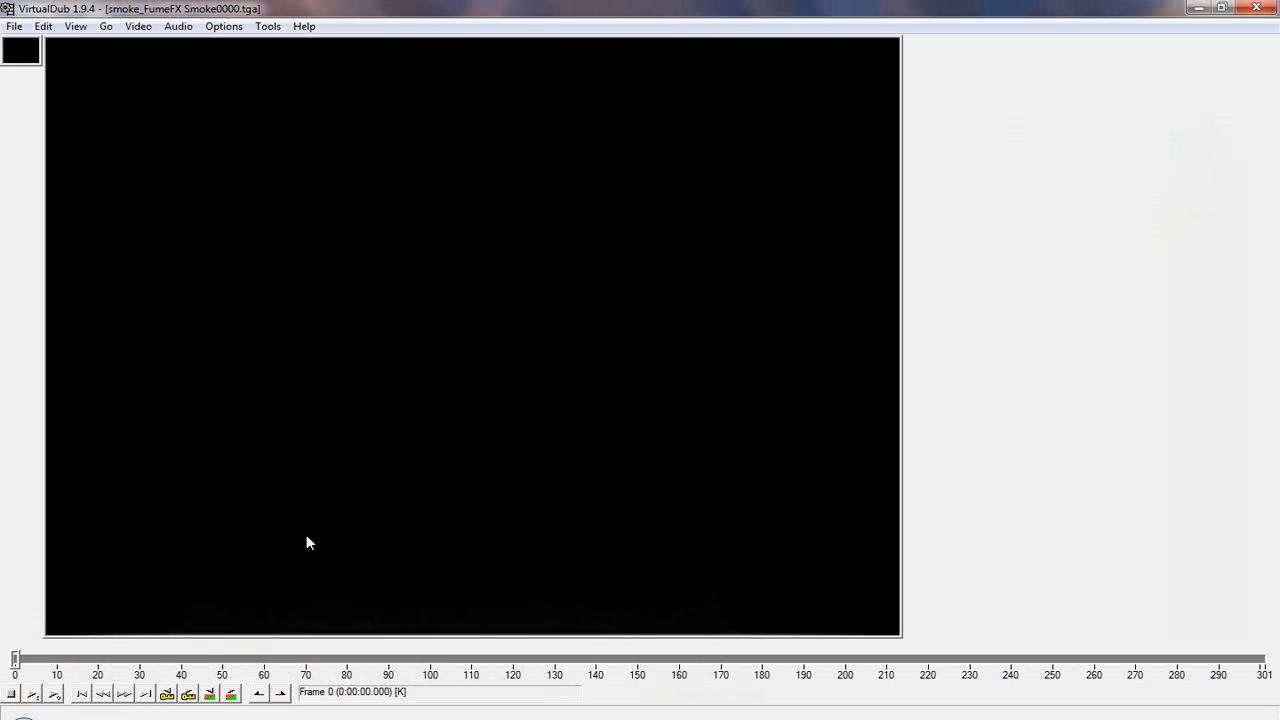
{"action": "mouse_move", "coordinate": [1275, 42]}
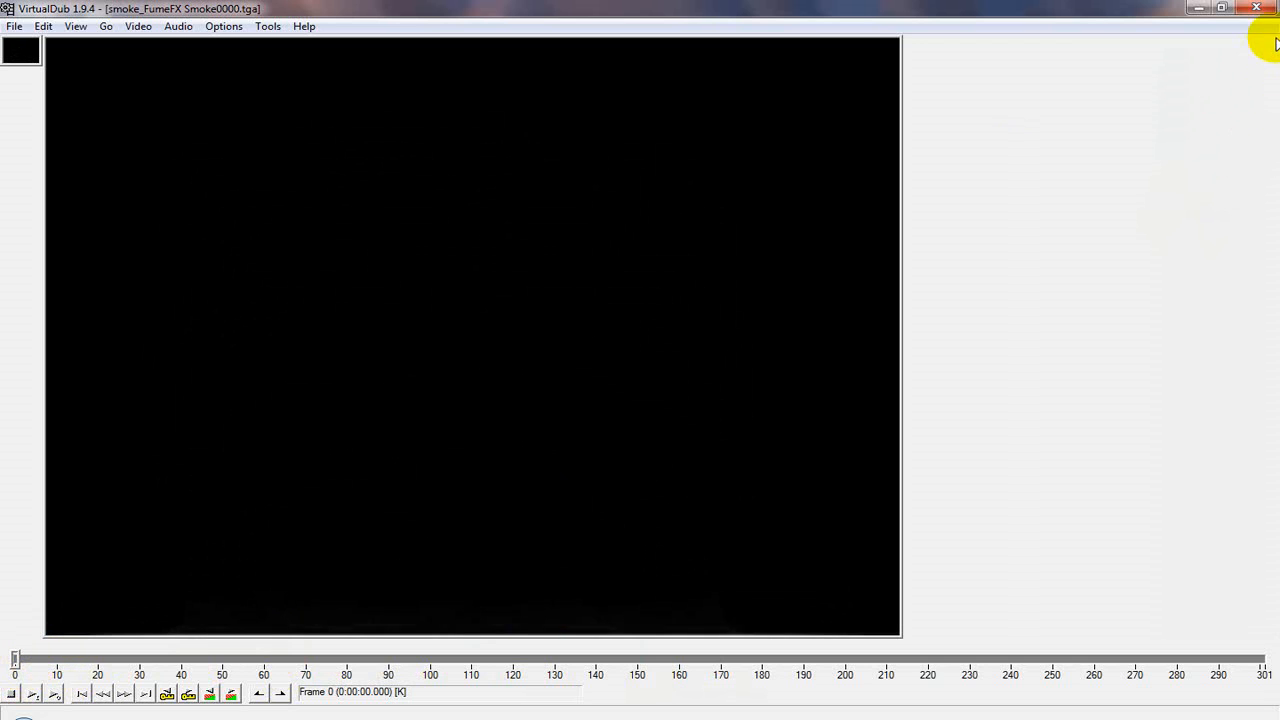
{"action": "mouse_move", "coordinate": [1251, 12]}
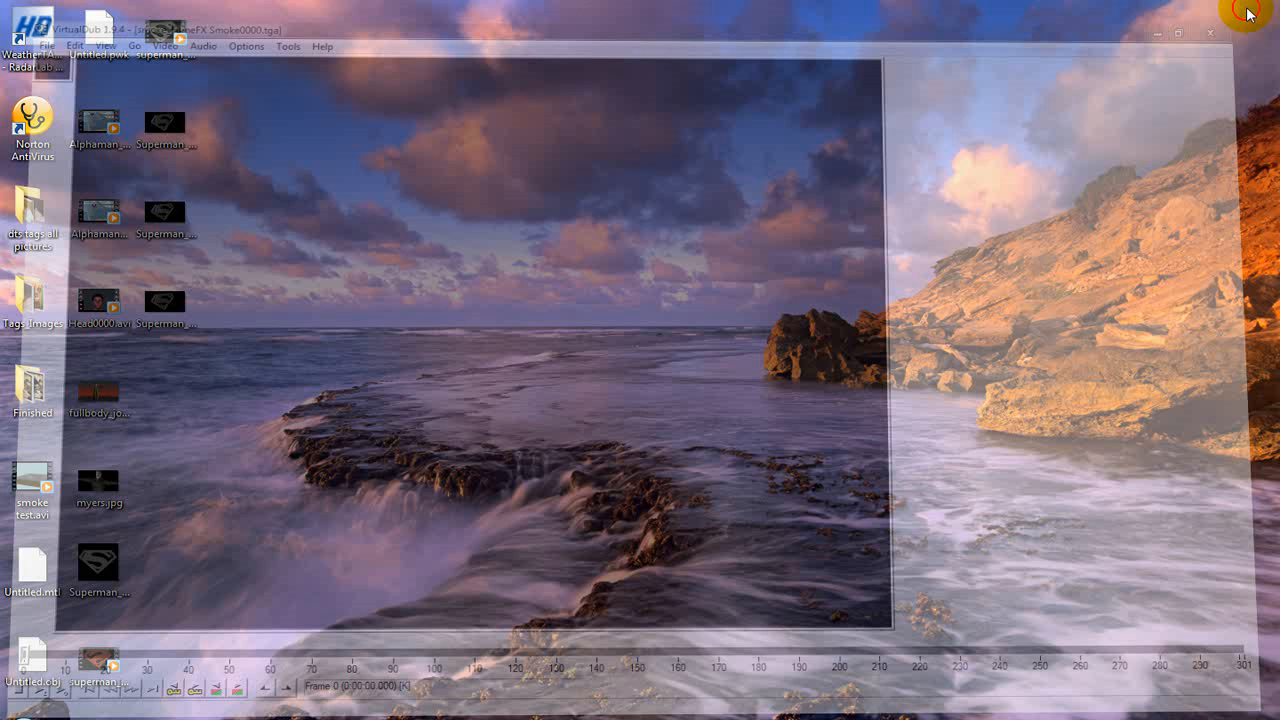
Step: Close VirtualDub and play Alphaman_Diffuse.avi from the desktop in Windows Media Player
{"action": "left_click", "coordinate": [1212, 33]}
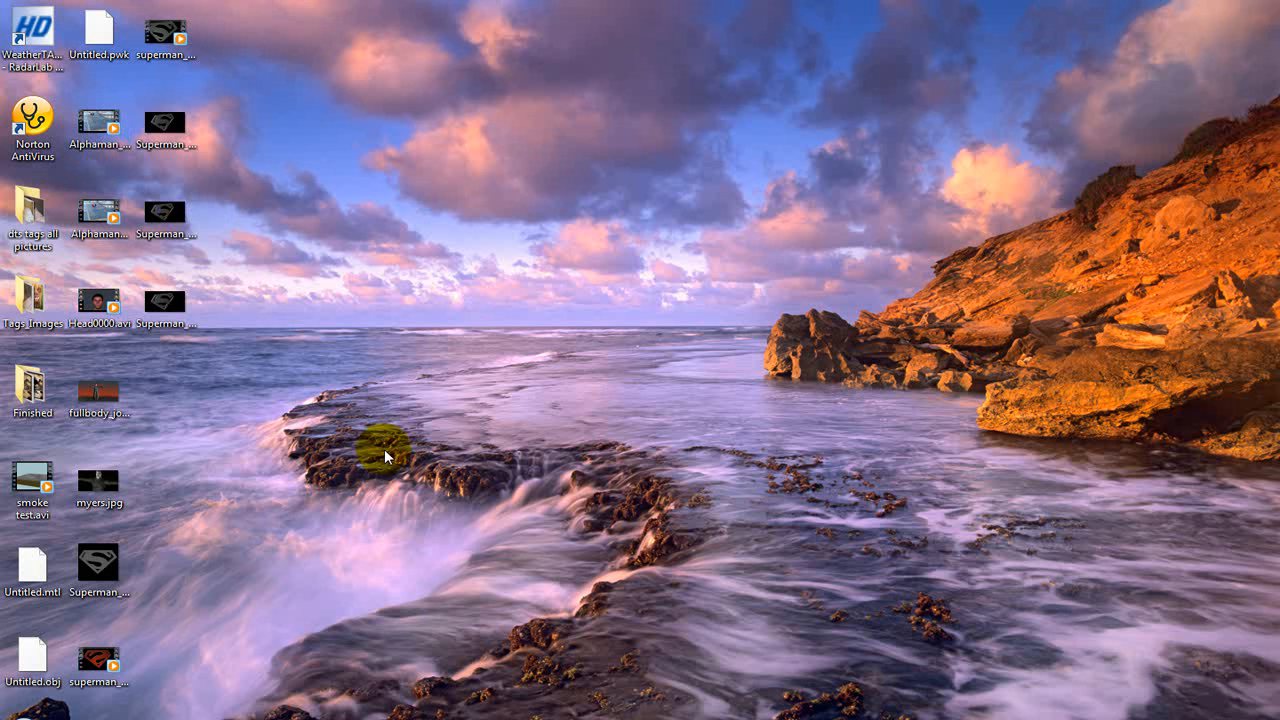
{"action": "left_click", "coordinate": [113, 131]}
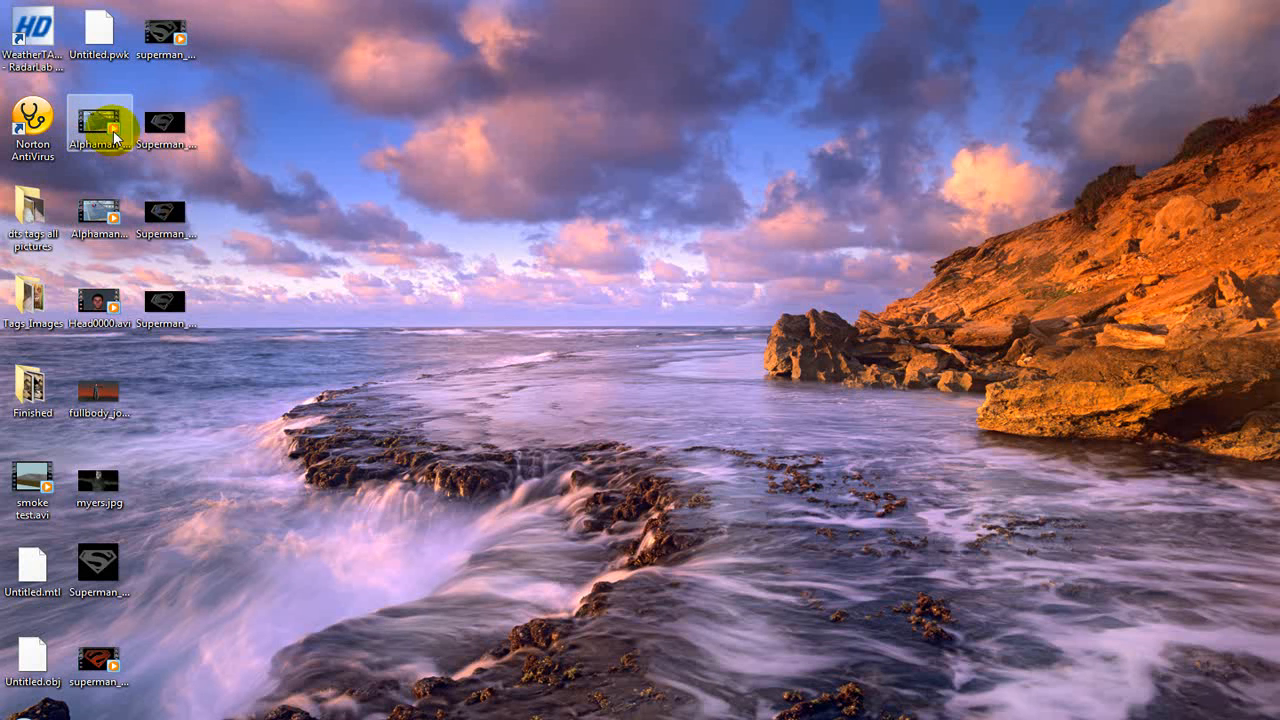
{"action": "left_click", "coordinate": [100, 120]}
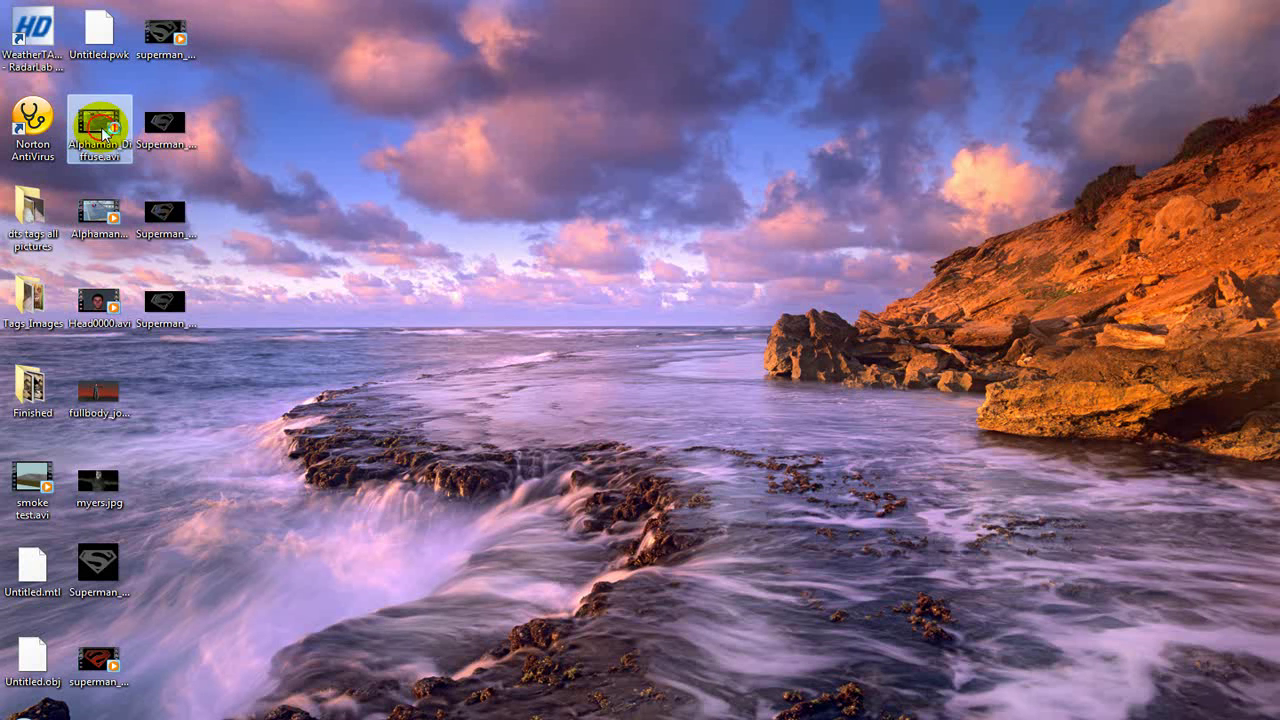
{"action": "double_click", "coordinate": [98, 116]}
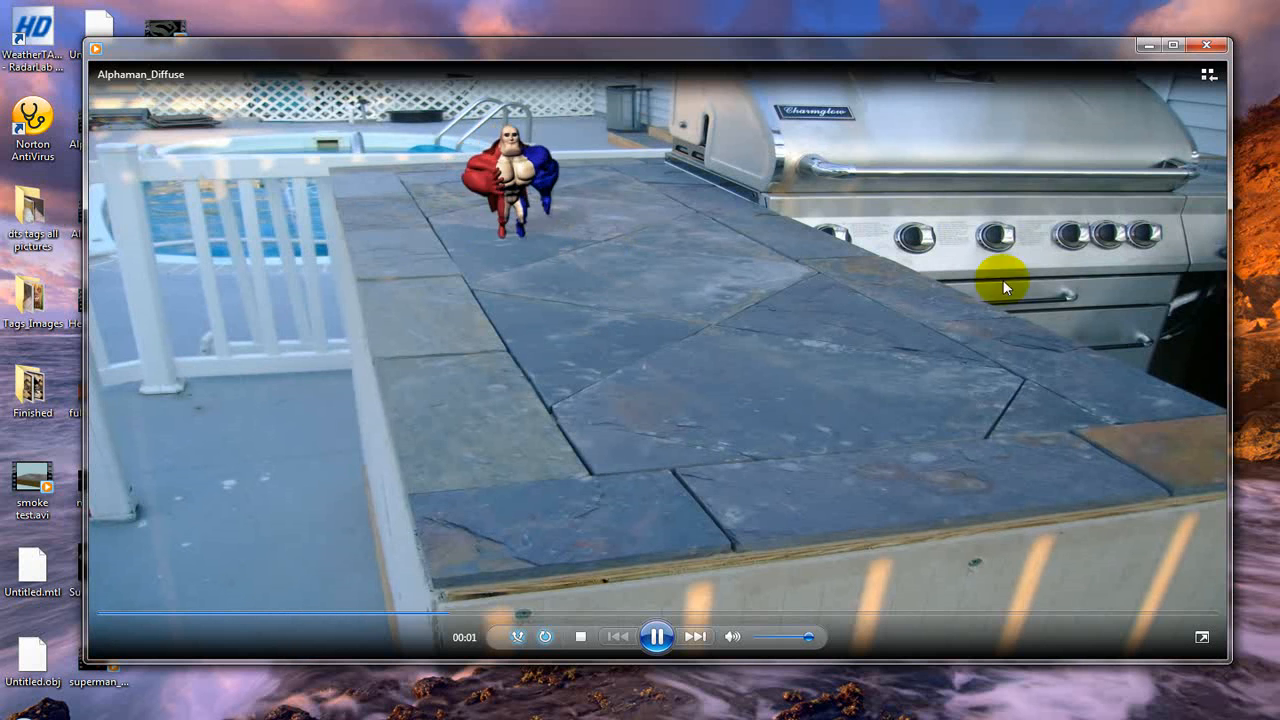
{"action": "mouse_move", "coordinate": [585, 233]}
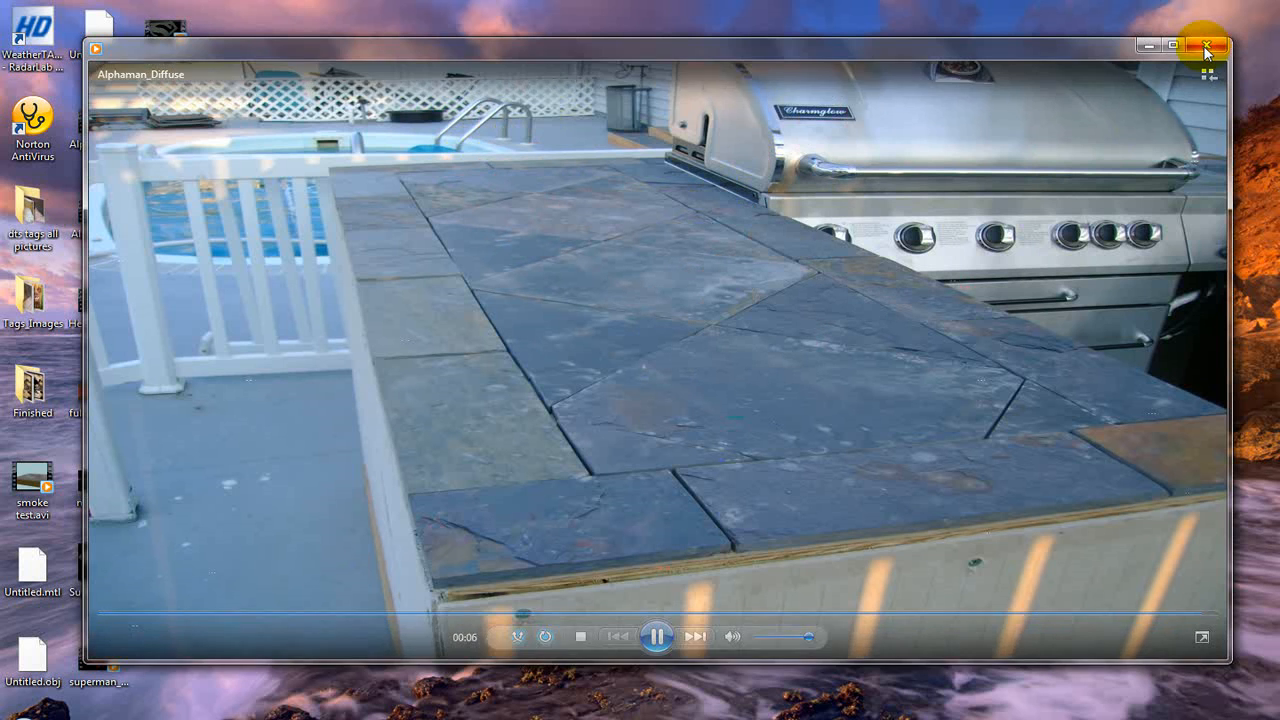
{"action": "mouse_move", "coordinate": [1206, 44]}
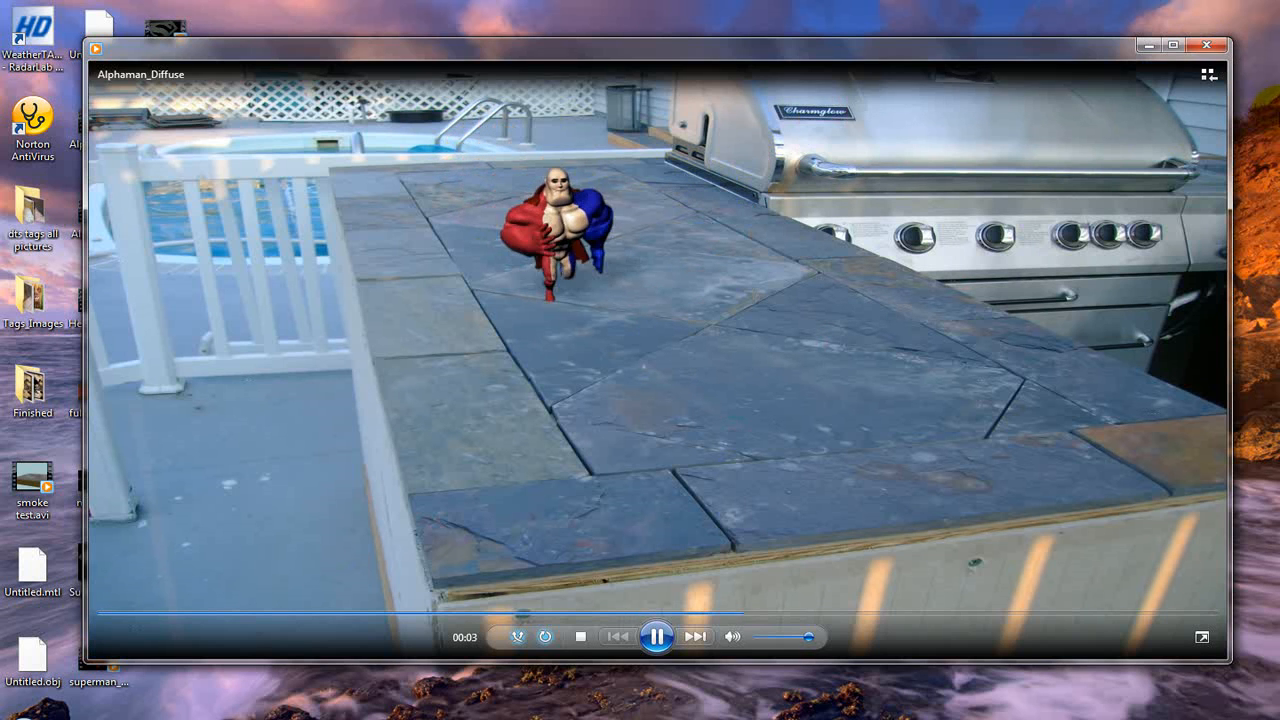
Step: Swap the diffuse clip for Alphaman_Fall0000.avi, watch it, and close the player
{"action": "left_click", "coordinate": [1208, 44]}
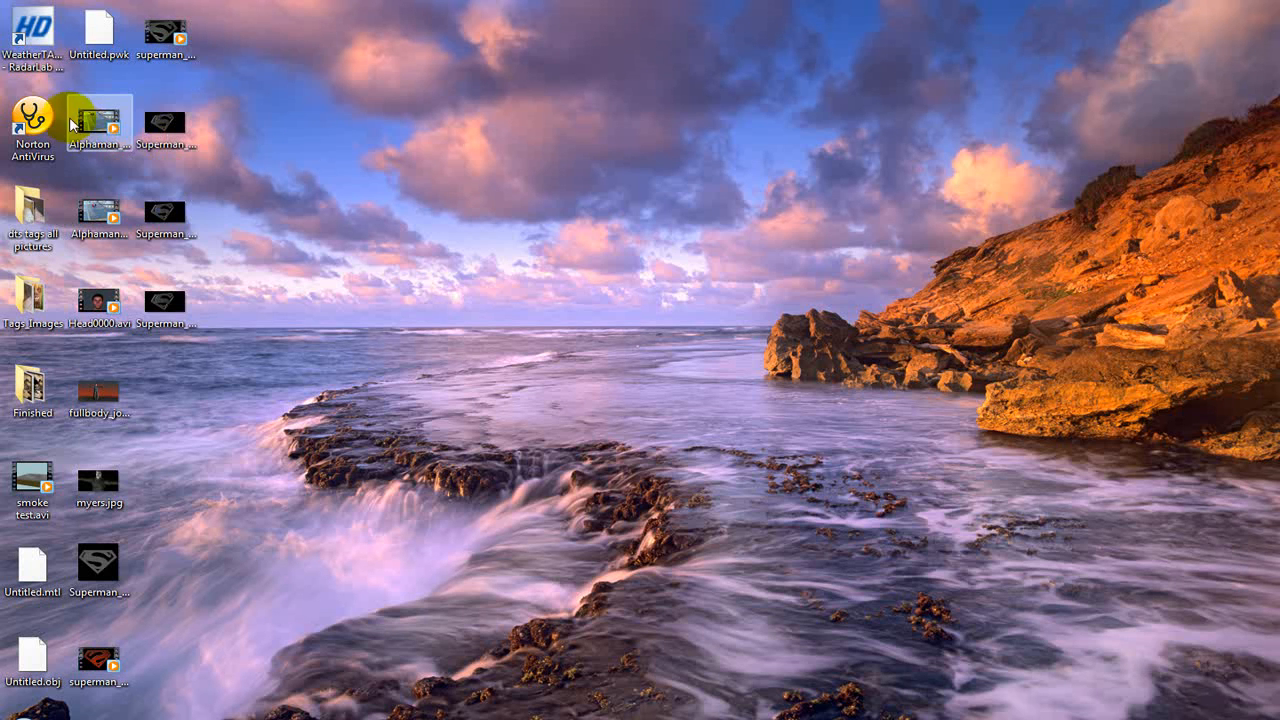
{"action": "double_click", "coordinate": [97, 120]}
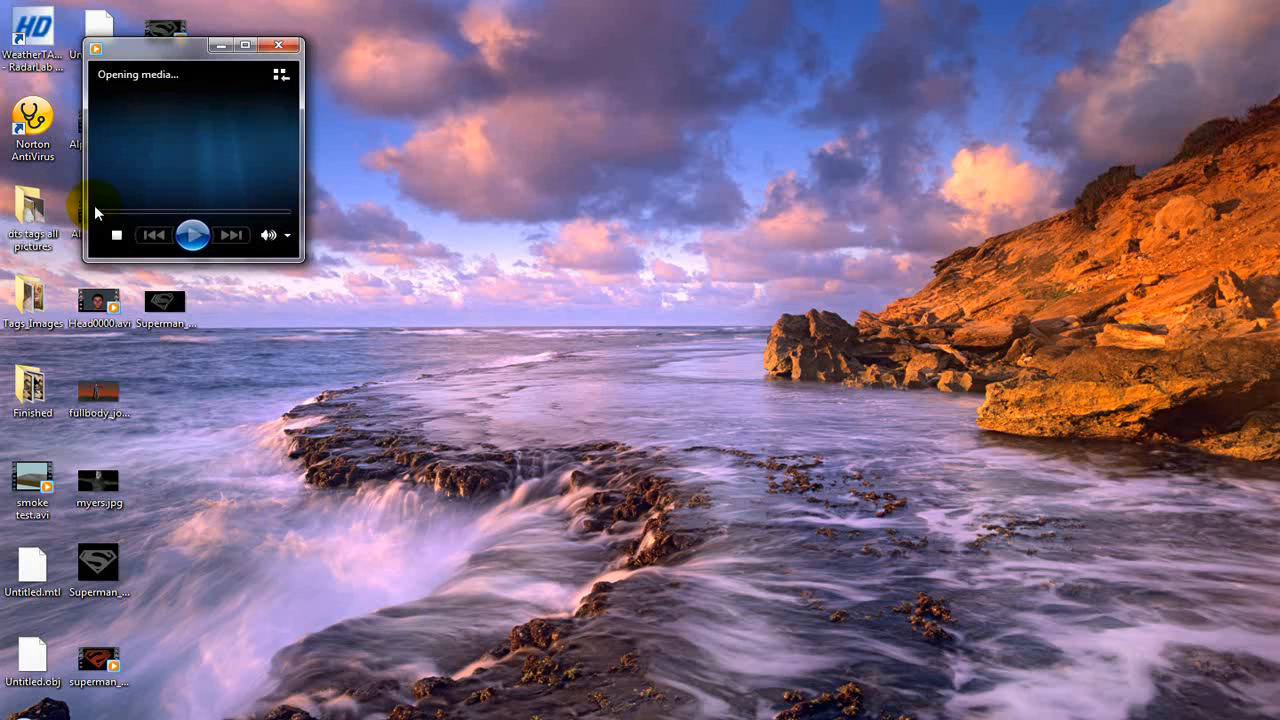
{"action": "left_click", "coordinate": [192, 234]}
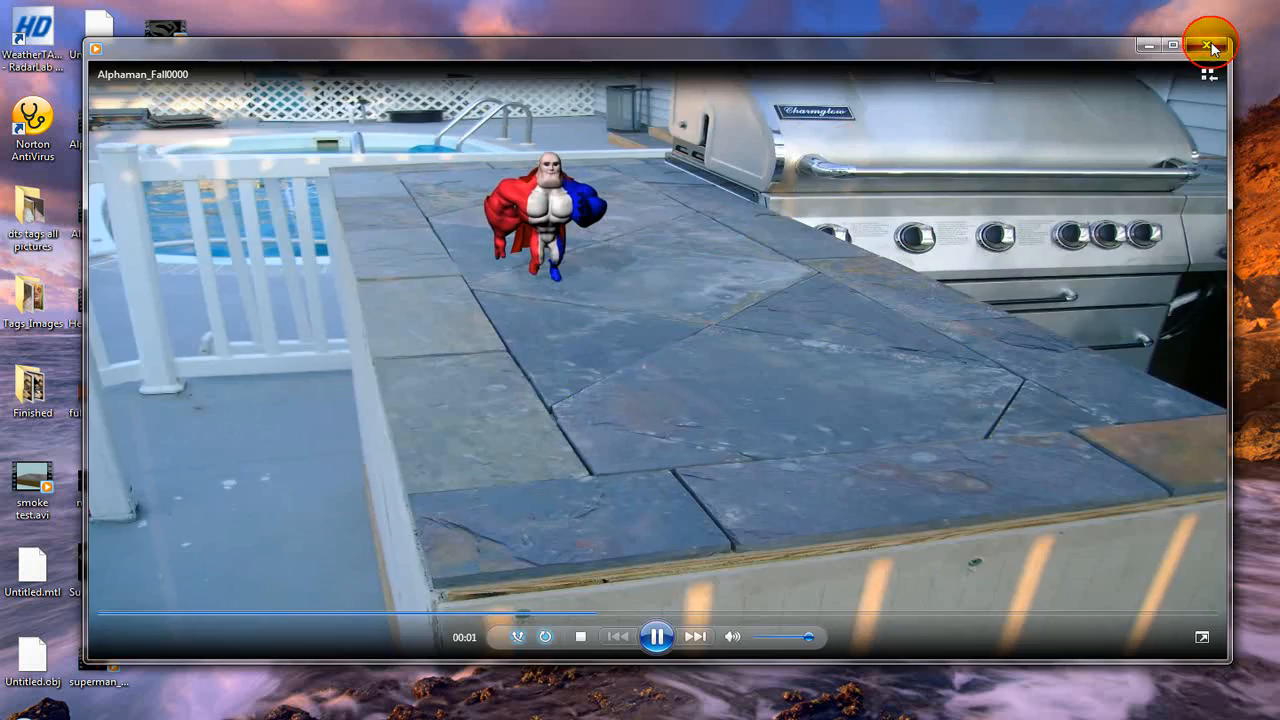
{"action": "left_click", "coordinate": [1207, 43]}
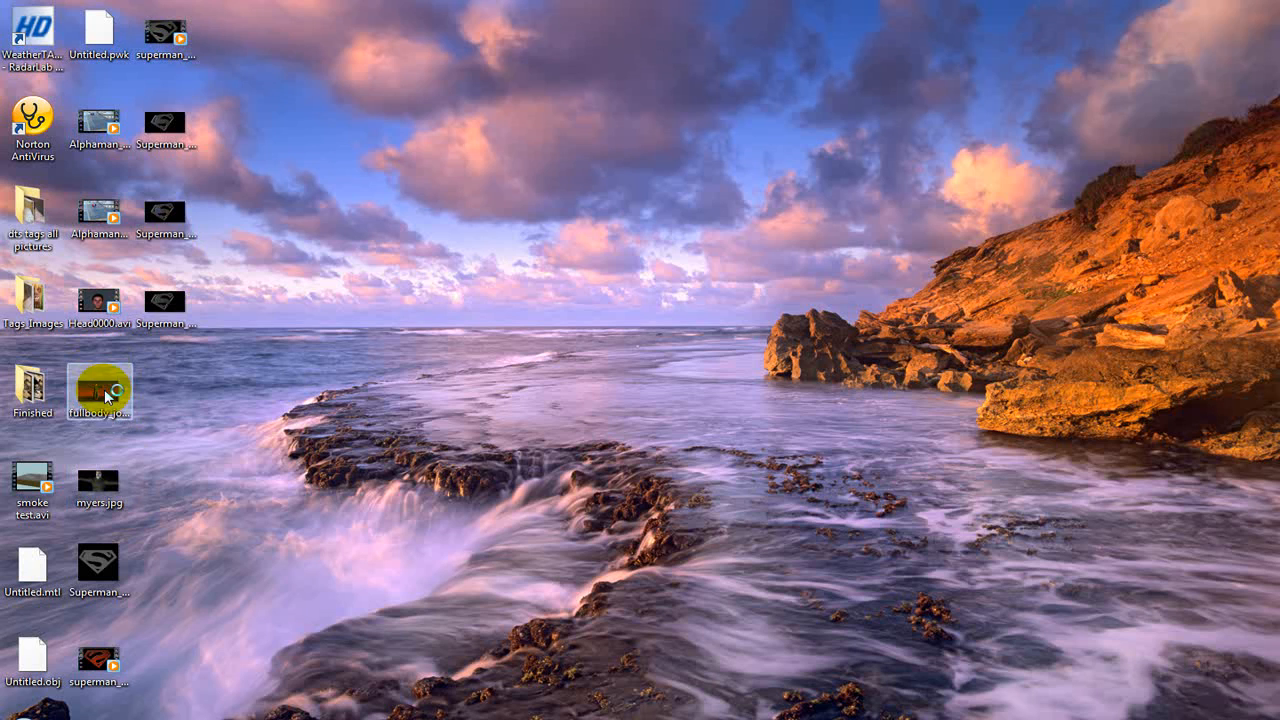
Step: Open fullbody_john_symbol.jpg from the desktop in Windows Photo Viewer
{"action": "double_click", "coordinate": [99, 390]}
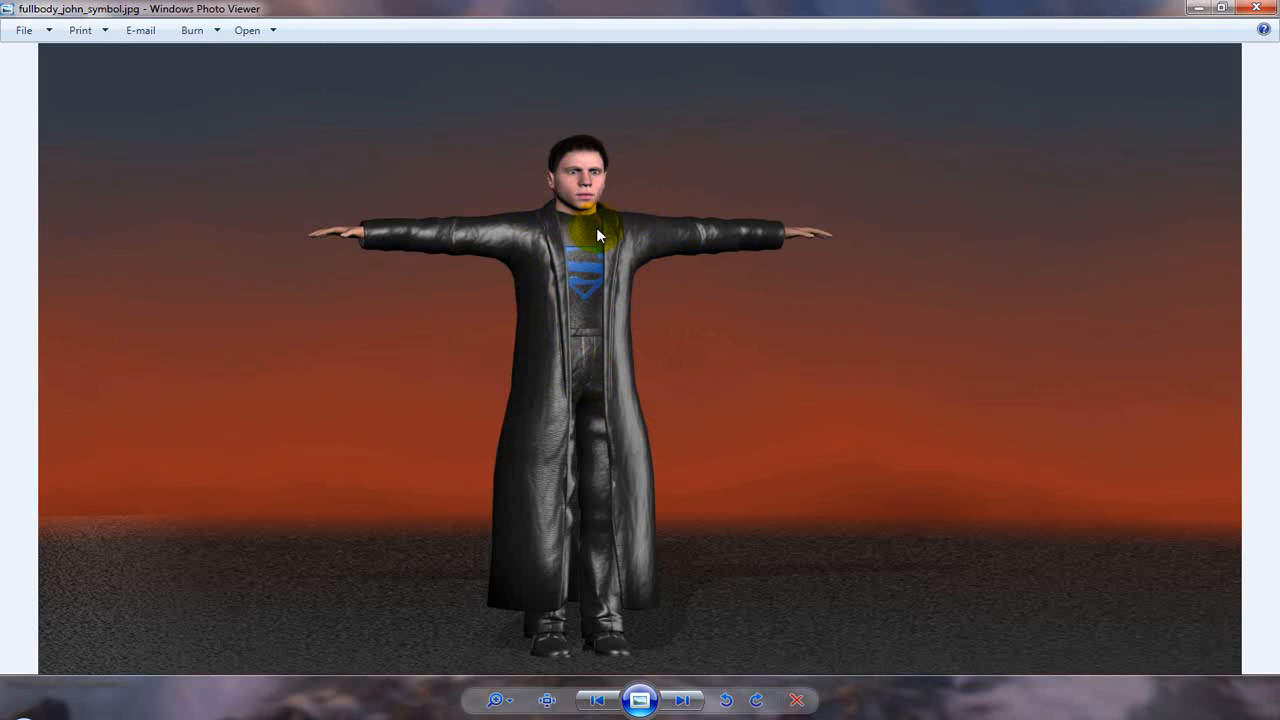
{"action": "mouse_move", "coordinate": [570, 250]}
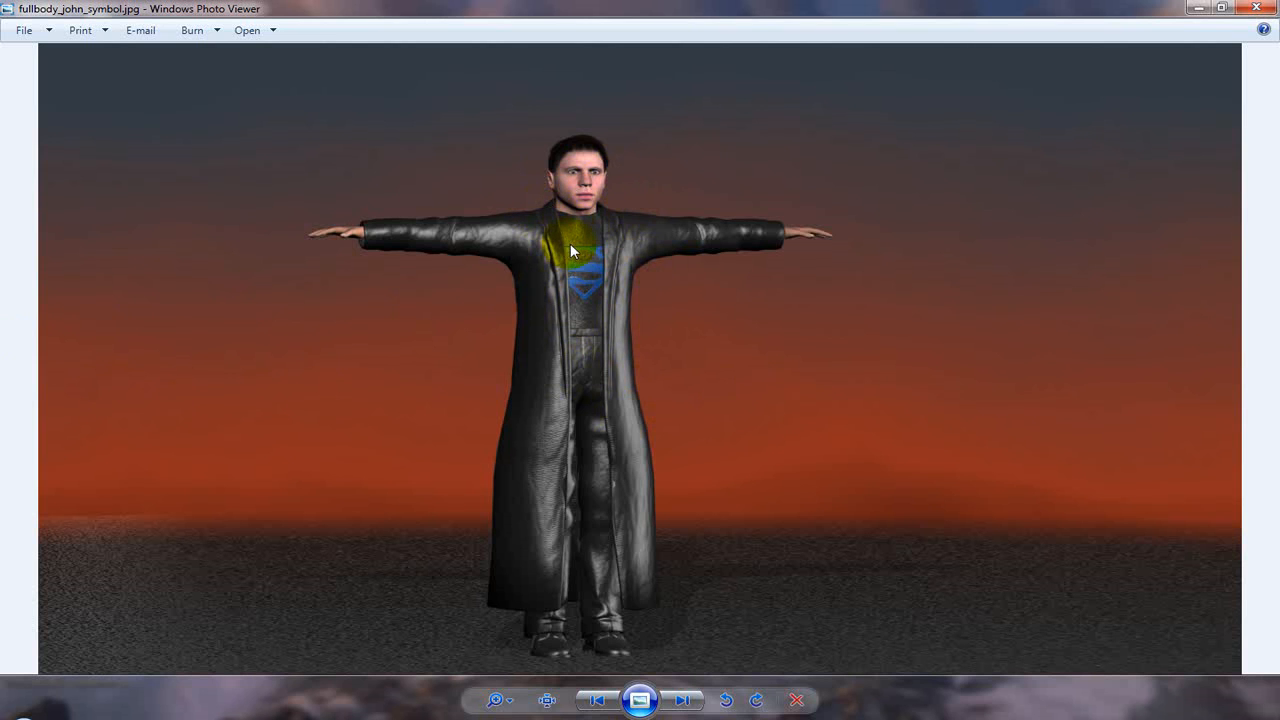
{"action": "mouse_move", "coordinate": [595, 253]}
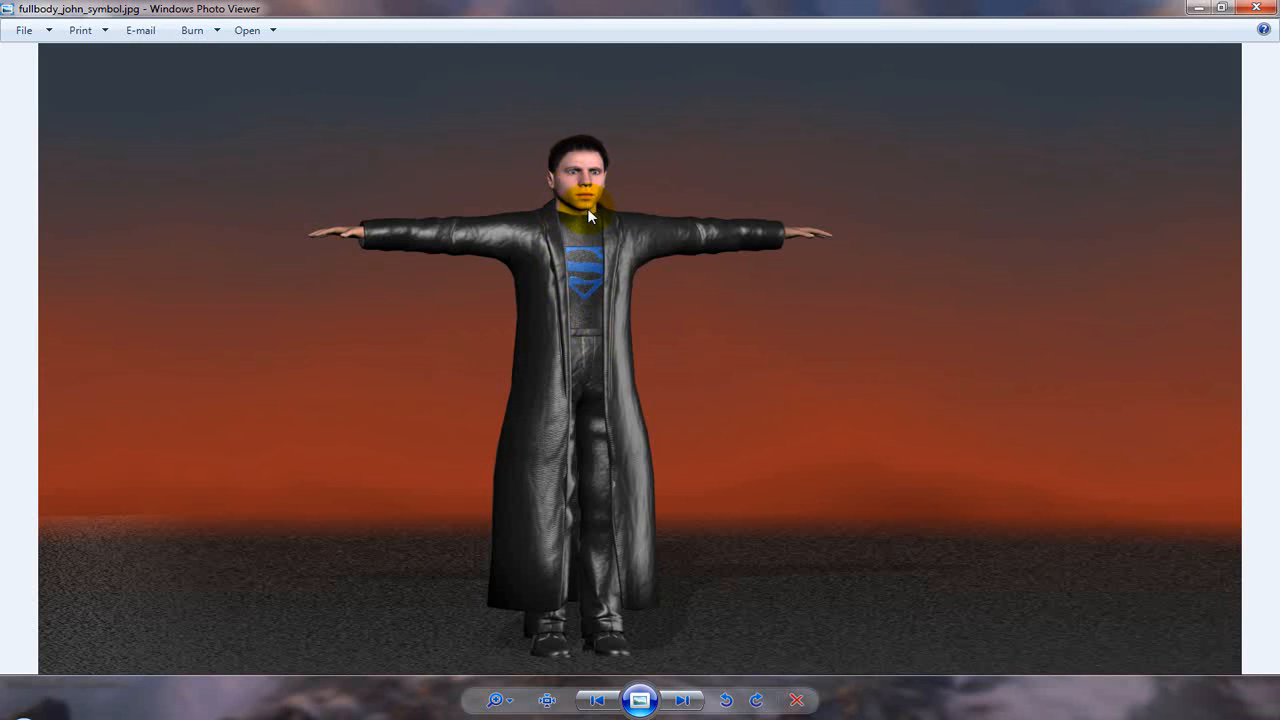
{"action": "mouse_move", "coordinate": [588, 212]}
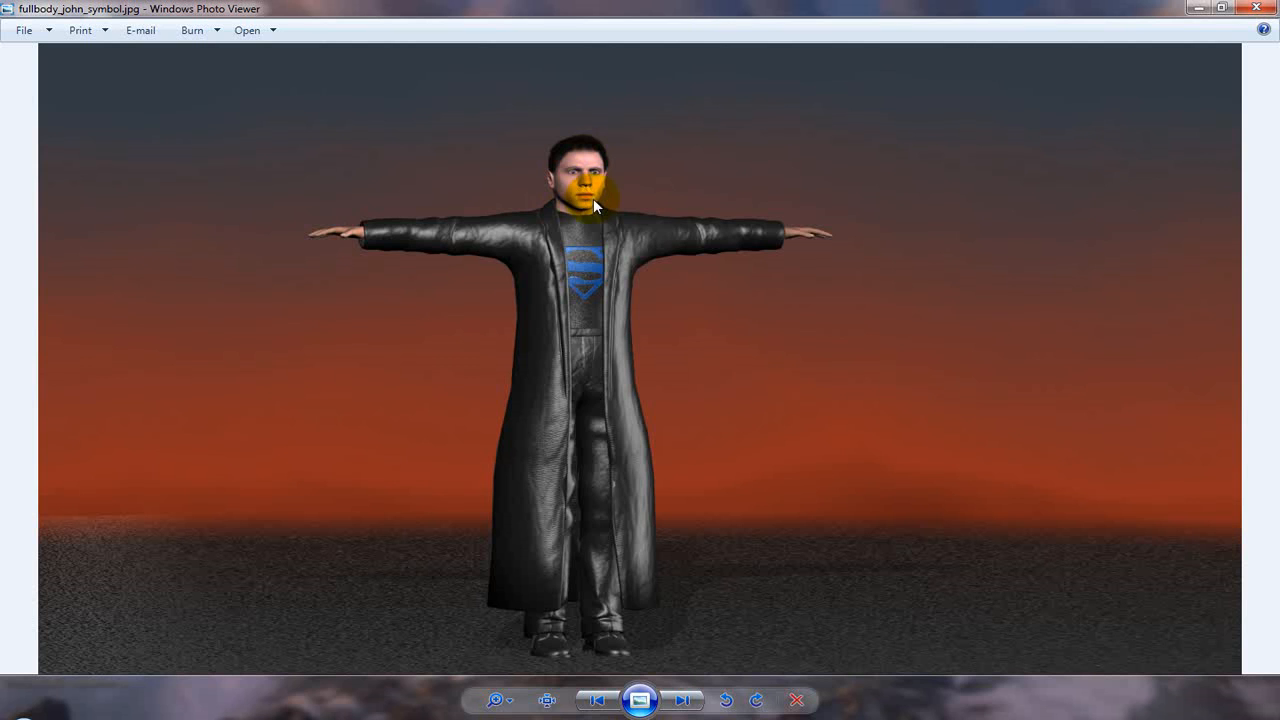
{"action": "mouse_move", "coordinate": [587, 246]}
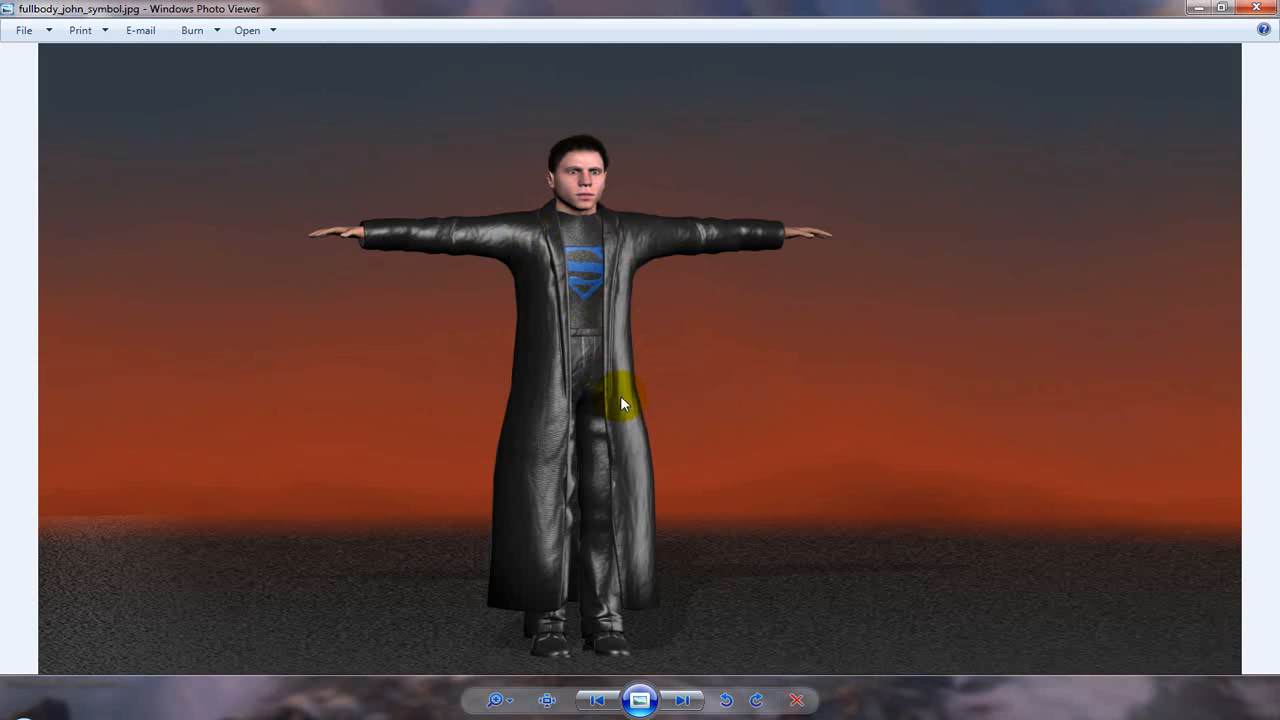
{"action": "mouse_move", "coordinate": [592, 378]}
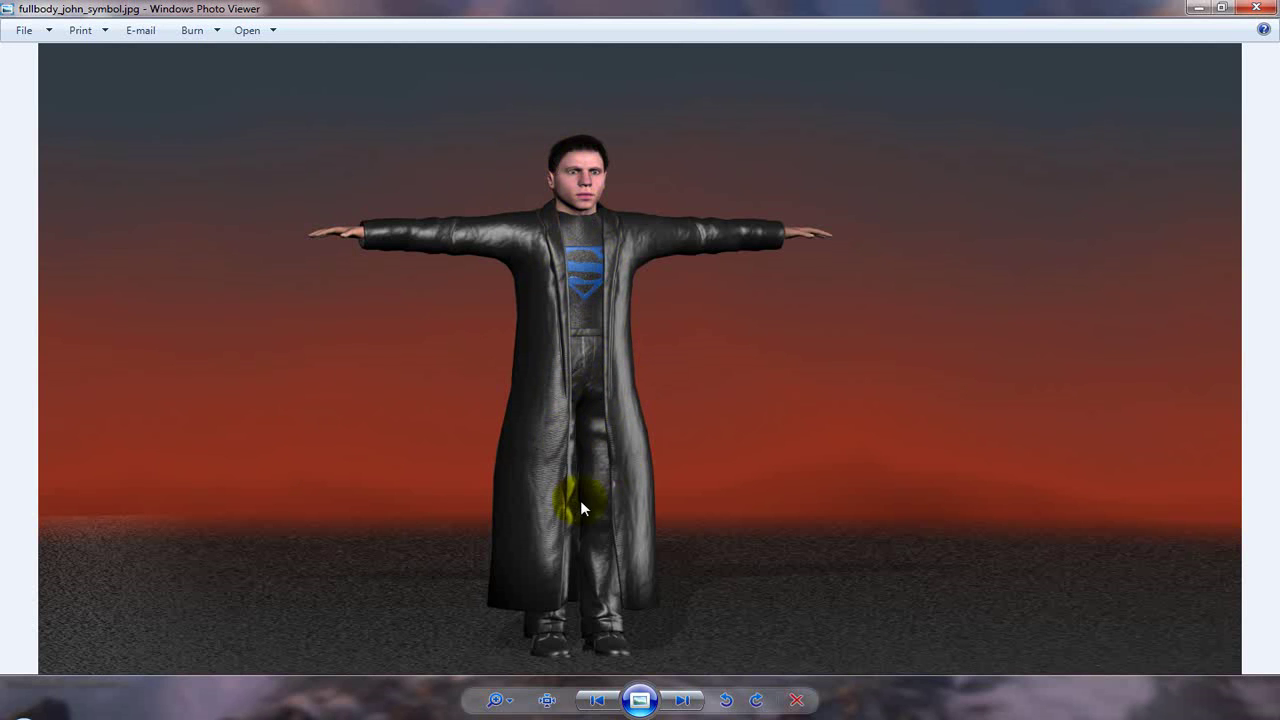
{"action": "mouse_move", "coordinate": [600, 508]}
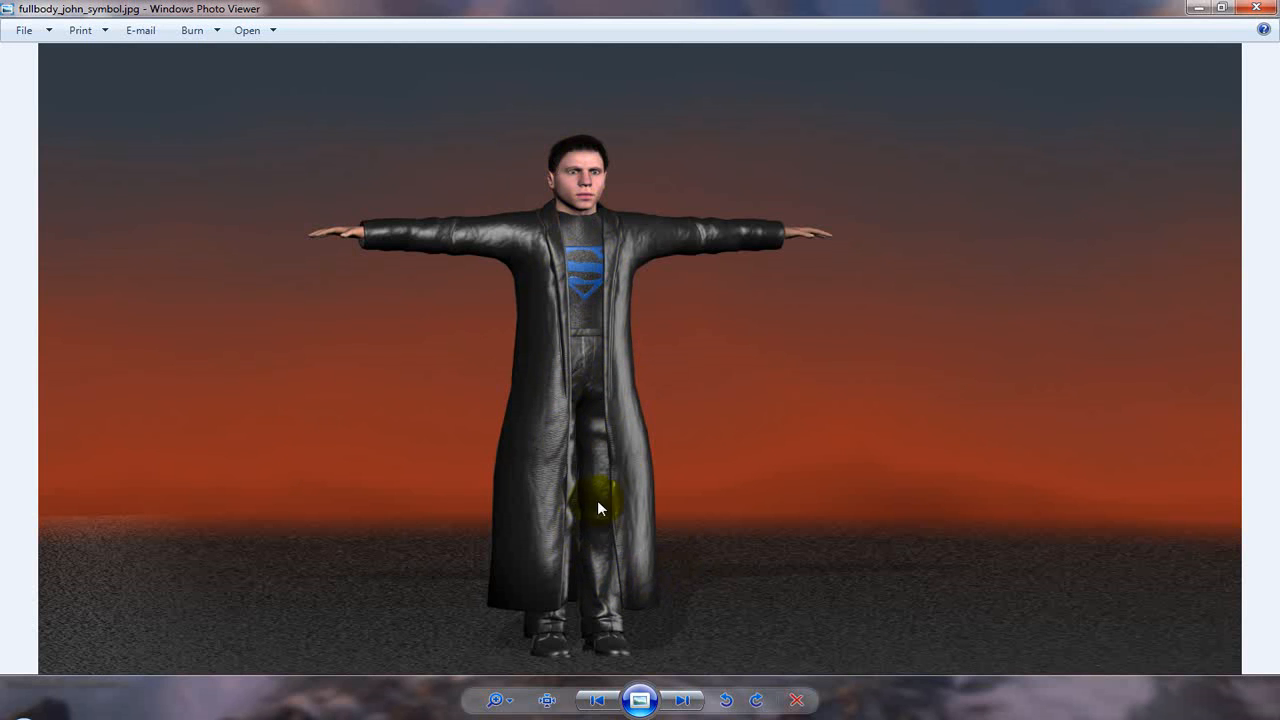
{"action": "mouse_move", "coordinate": [612, 408]}
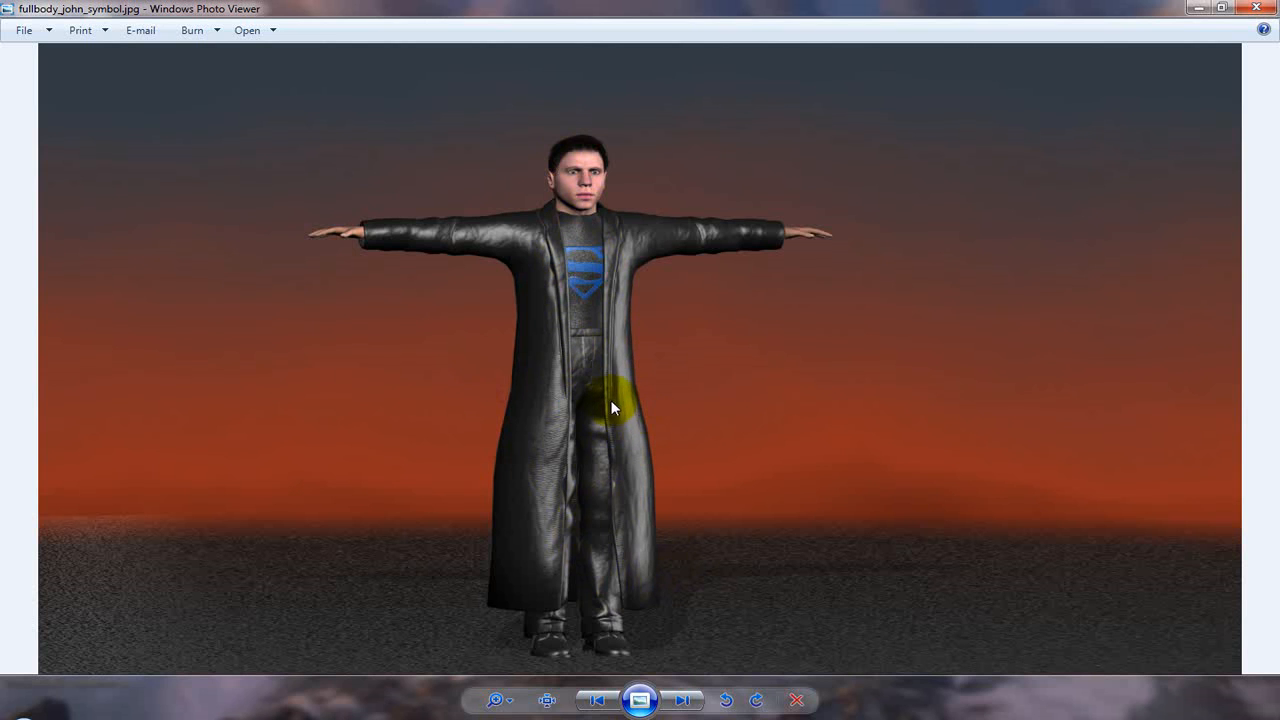
{"action": "mouse_move", "coordinate": [602, 364]}
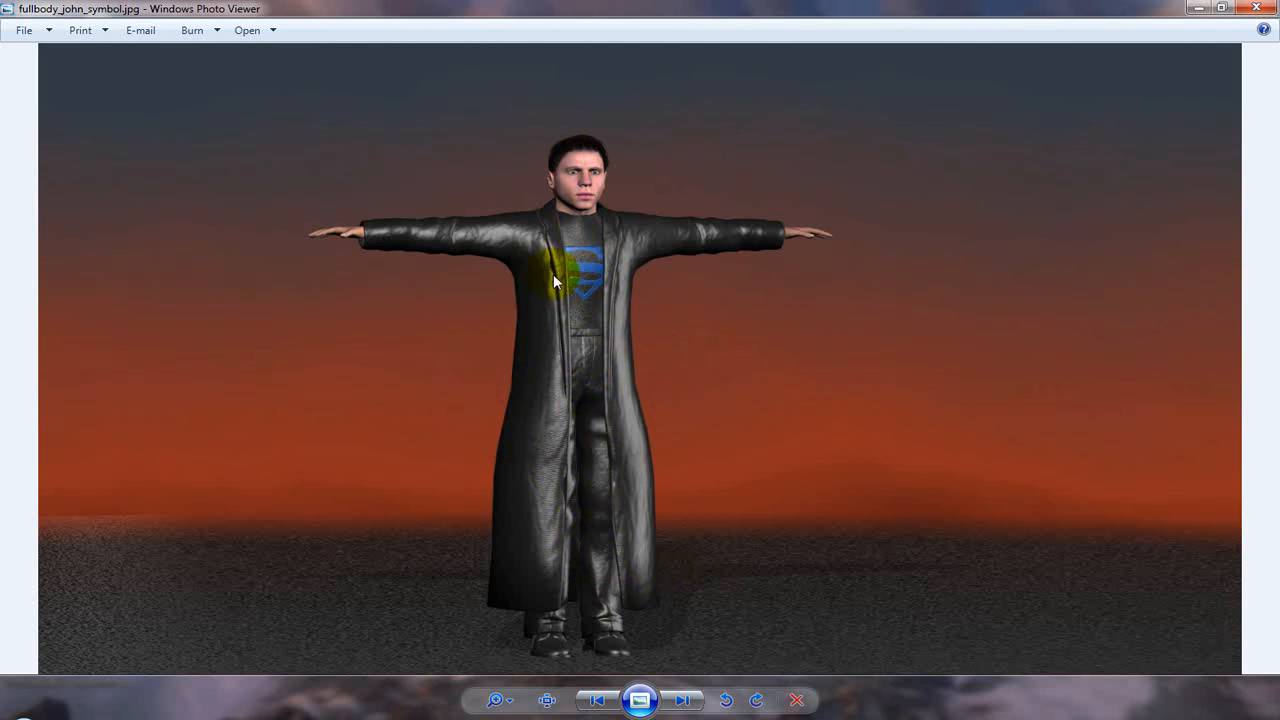
{"action": "mouse_move", "coordinate": [553, 380]}
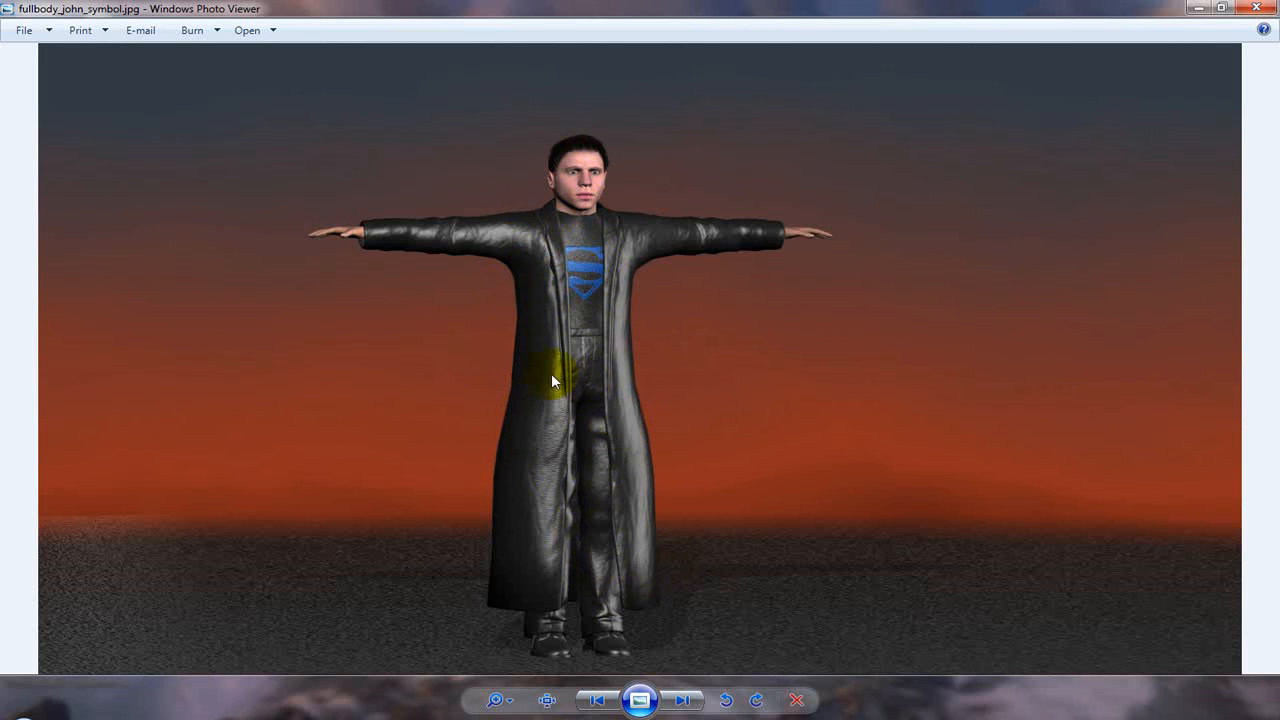
{"action": "mouse_move", "coordinate": [542, 489]}
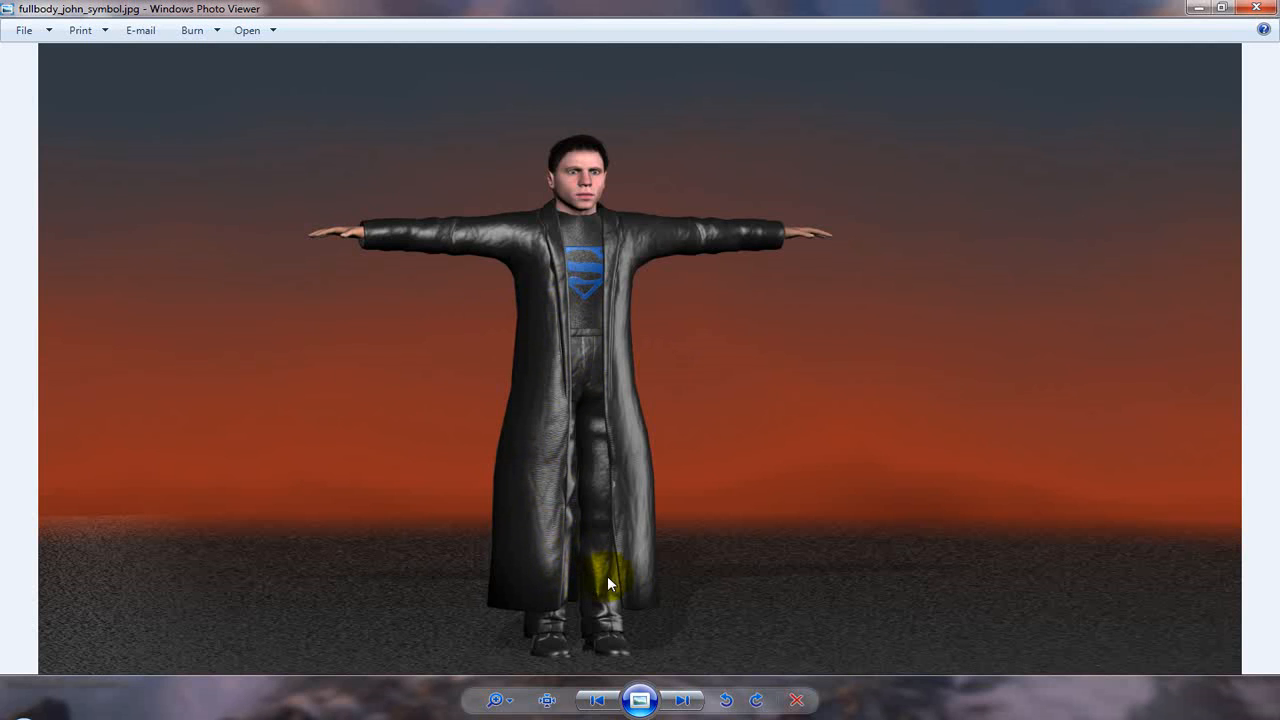
{"action": "mouse_move", "coordinate": [532, 306]}
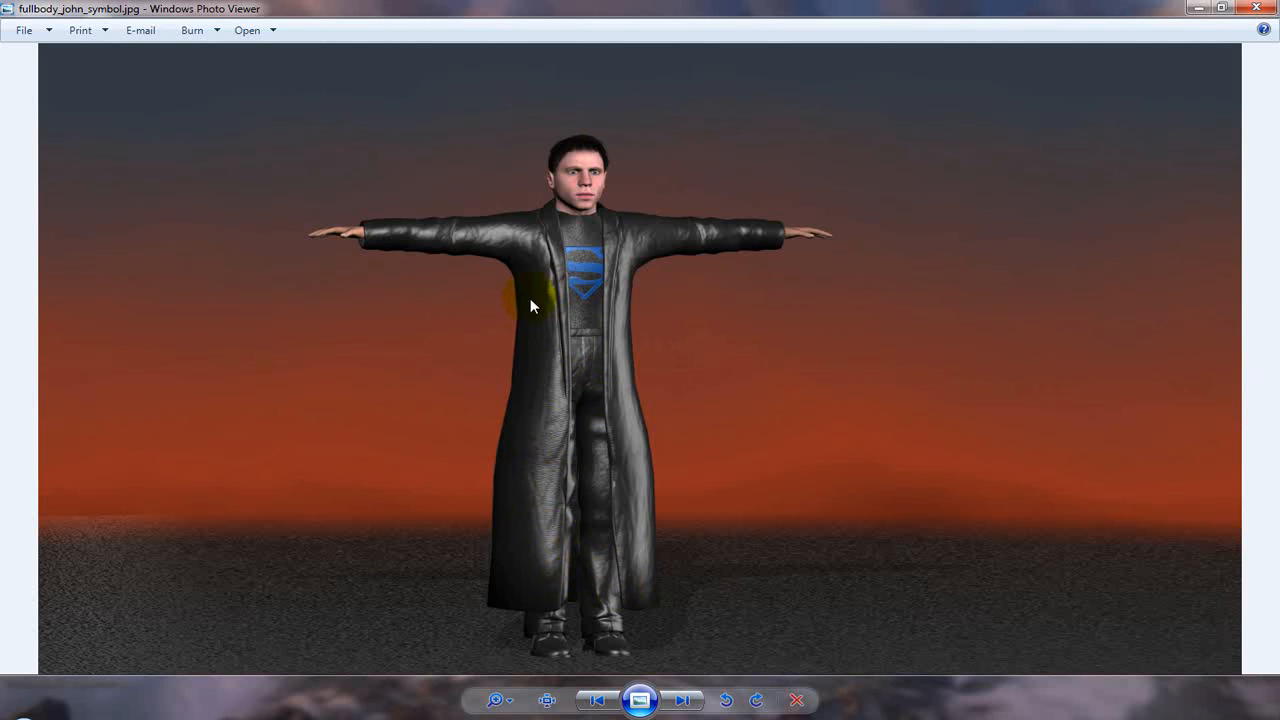
{"action": "mouse_move", "coordinate": [610, 588]}
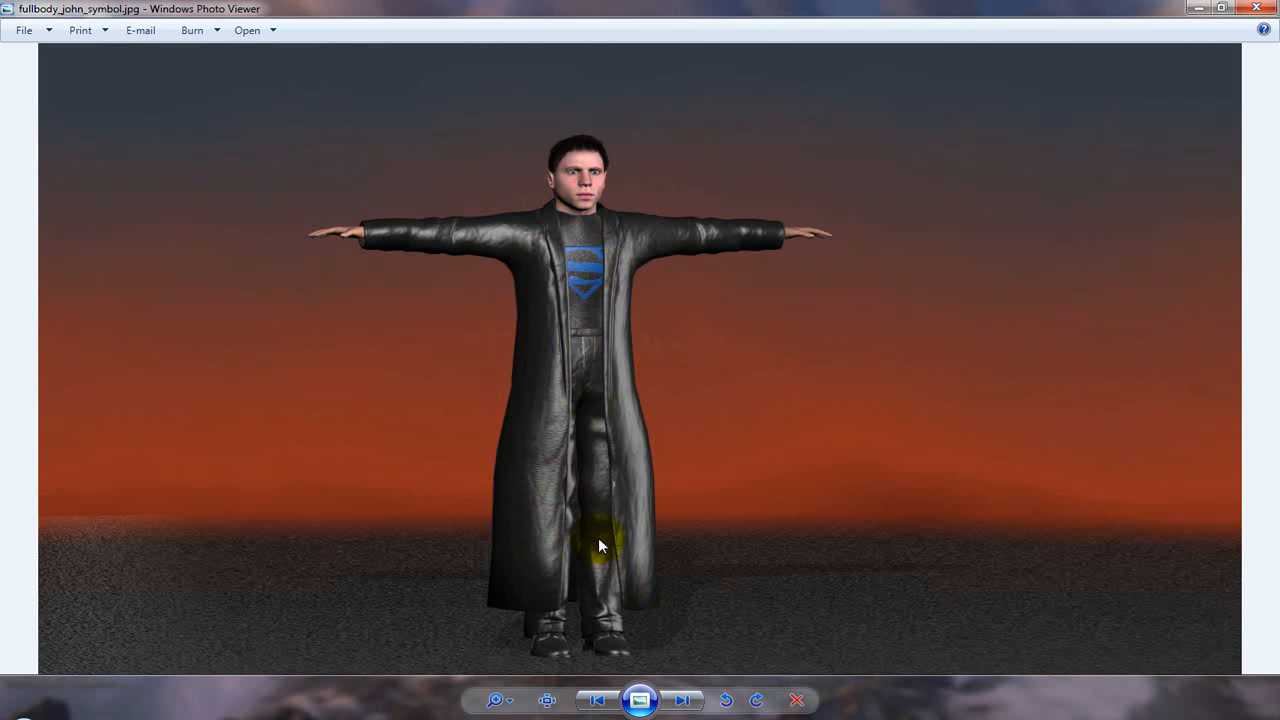
{"action": "mouse_move", "coordinate": [591, 383]}
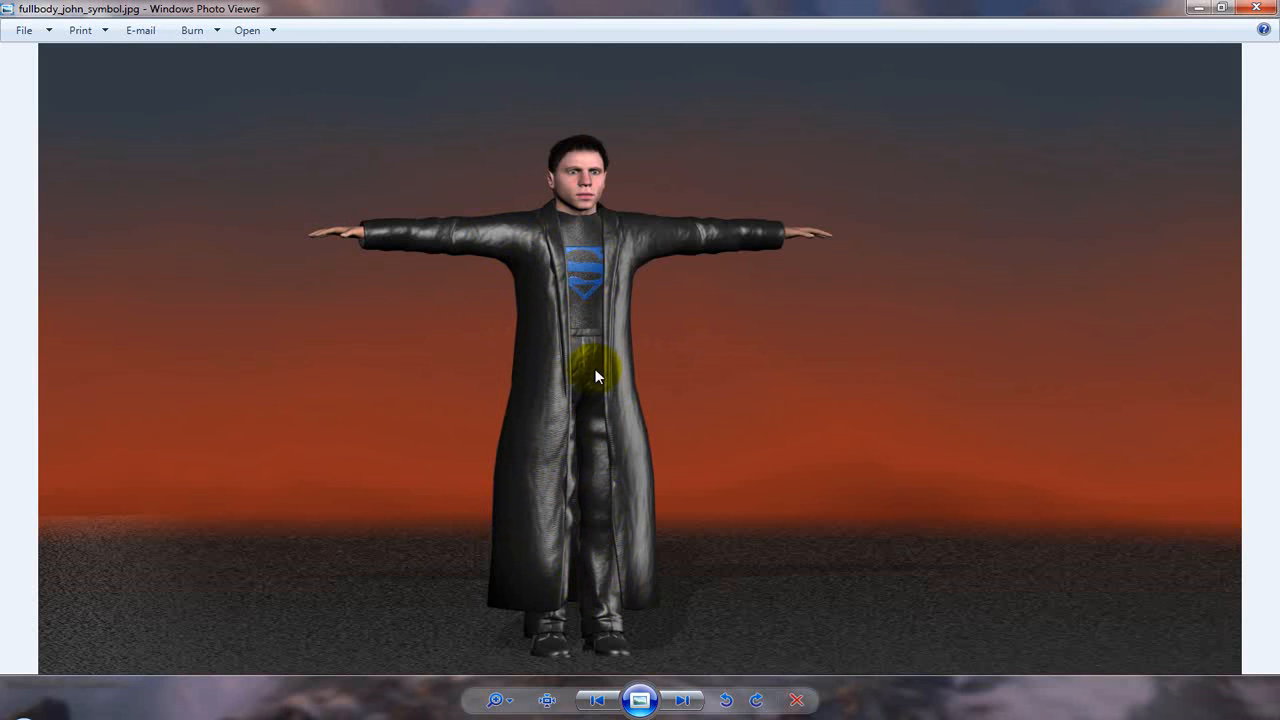
{"action": "mouse_move", "coordinate": [805, 252]}
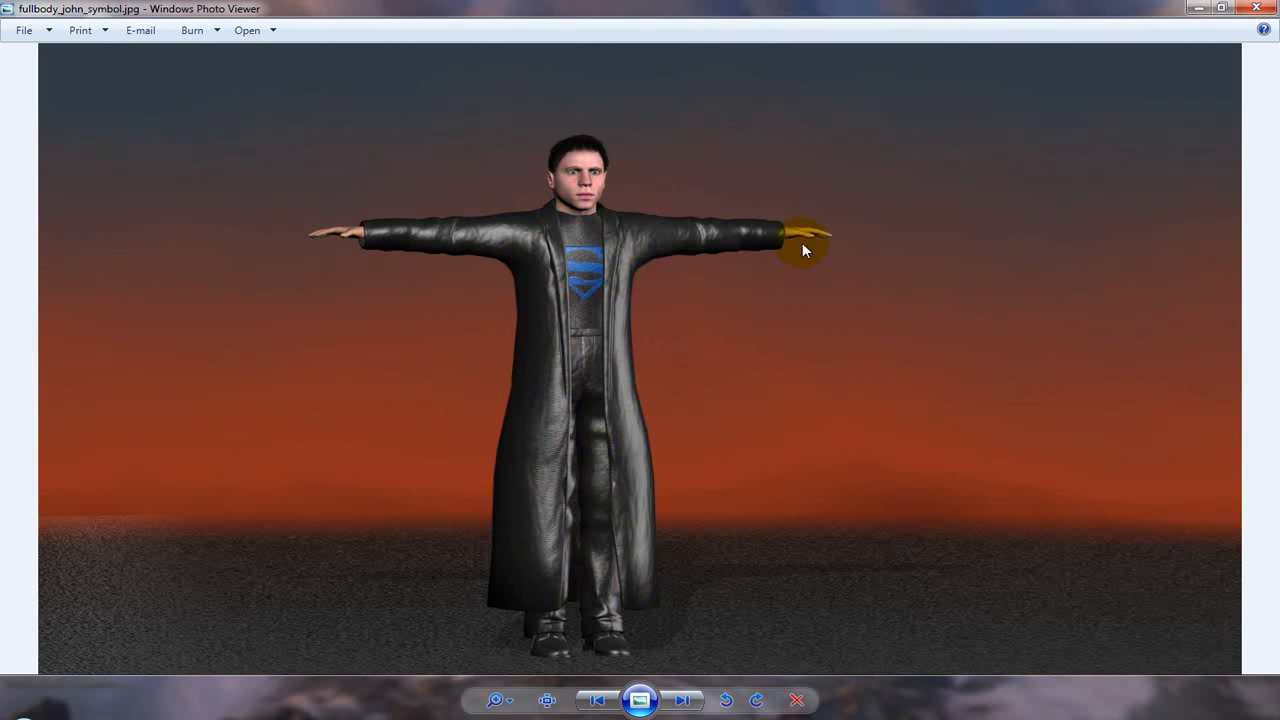
{"action": "mouse_move", "coordinate": [805, 222]}
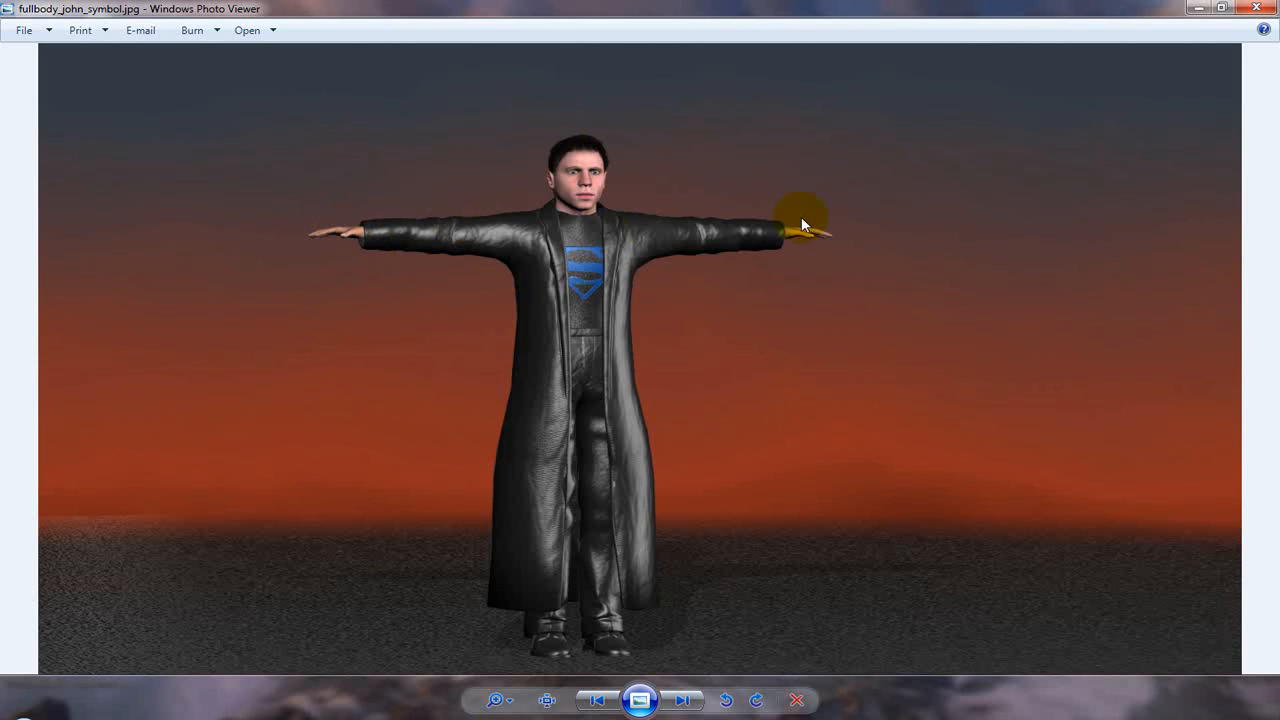
{"action": "mouse_move", "coordinate": [367, 234]}
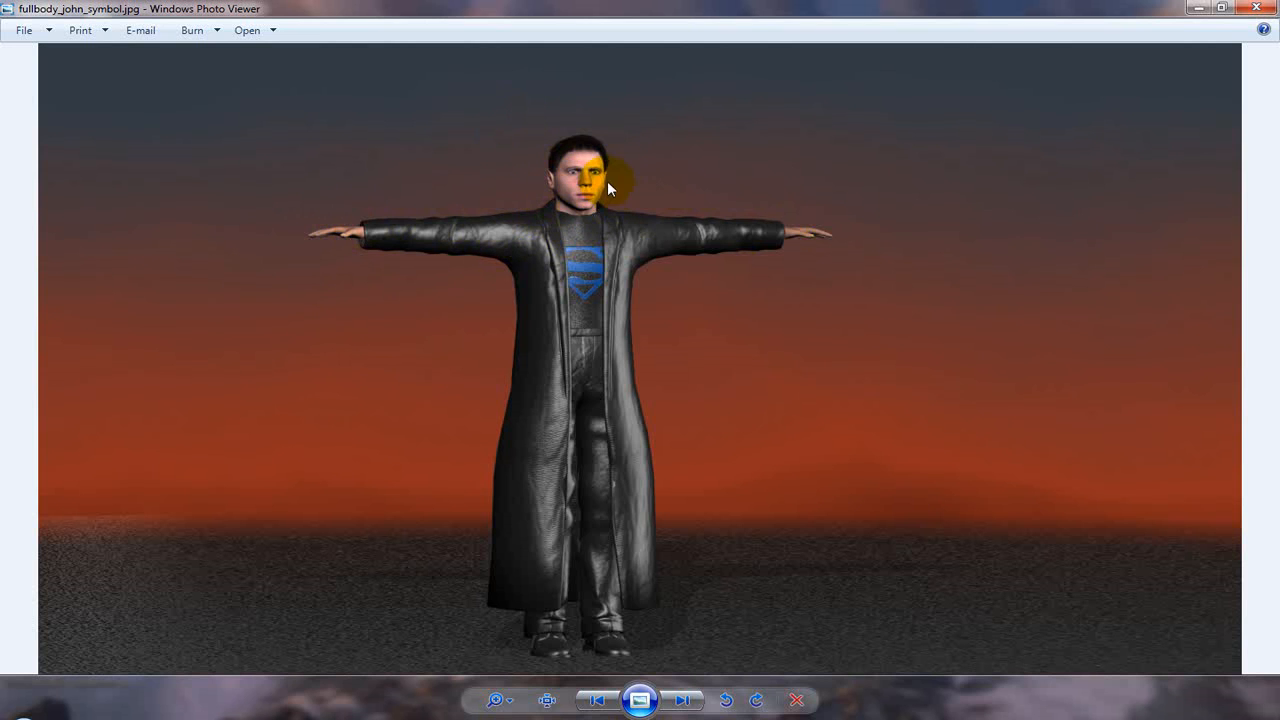
{"action": "mouse_move", "coordinate": [633, 158]}
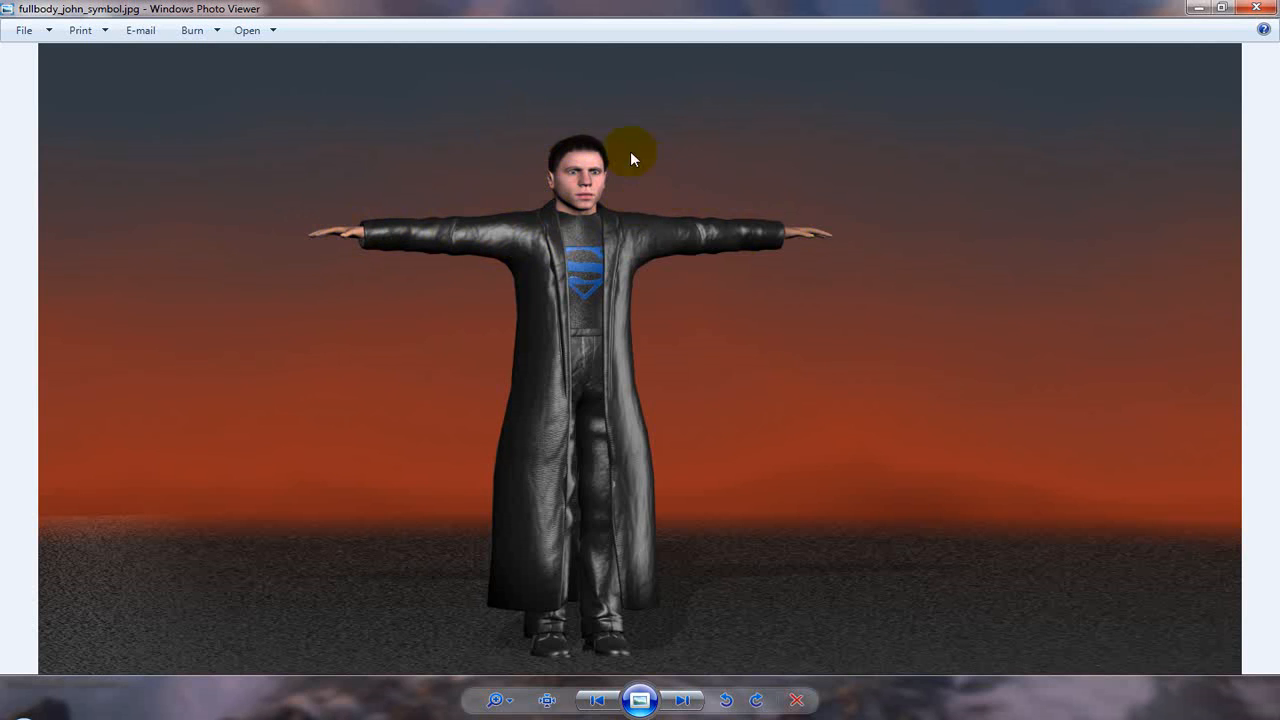
{"action": "mouse_move", "coordinate": [548, 196]}
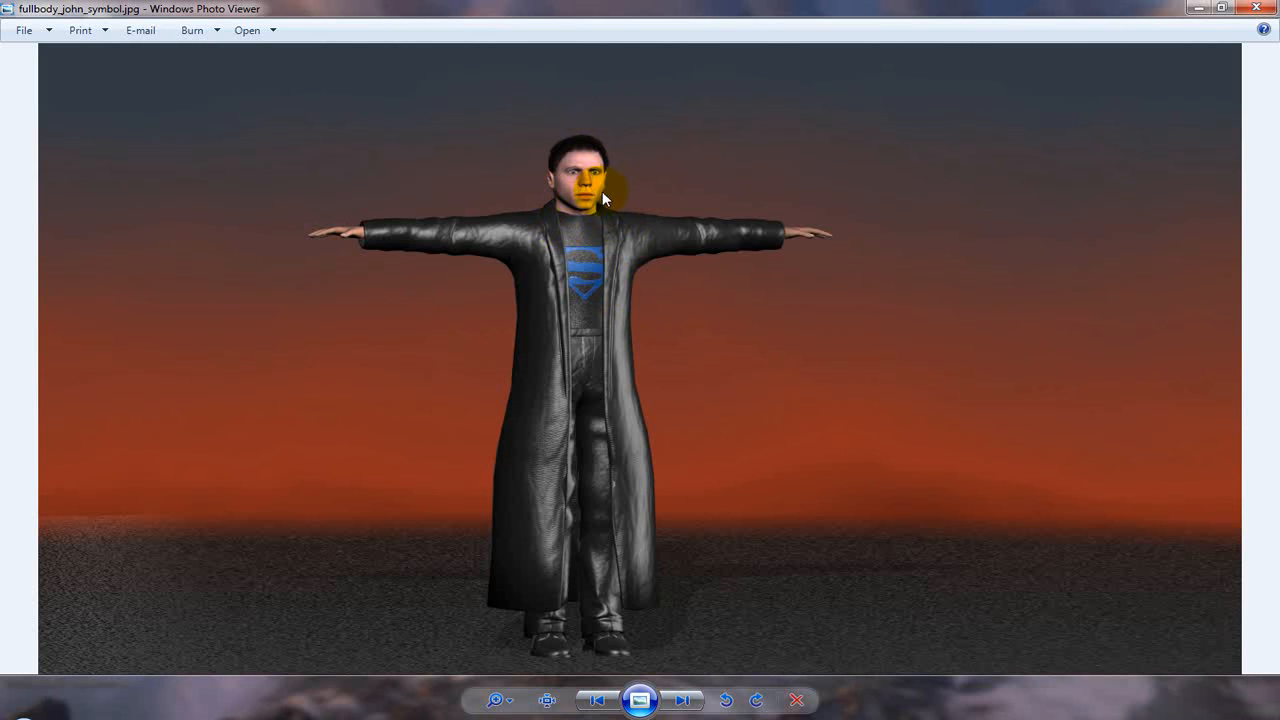
{"action": "mouse_move", "coordinate": [517, 351]}
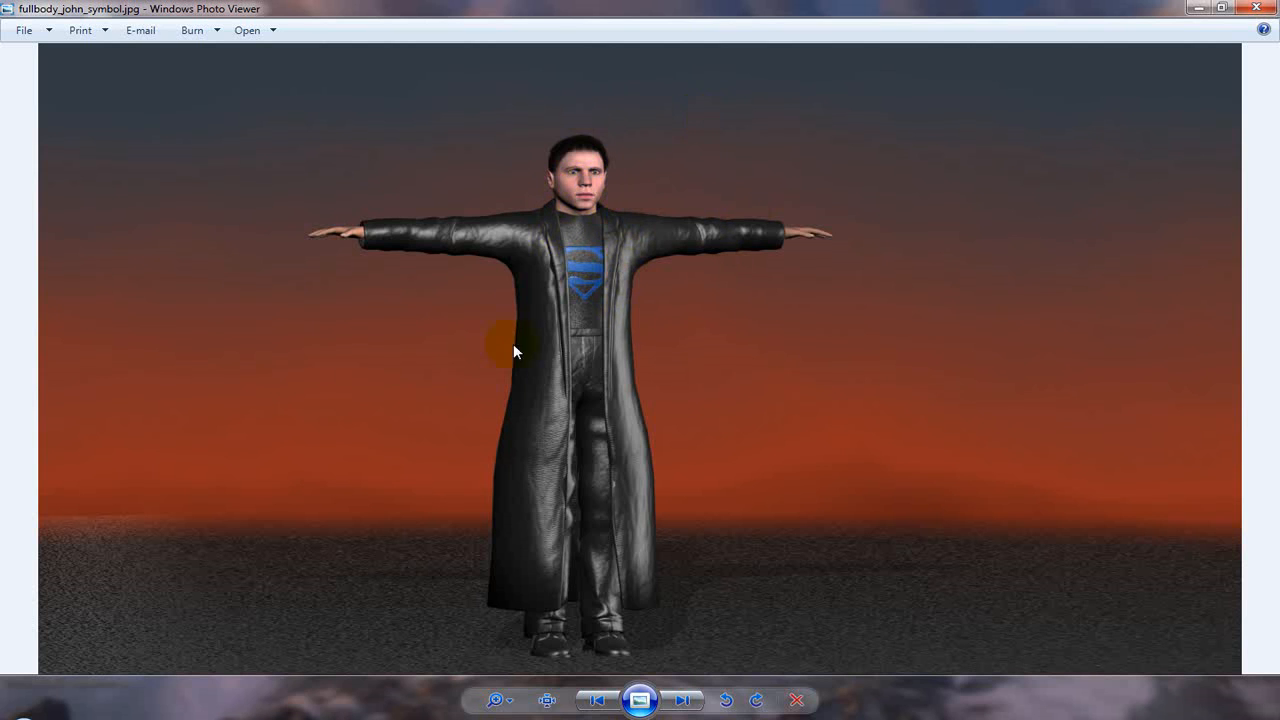
{"action": "mouse_move", "coordinate": [523, 458]}
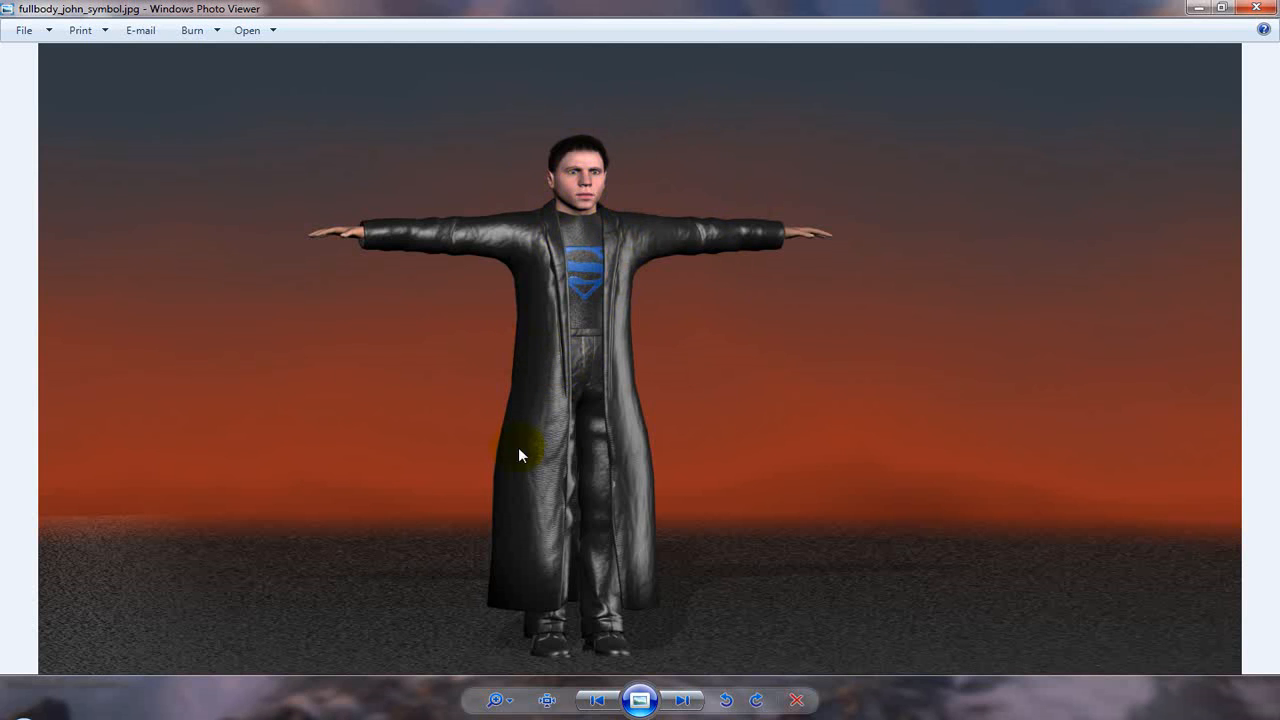
{"action": "mouse_move", "coordinate": [547, 189]}
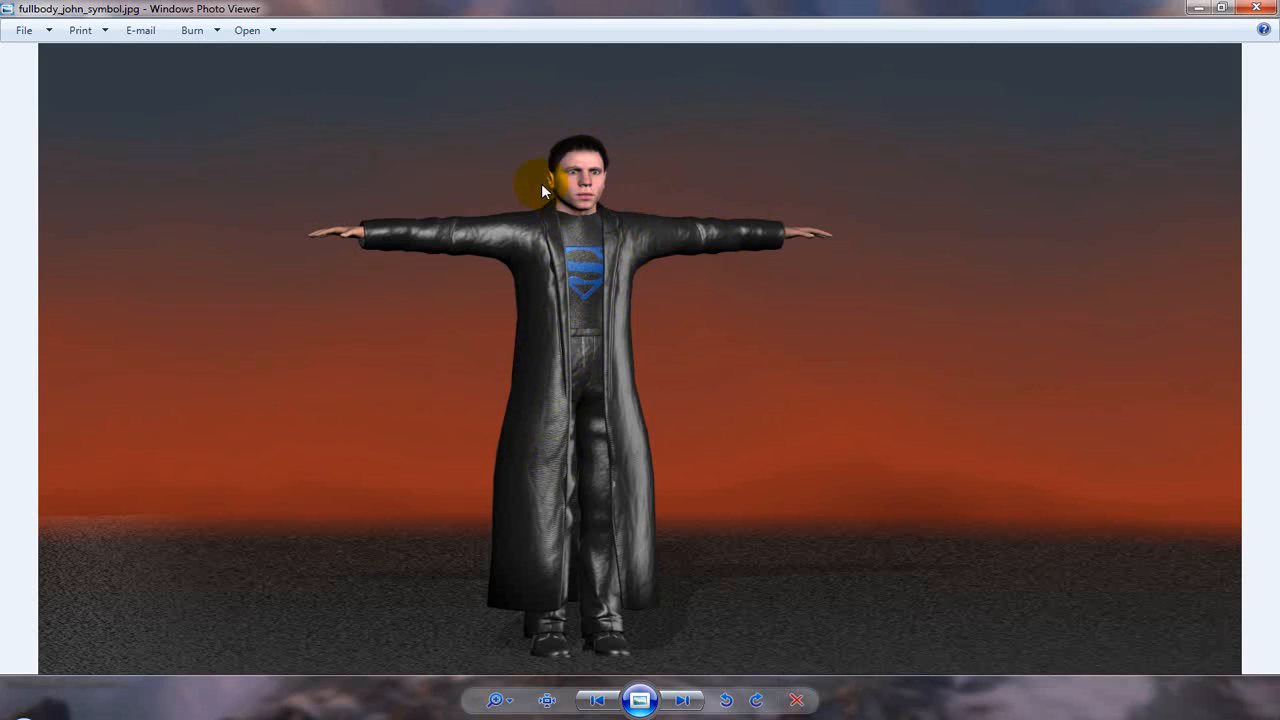
{"action": "mouse_move", "coordinate": [505, 217]}
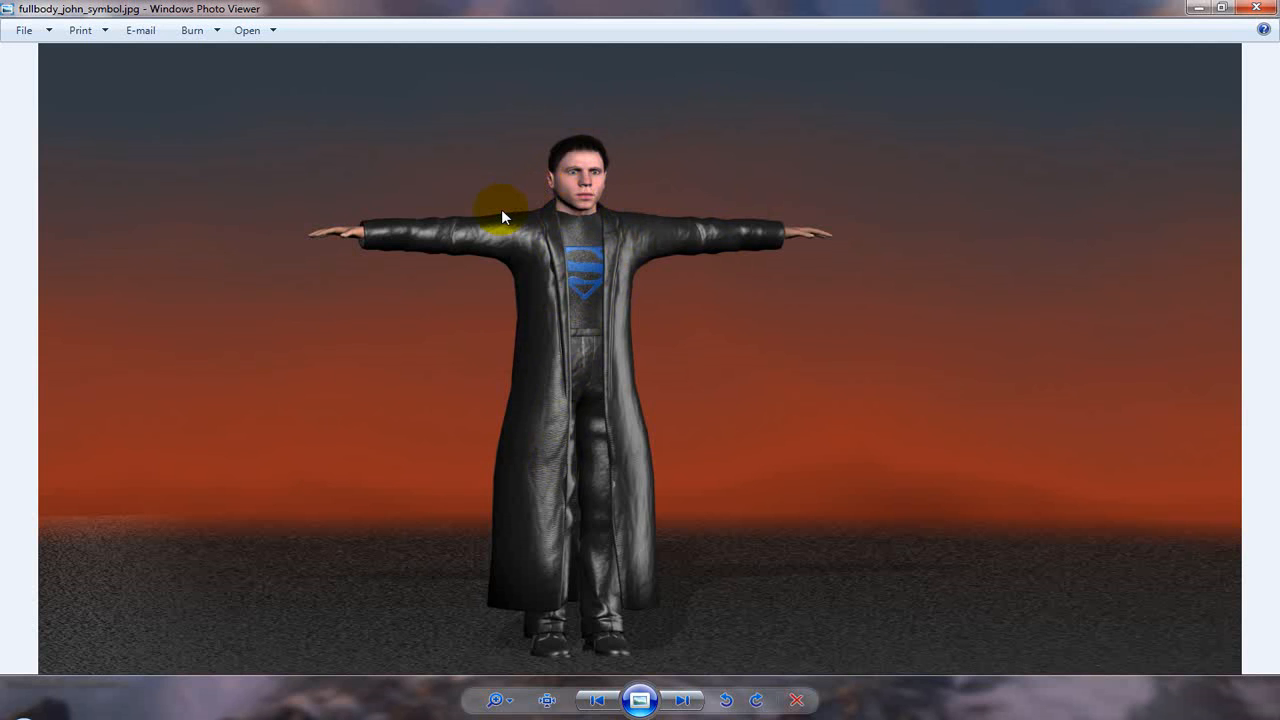
{"action": "mouse_move", "coordinate": [647, 291]}
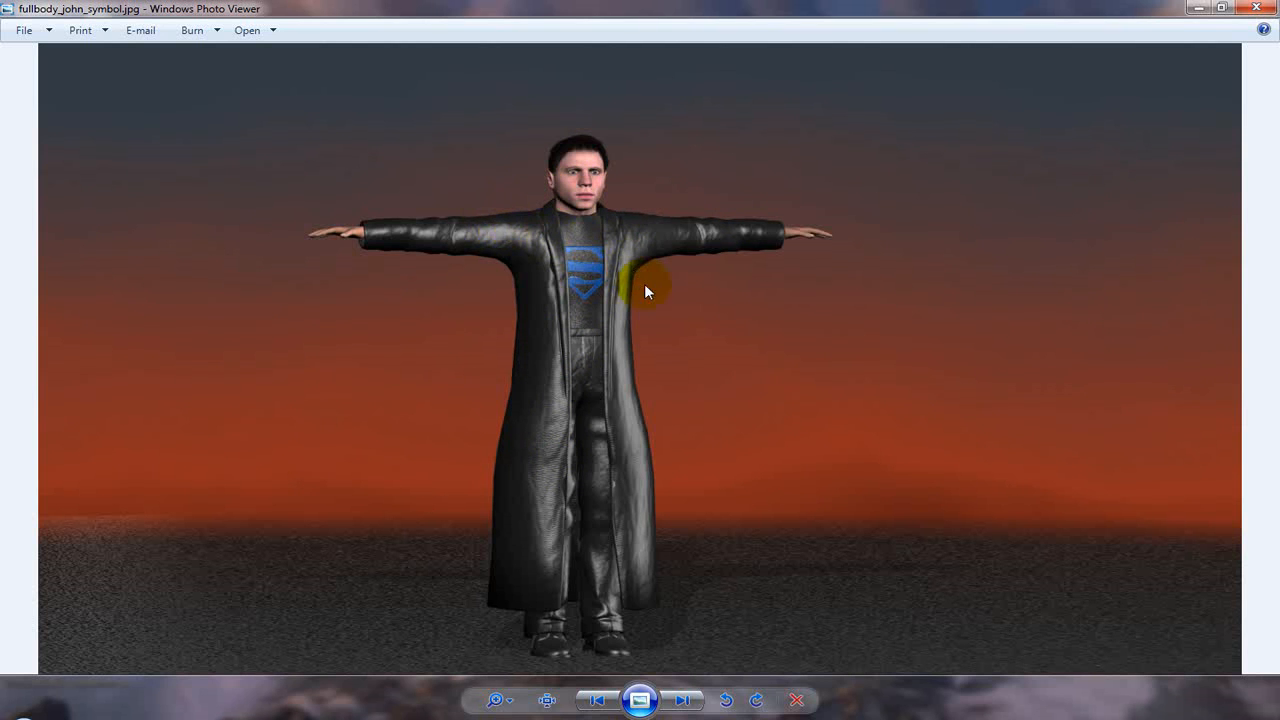
{"action": "mouse_move", "coordinate": [625, 324]}
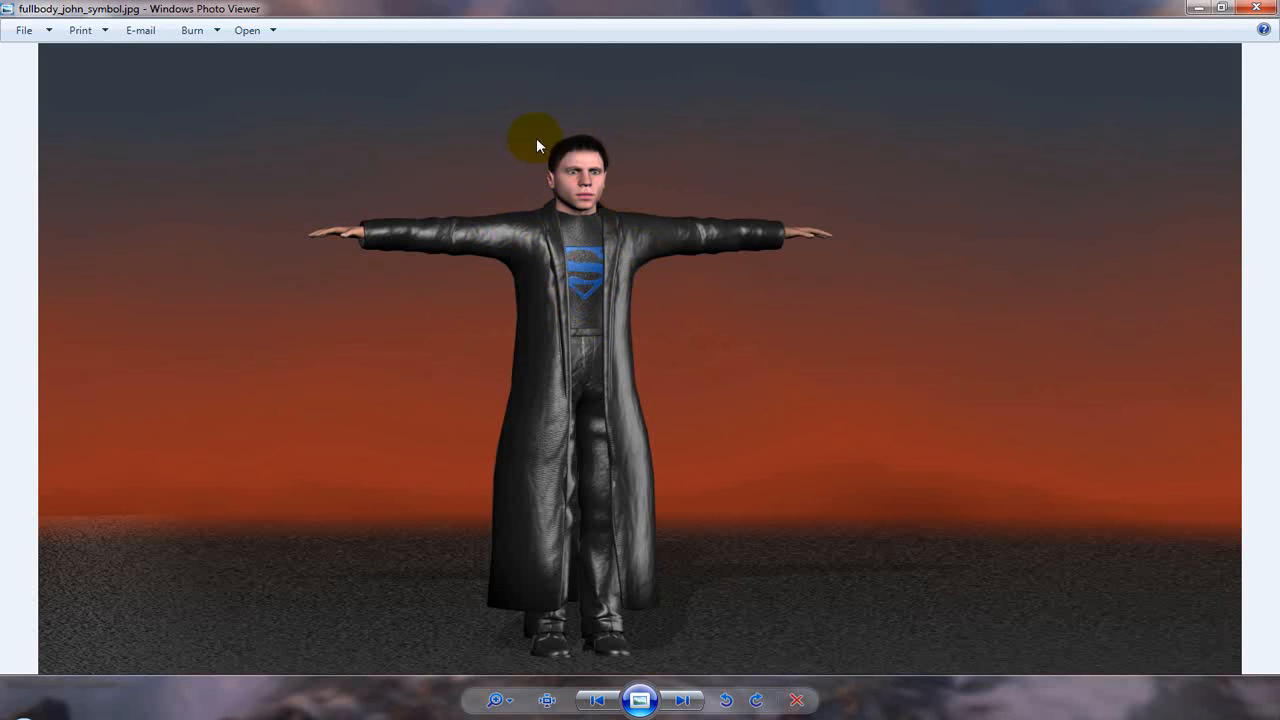
{"action": "mouse_move", "coordinate": [548, 172]}
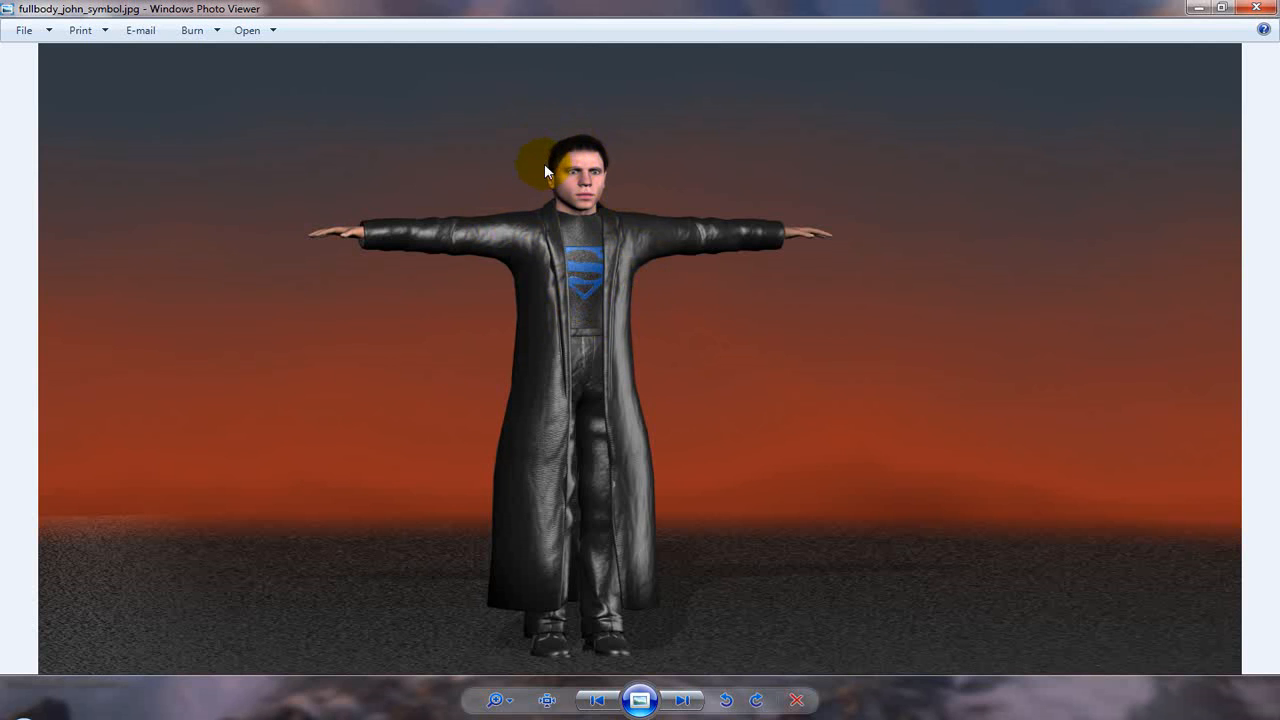
{"action": "mouse_move", "coordinate": [588, 160]}
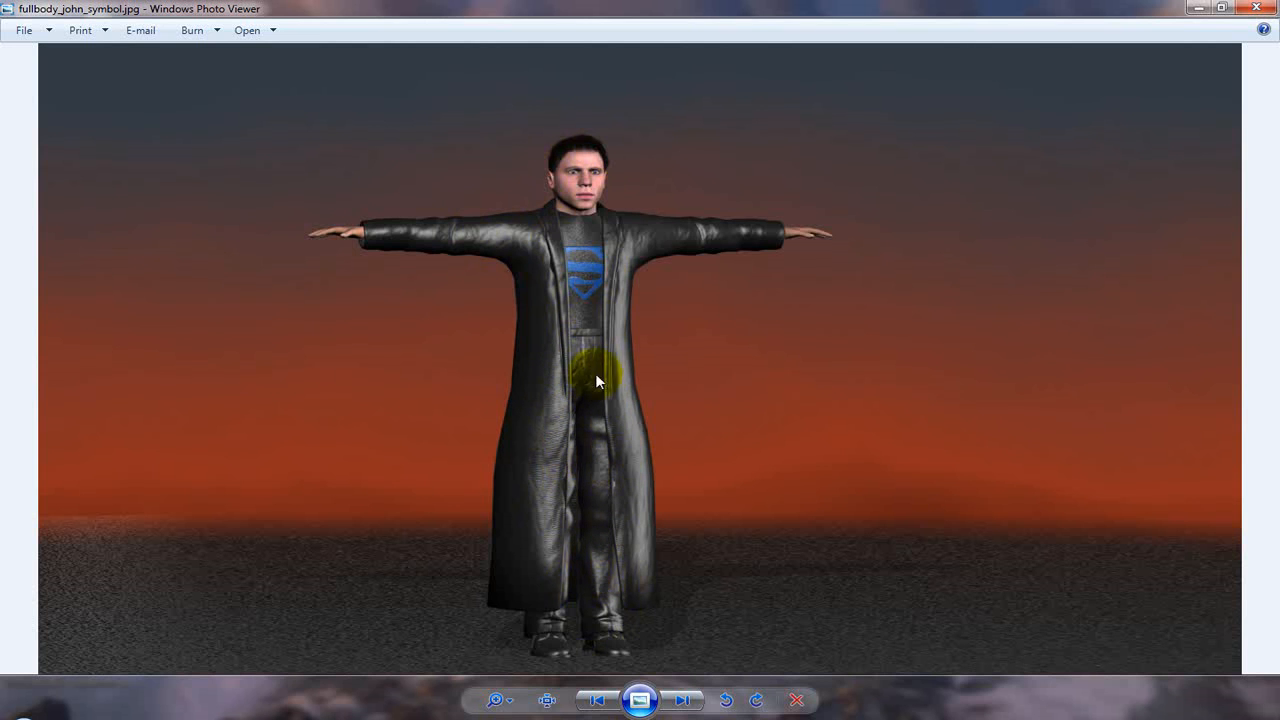
{"action": "mouse_move", "coordinate": [587, 442]}
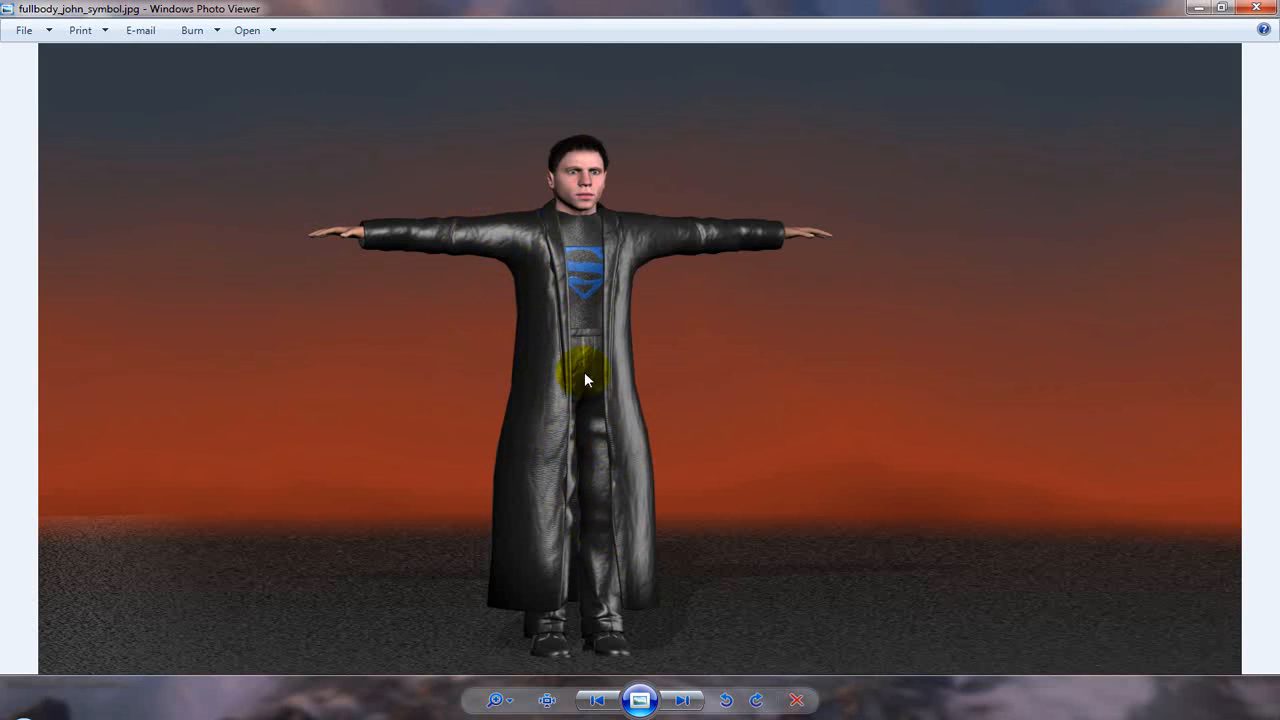
{"action": "mouse_move", "coordinate": [600, 540]}
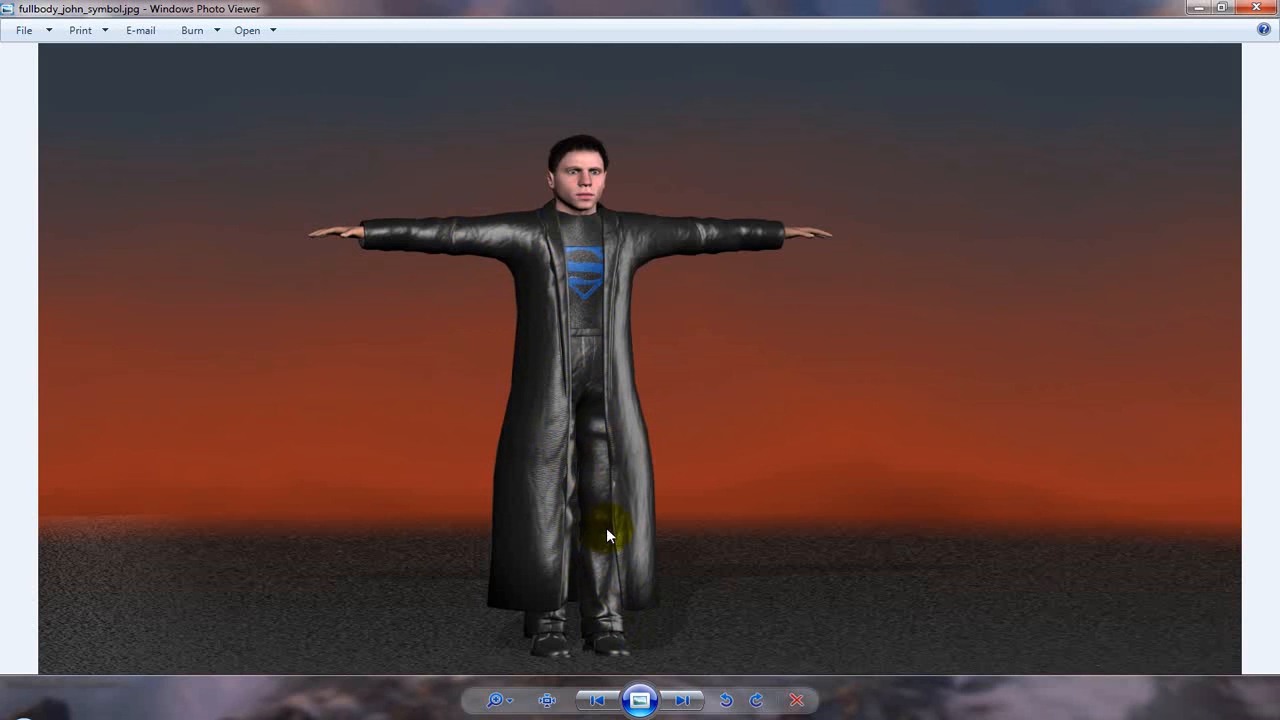
{"action": "mouse_move", "coordinate": [448, 252]}
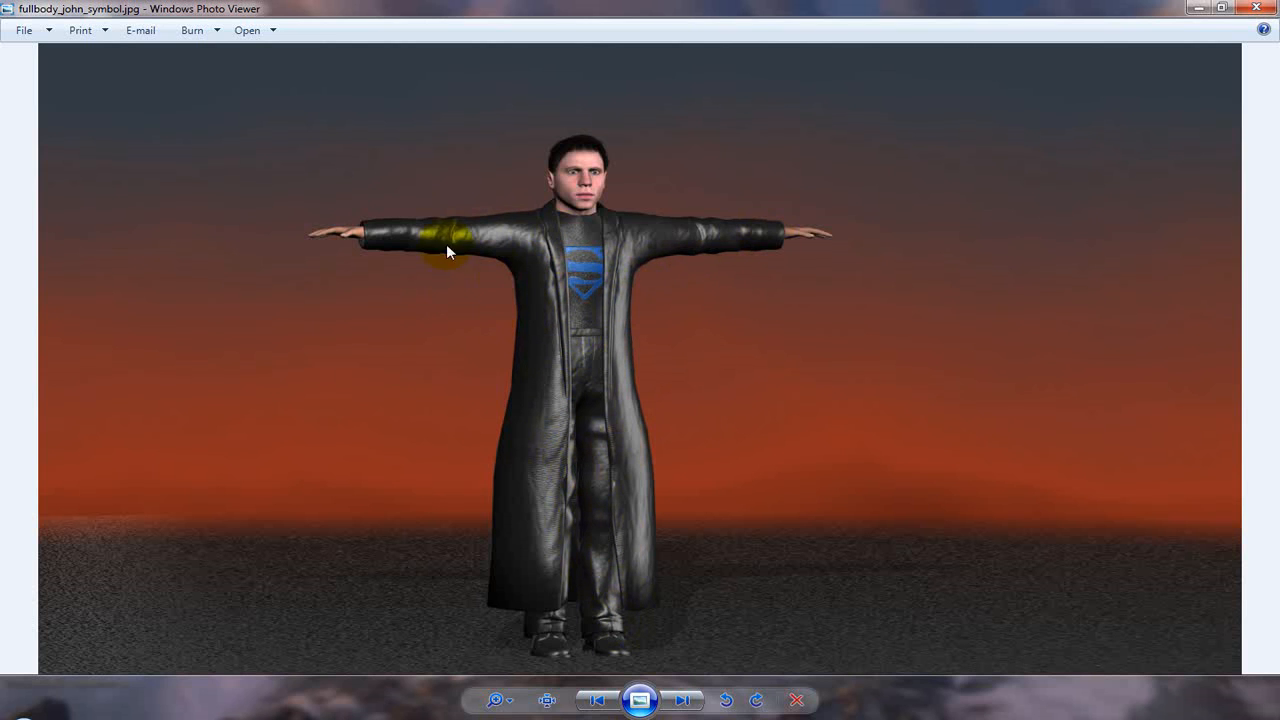
{"action": "mouse_move", "coordinate": [600, 587]}
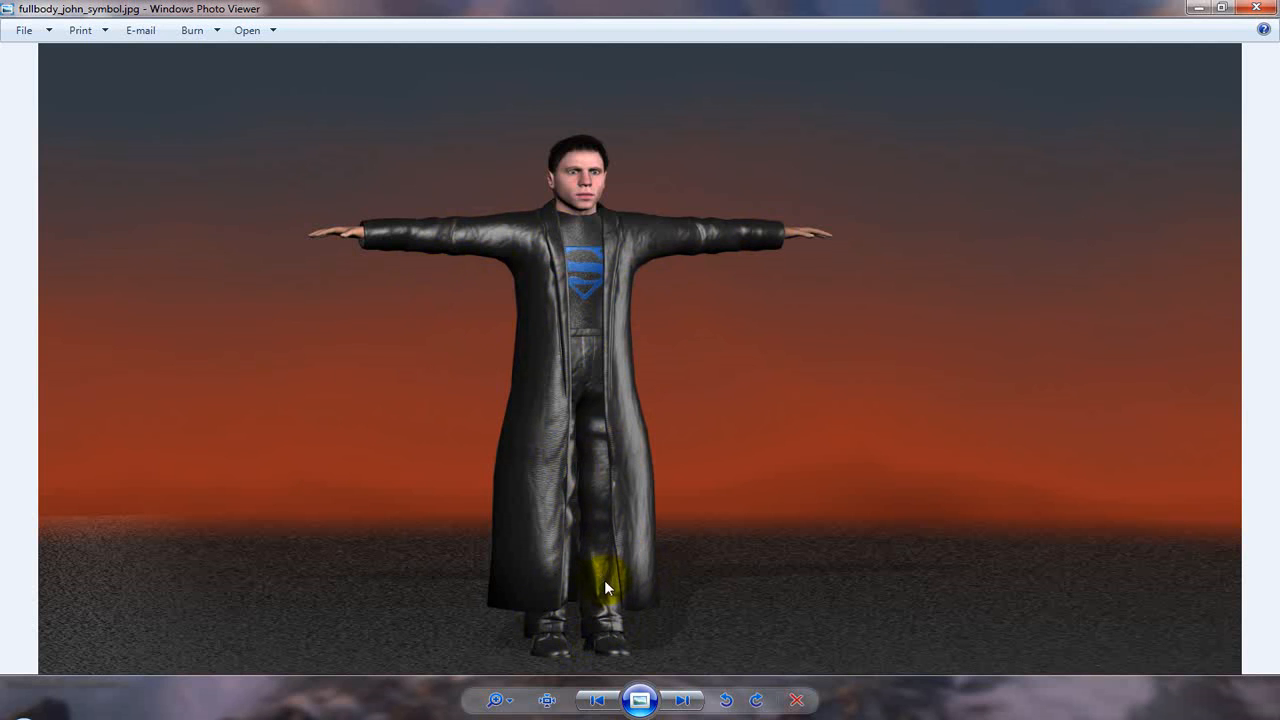
{"action": "mouse_move", "coordinate": [552, 259]}
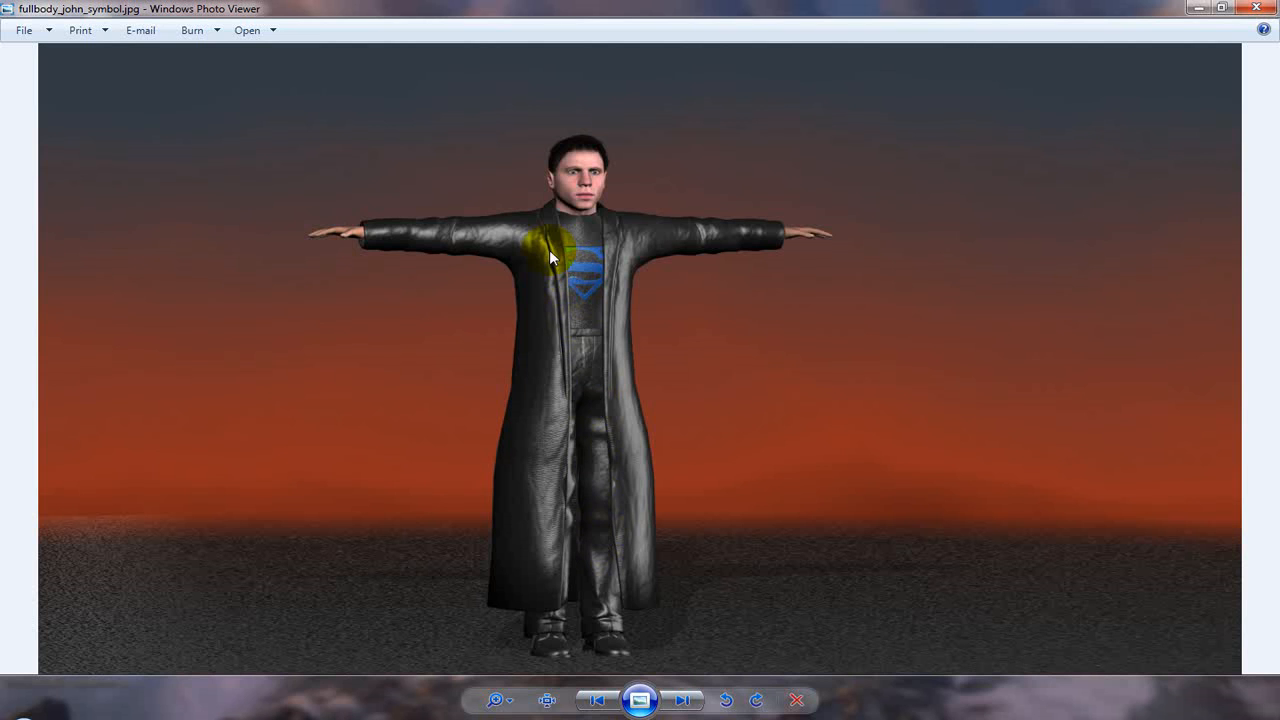
{"action": "mouse_move", "coordinate": [528, 507]}
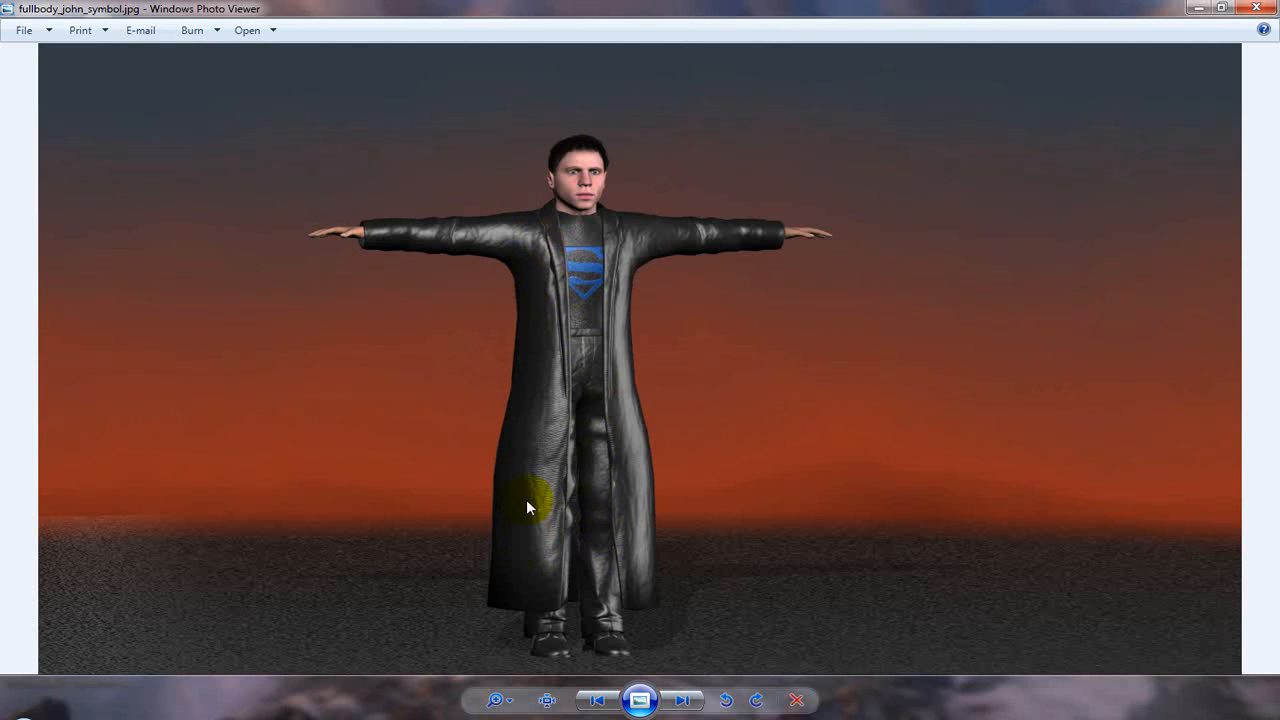
{"action": "mouse_move", "coordinate": [549, 628]}
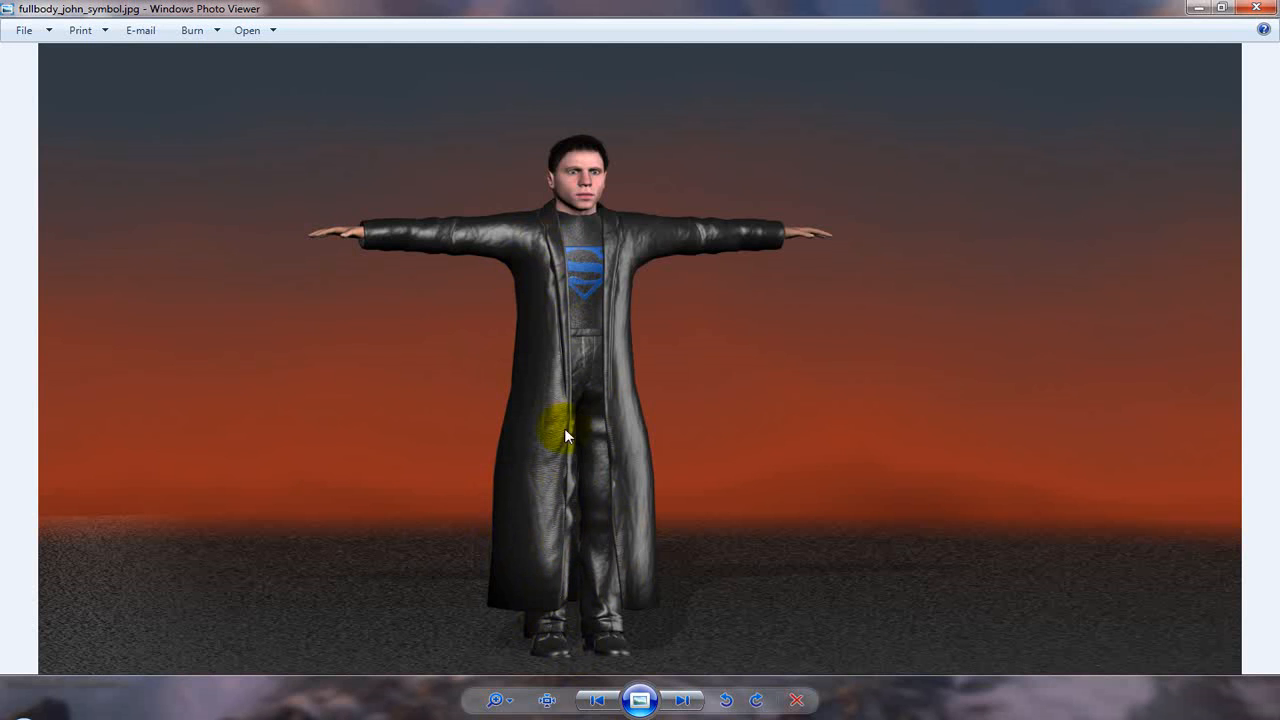
{"action": "mouse_move", "coordinate": [532, 412]}
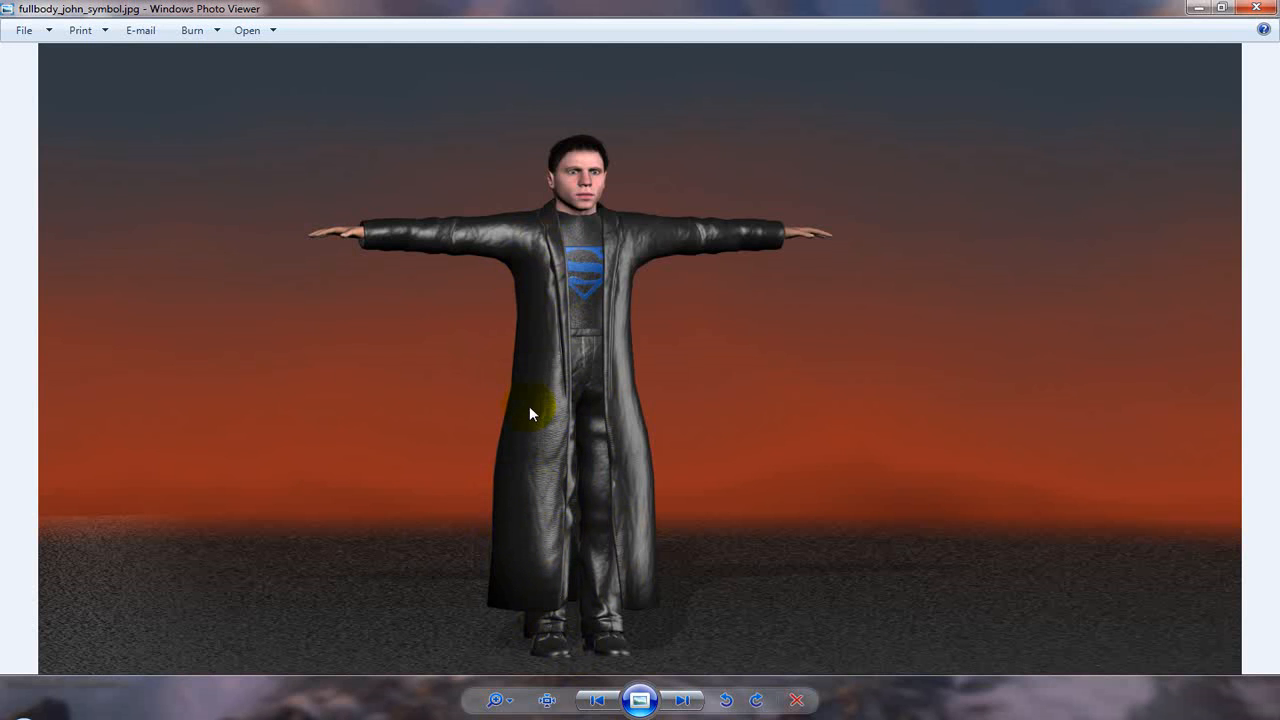
{"action": "mouse_move", "coordinate": [575, 382]}
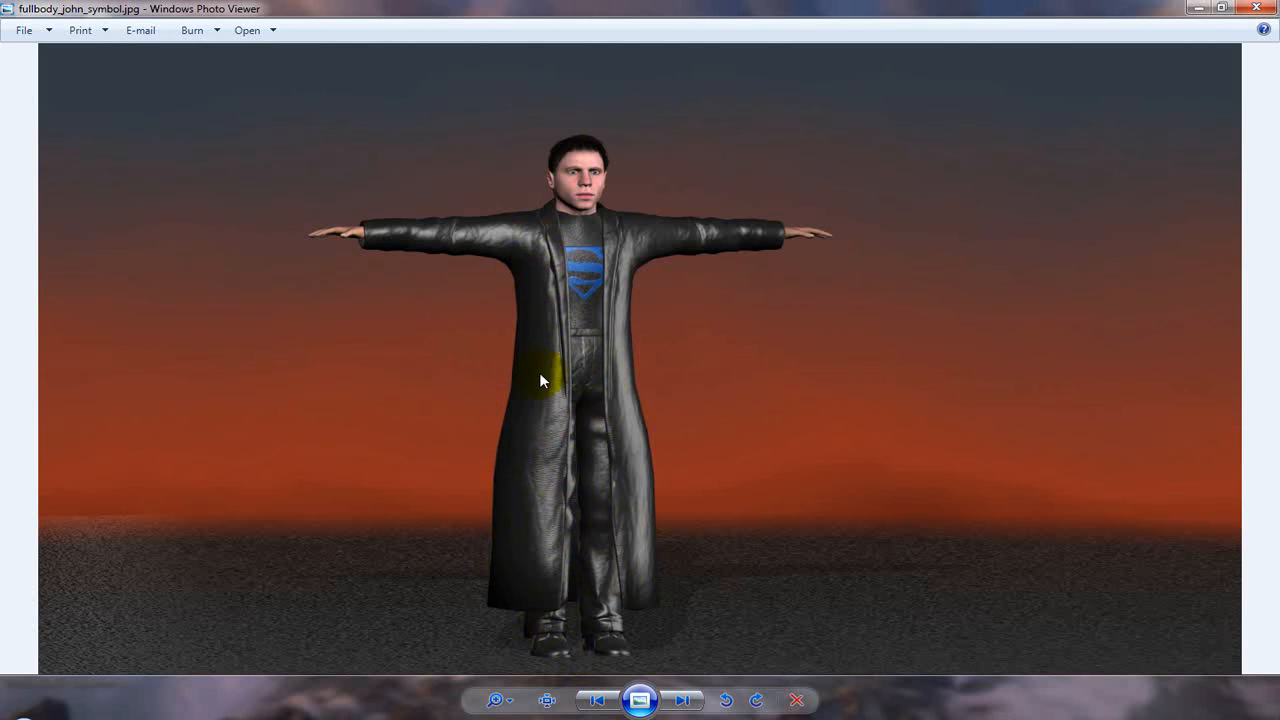
{"action": "mouse_move", "coordinate": [557, 620]}
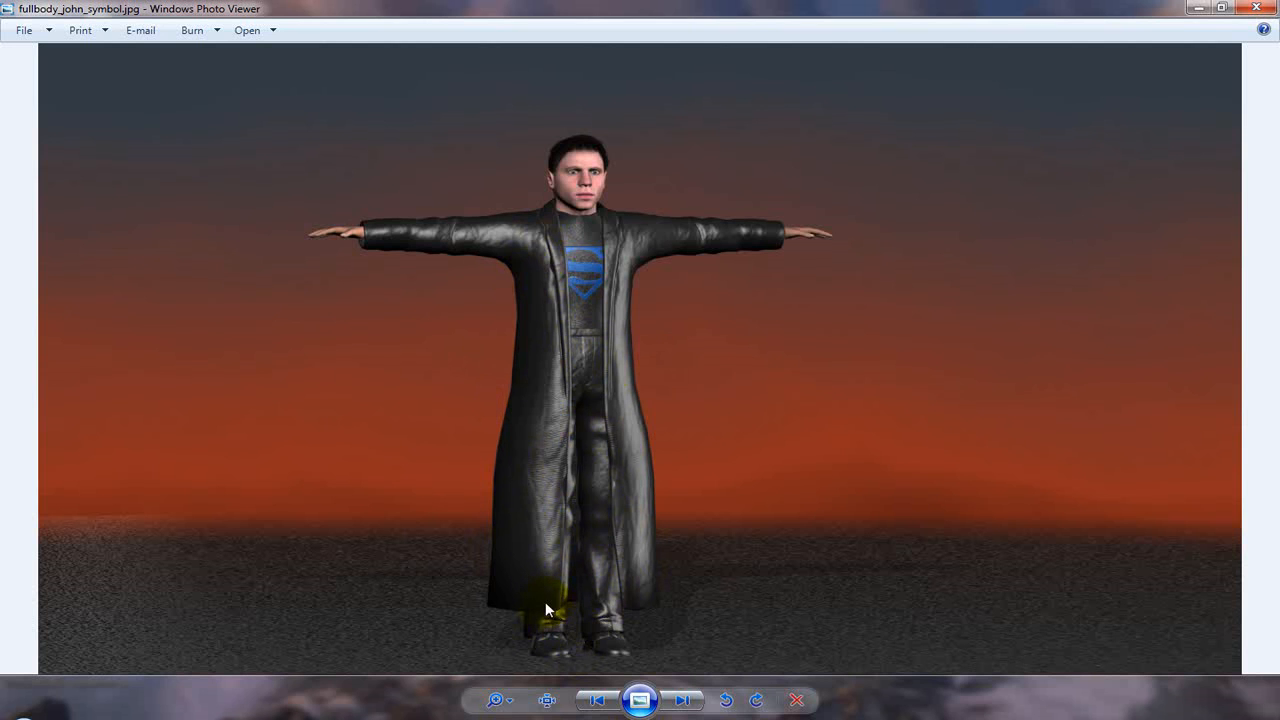
{"action": "mouse_move", "coordinate": [563, 587]}
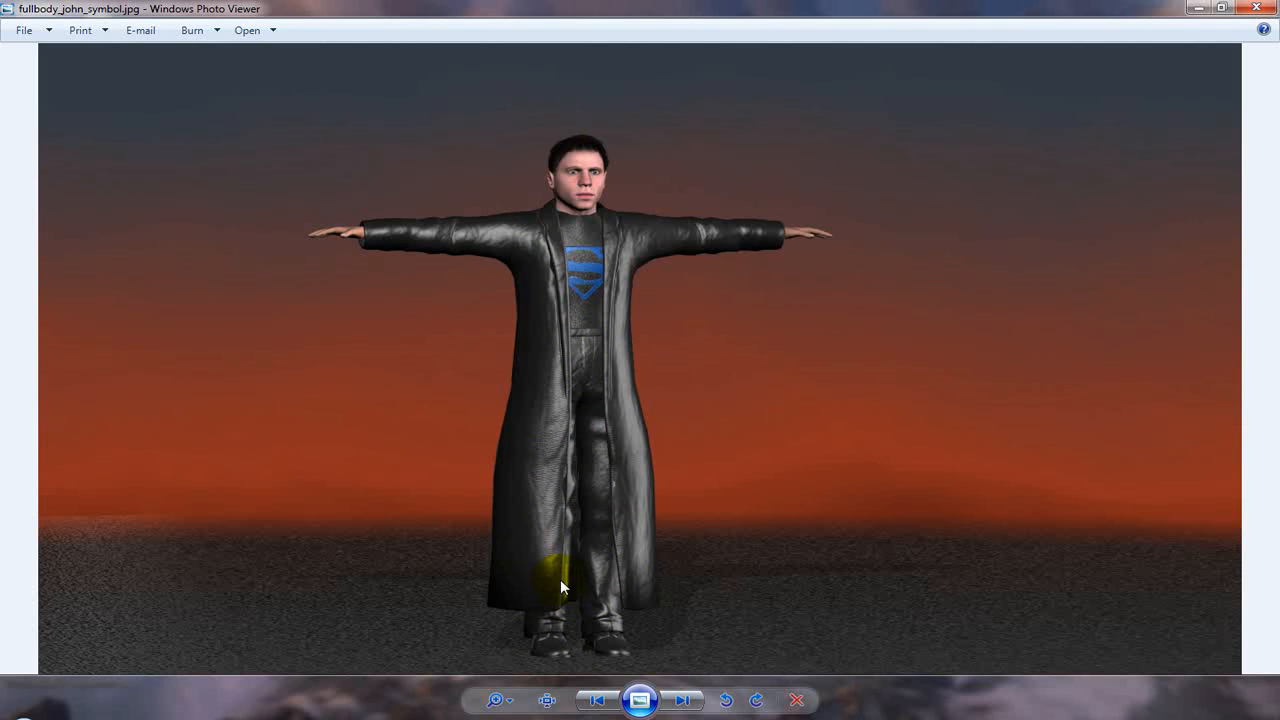
{"action": "mouse_move", "coordinate": [372, 273]}
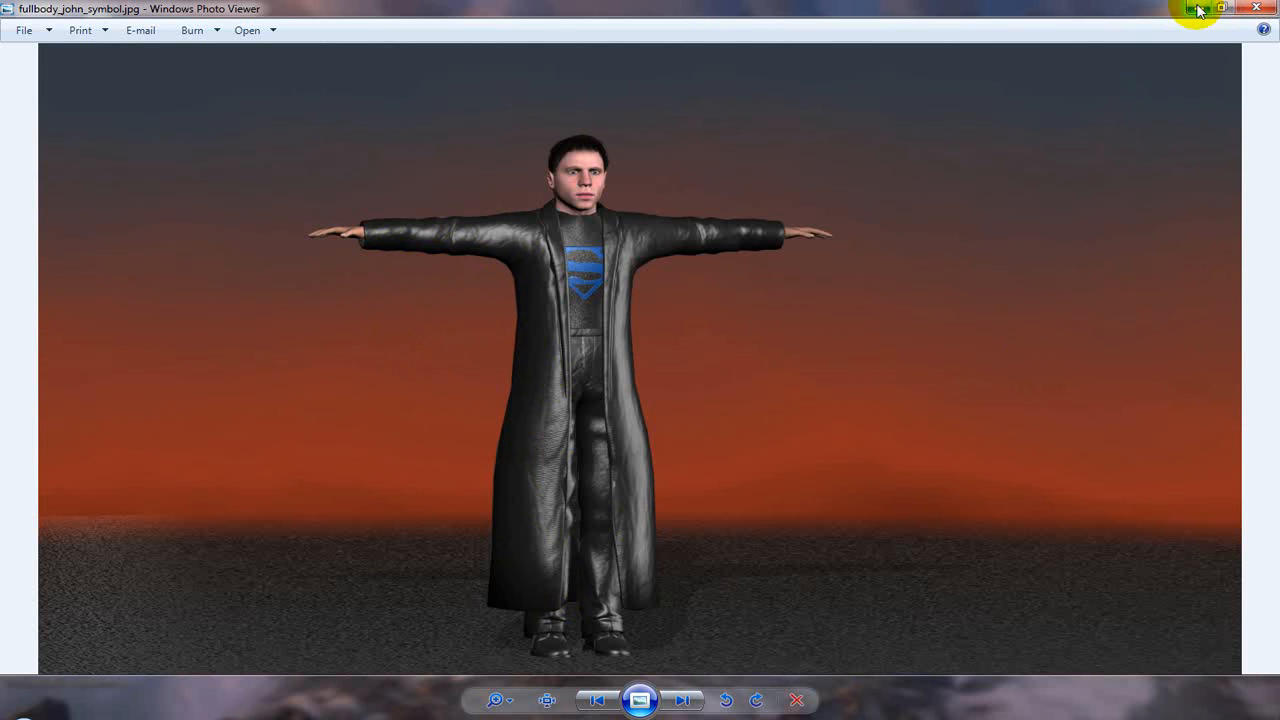
Step: Close the photo and scrub the jumpsuit simulation from its start to watch the shirt settle
{"action": "left_click", "coordinate": [1259, 9]}
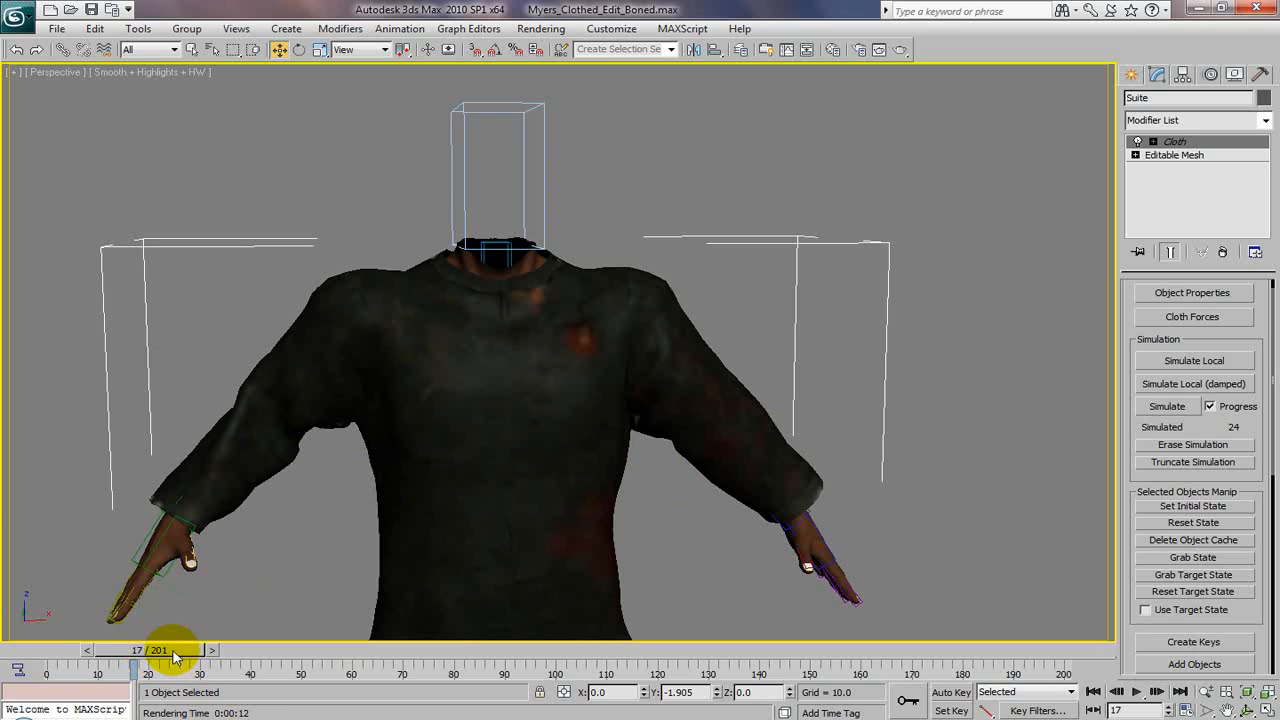
{"action": "left_click_drag", "start_coordinate": [173, 650], "coordinate": [150, 650]}
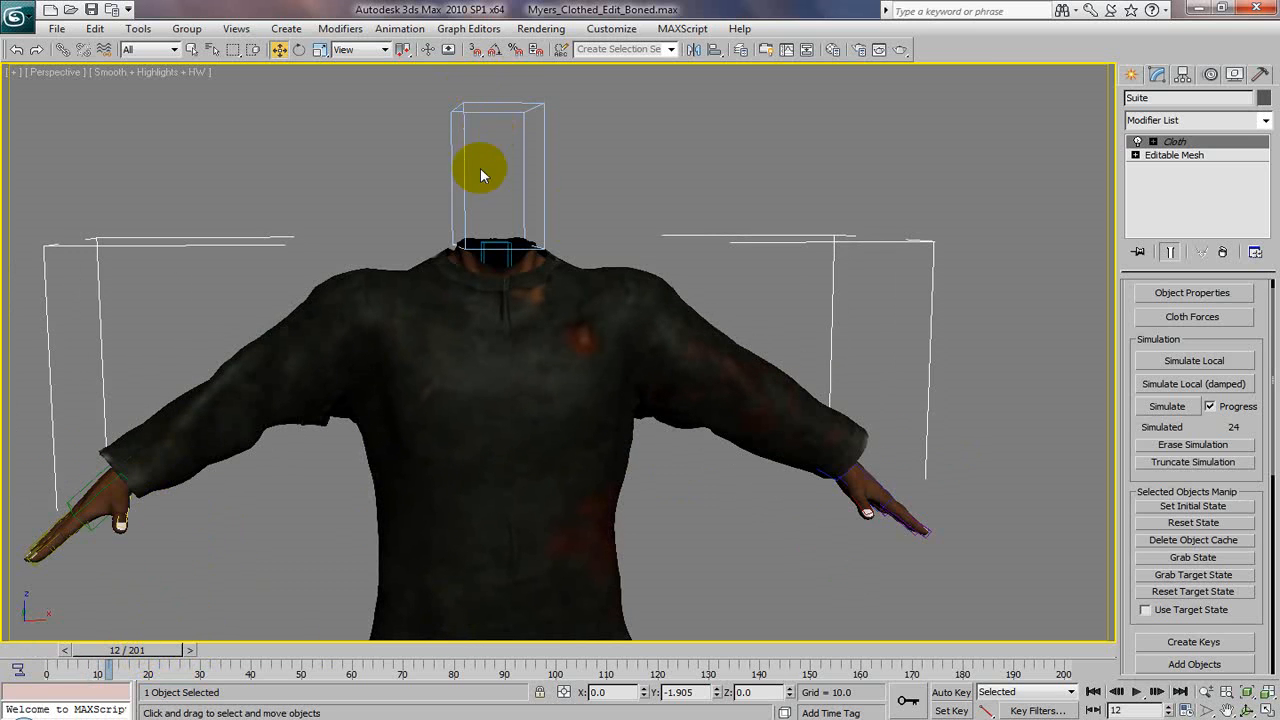
{"action": "mouse_move", "coordinate": [517, 272]}
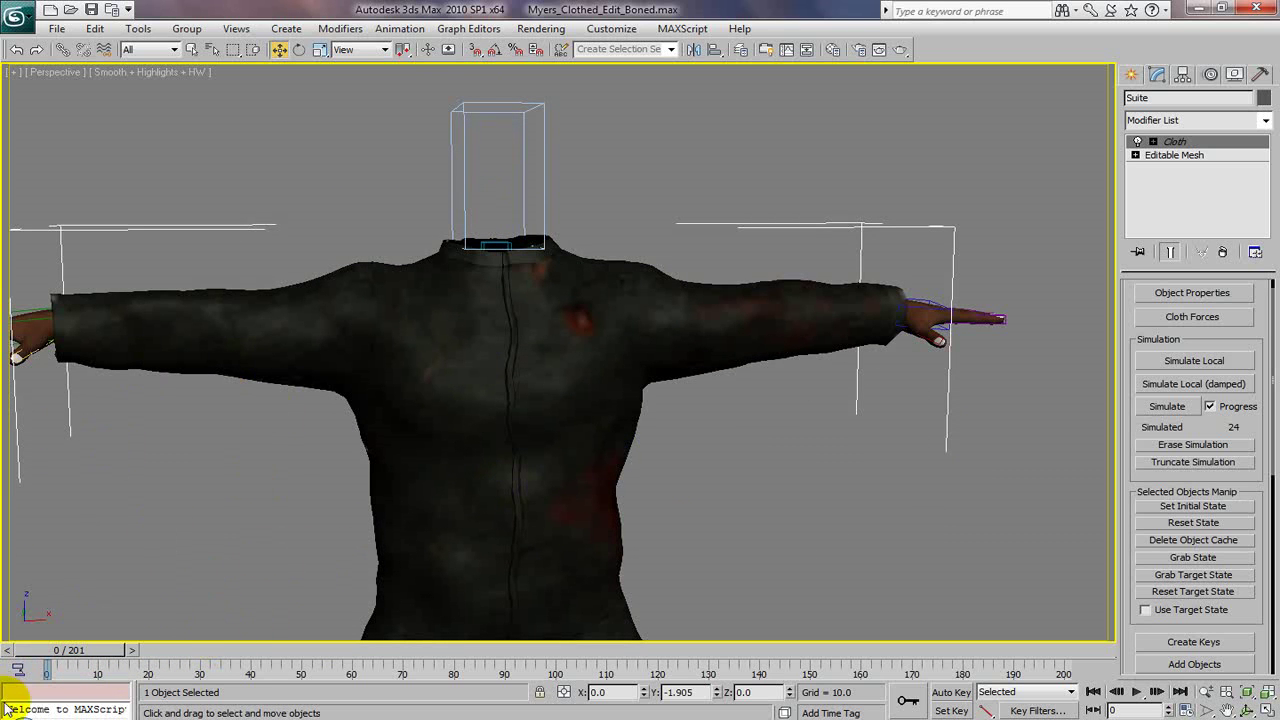
{"action": "left_click_drag", "start_coordinate": [46, 671], "coordinate": [85, 651]}
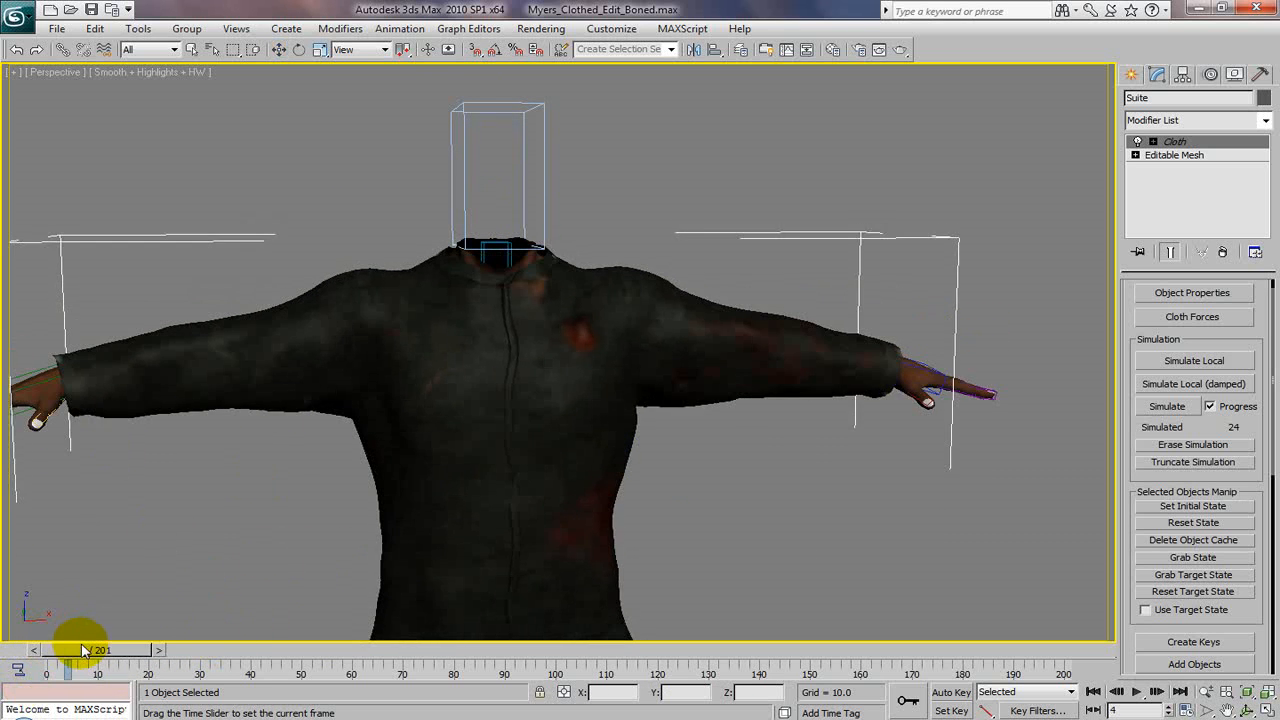
{"action": "left_click_drag", "start_coordinate": [90, 650], "coordinate": [150, 650]}
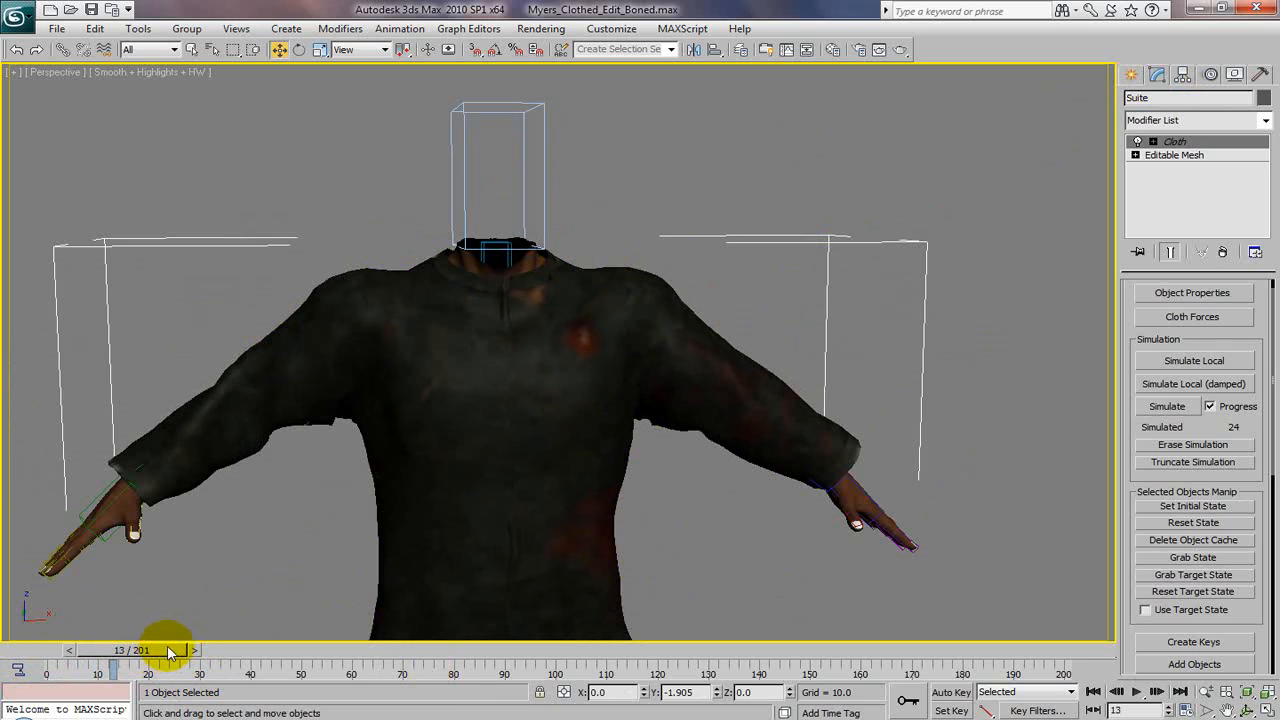
{"action": "left_click_drag", "start_coordinate": [170, 650], "coordinate": [113, 650]}
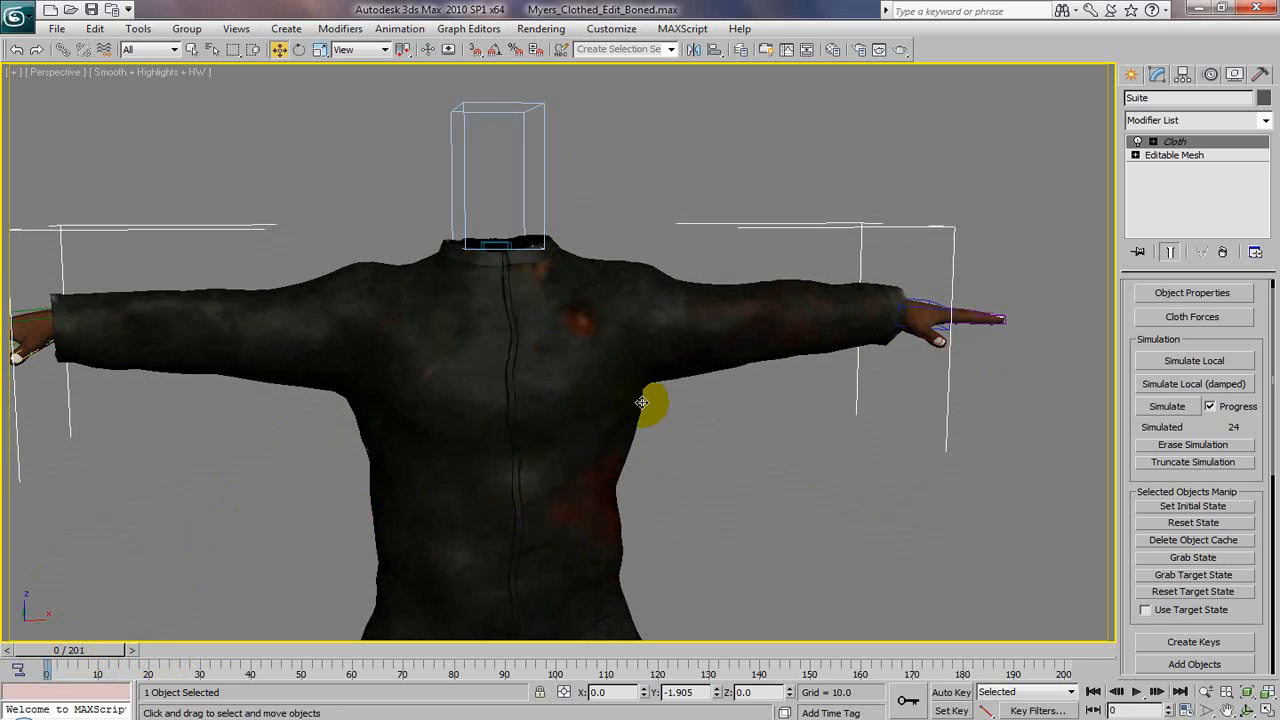
{"action": "mouse_move", "coordinate": [712, 392]}
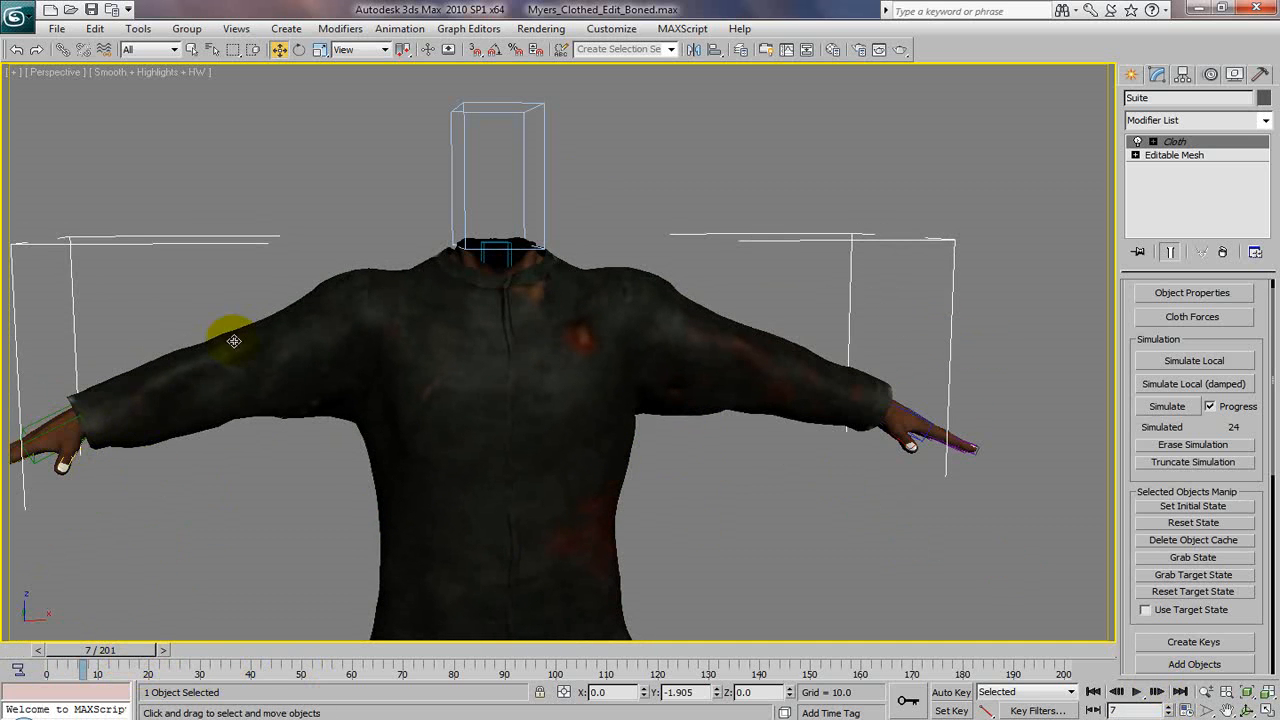
{"action": "mouse_move", "coordinate": [923, 397]}
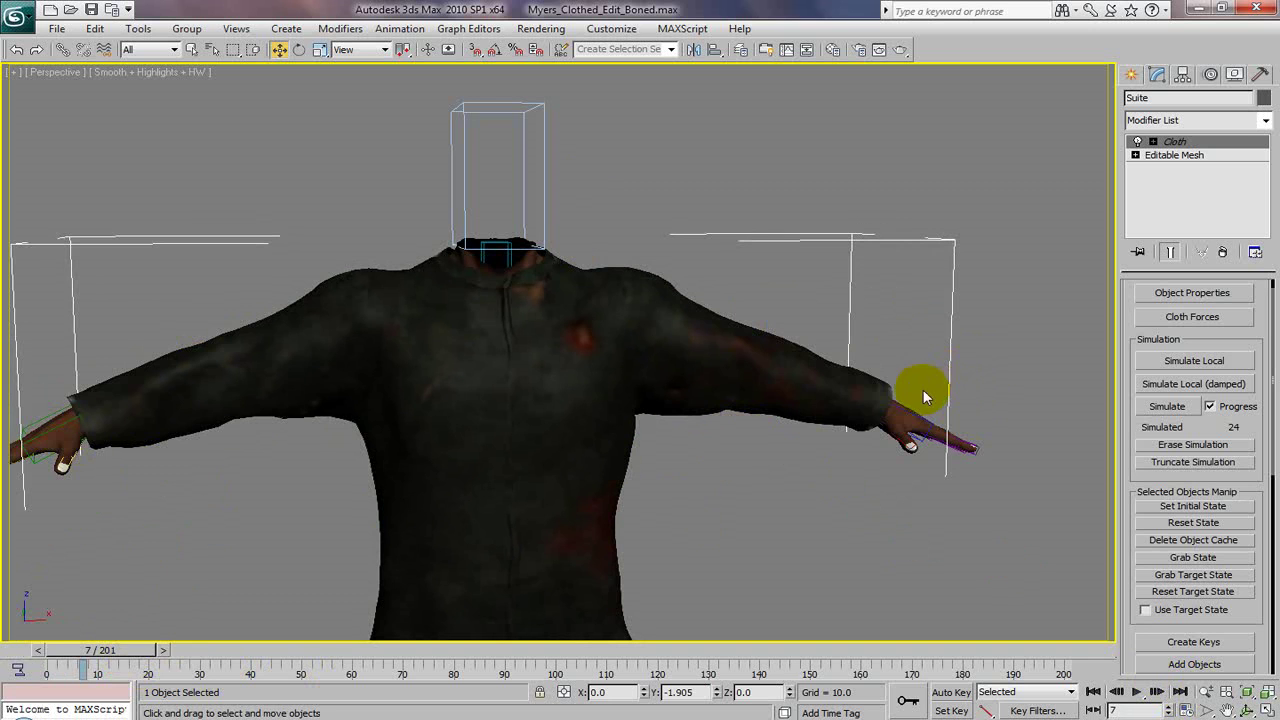
Step: Scrub further as the arms lower and sleeves drape, stopping on frame 21
{"action": "left_click_drag", "start_coordinate": [85, 650], "coordinate": [130, 650]}
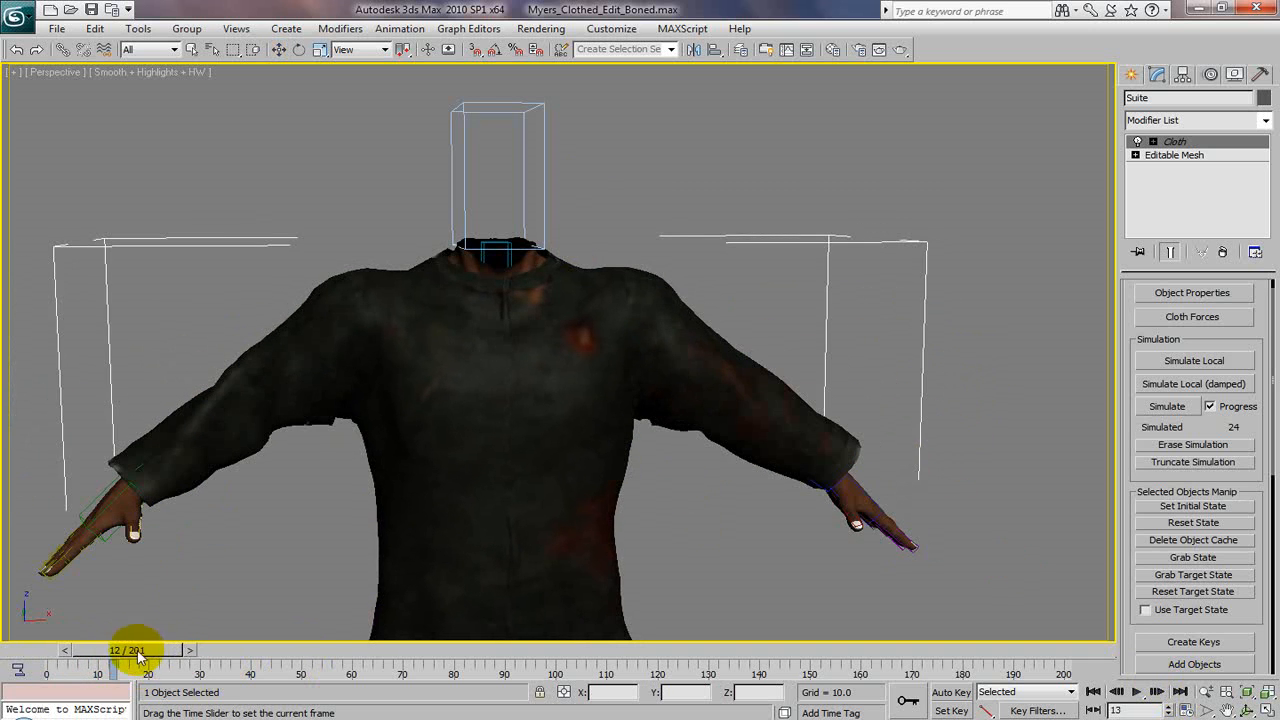
{"action": "left_click_drag", "start_coordinate": [135, 650], "coordinate": [180, 650]}
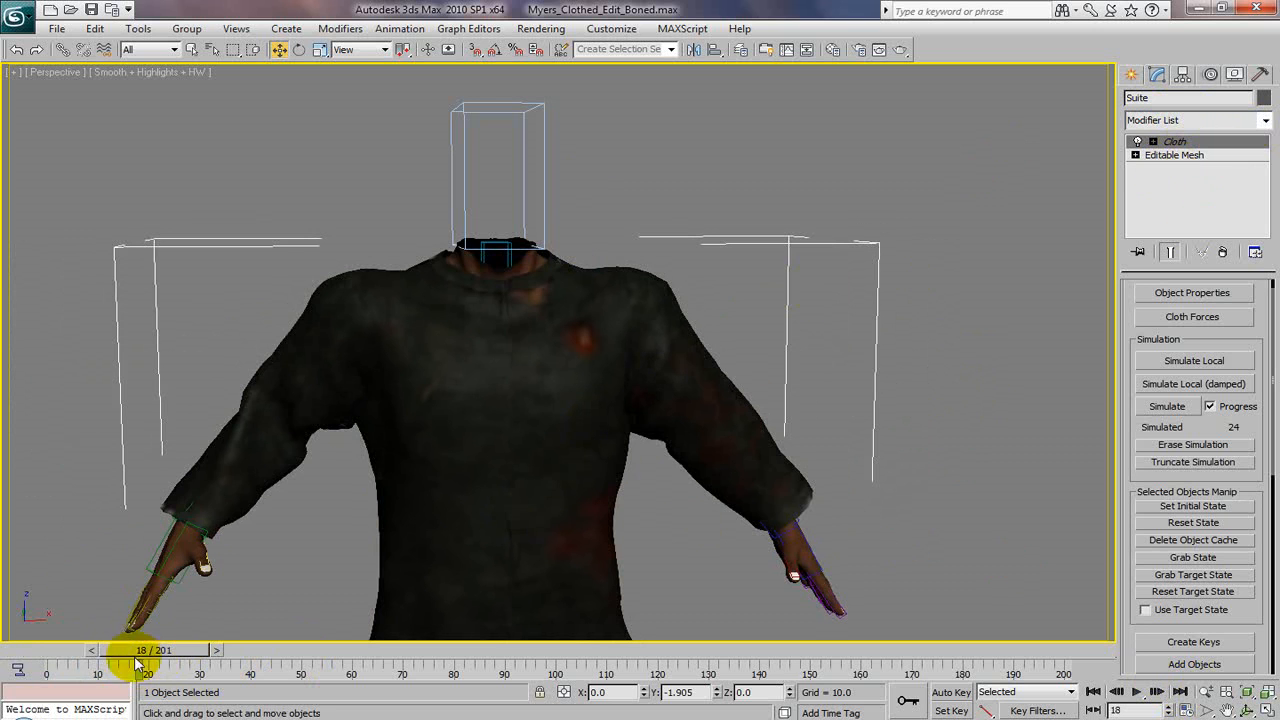
{"action": "left_click_drag", "start_coordinate": [140, 650], "coordinate": [100, 650]}
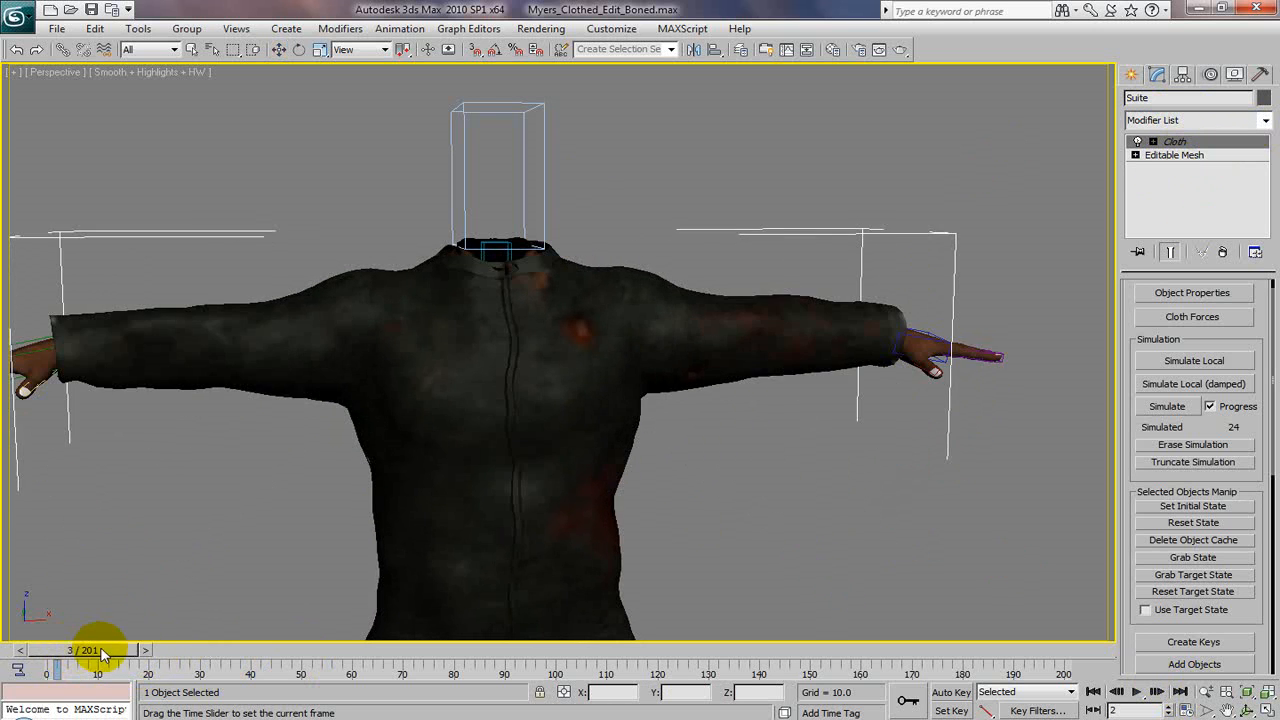
{"action": "left_click_drag", "start_coordinate": [103, 650], "coordinate": [78, 650]}
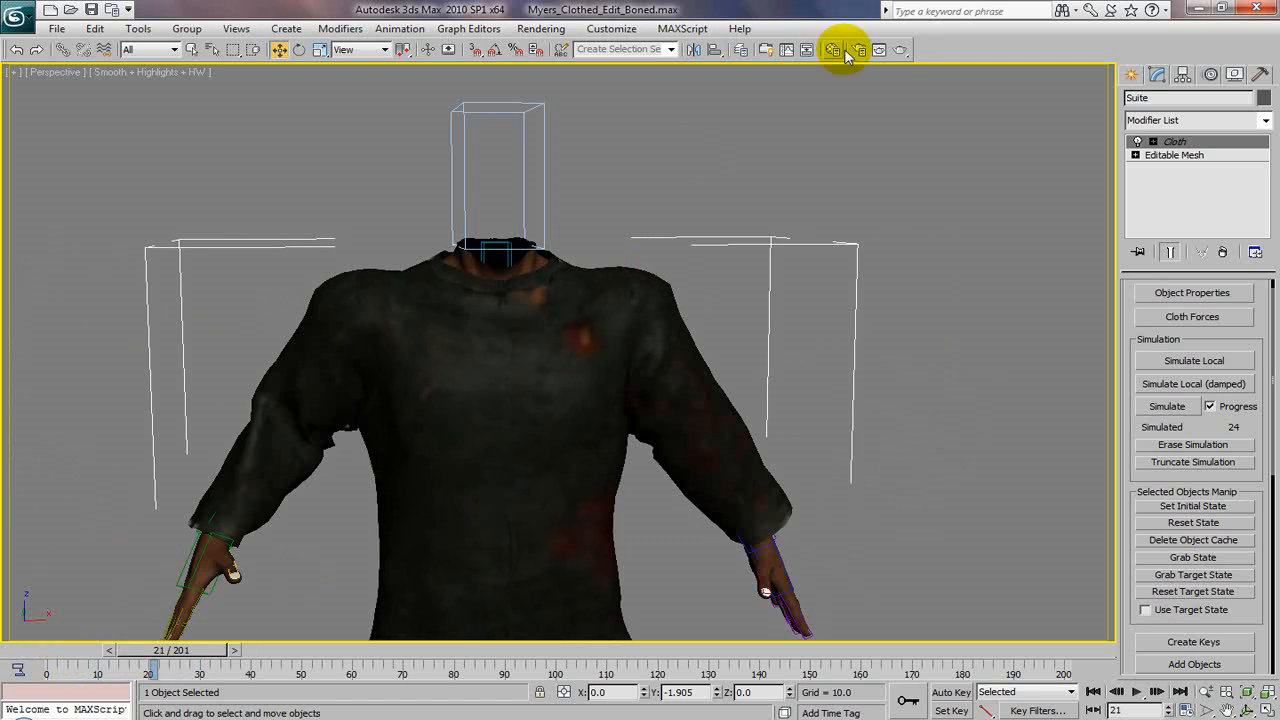
{"action": "left_click", "coordinate": [848, 49]}
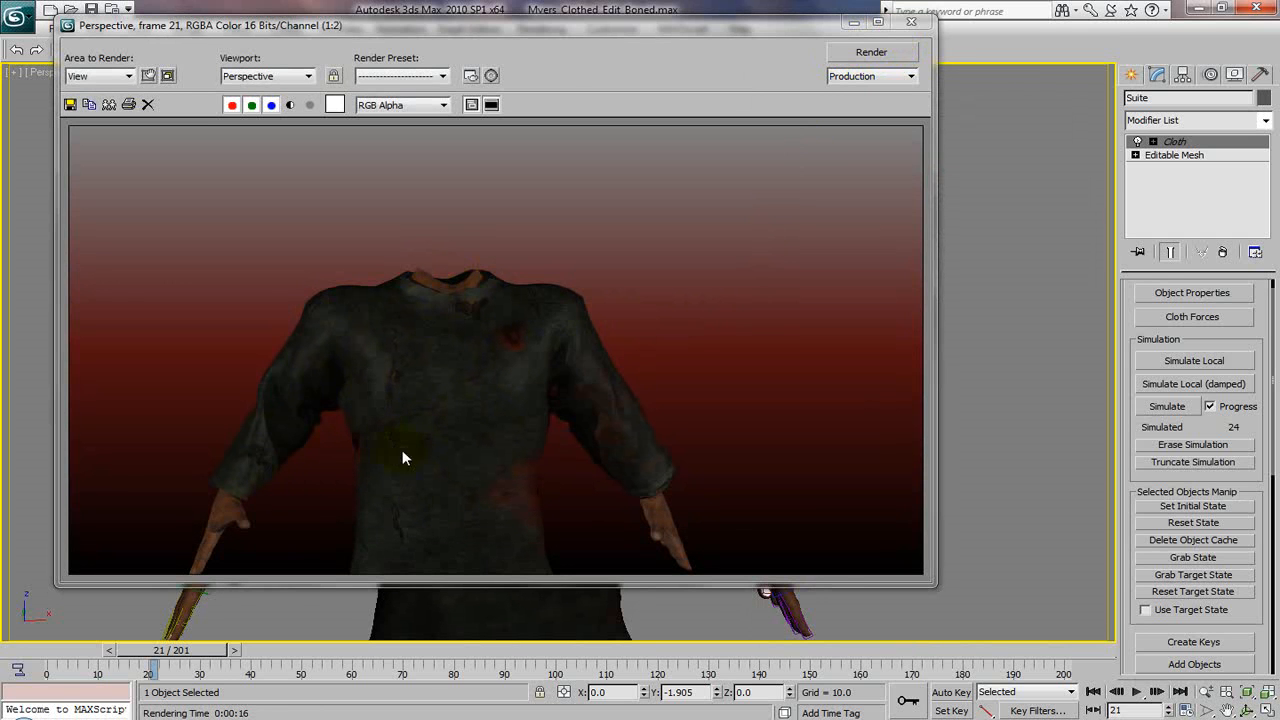
{"action": "mouse_move", "coordinate": [256, 544]}
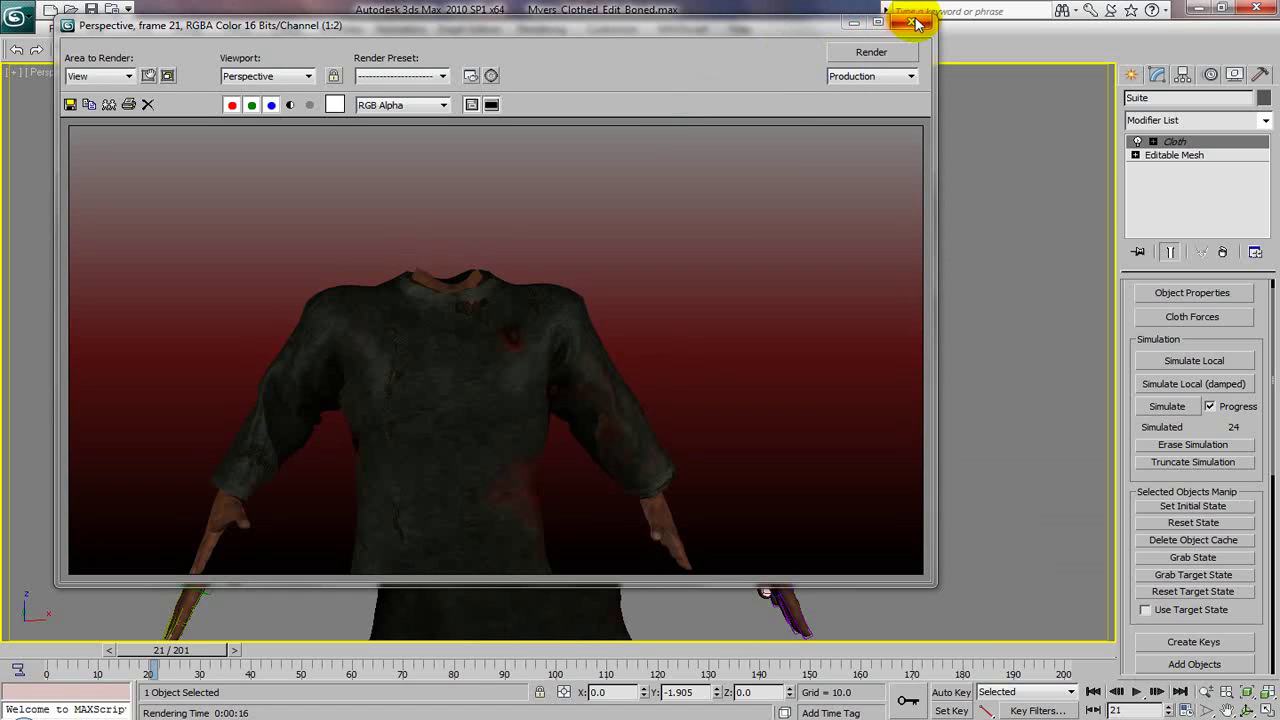
{"action": "mouse_move", "coordinate": [907, 26]}
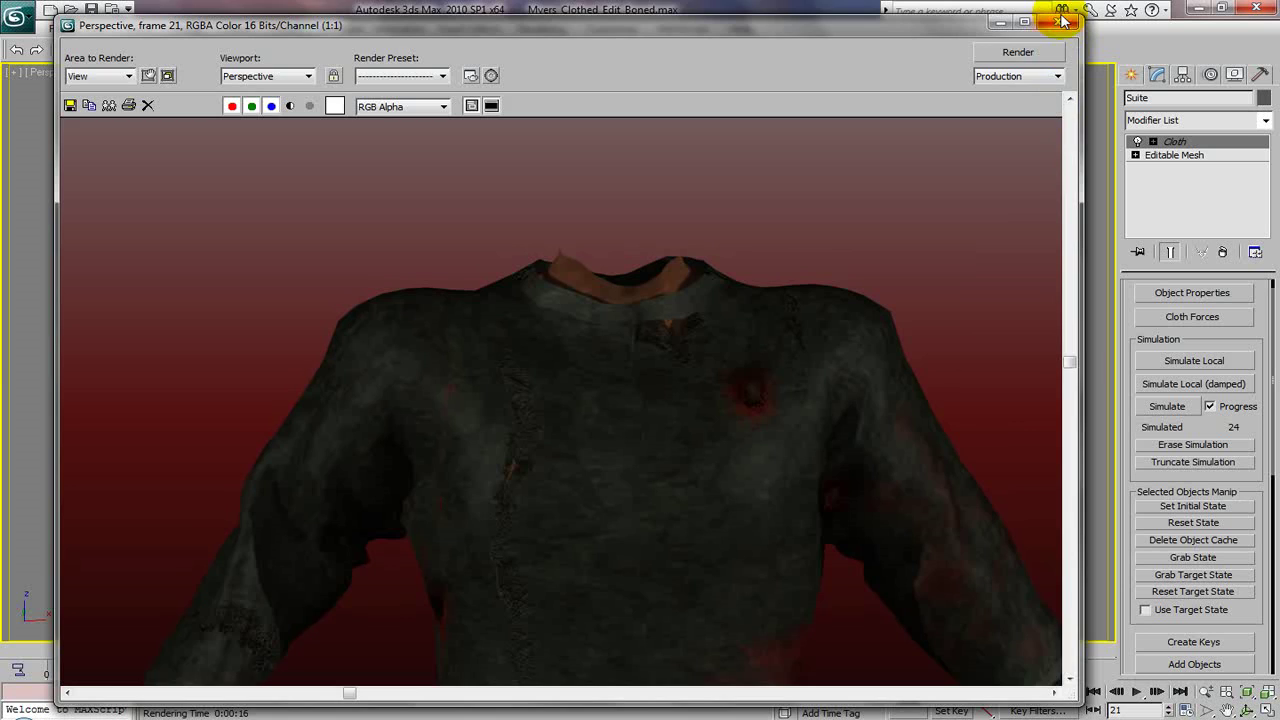
{"action": "left_click", "coordinate": [1052, 14]}
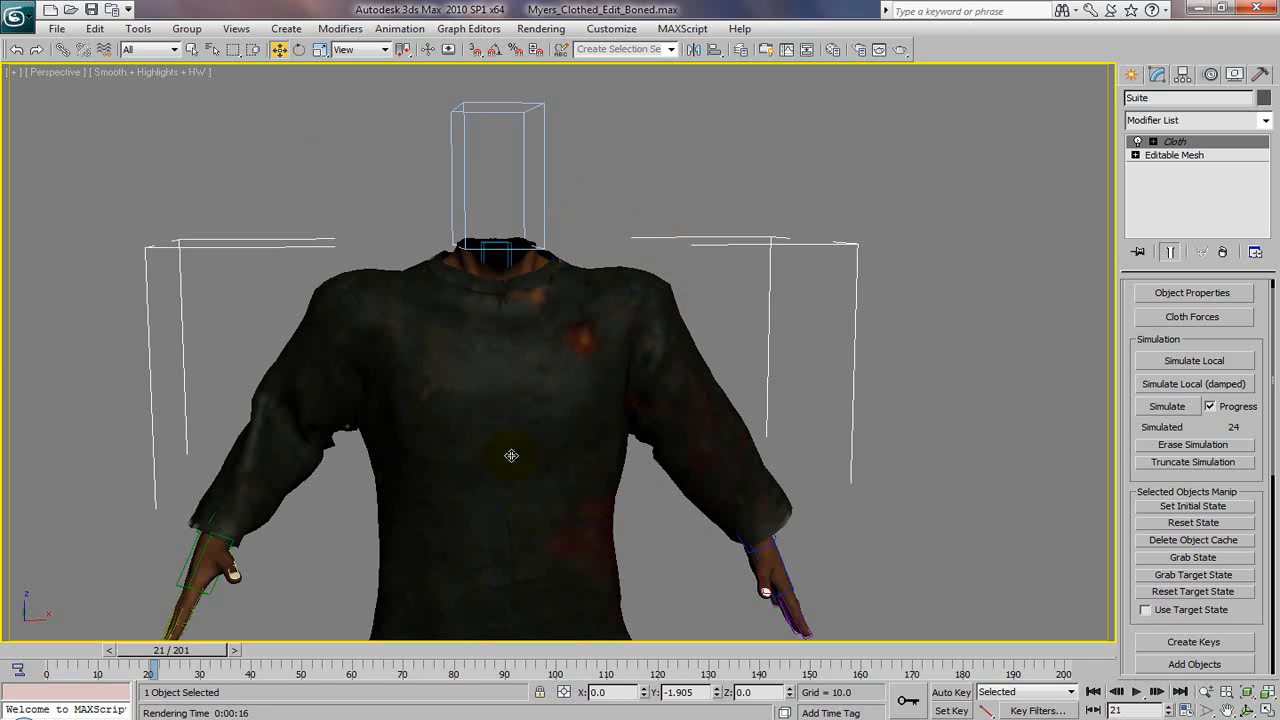
{"action": "mouse_move", "coordinate": [460, 476]}
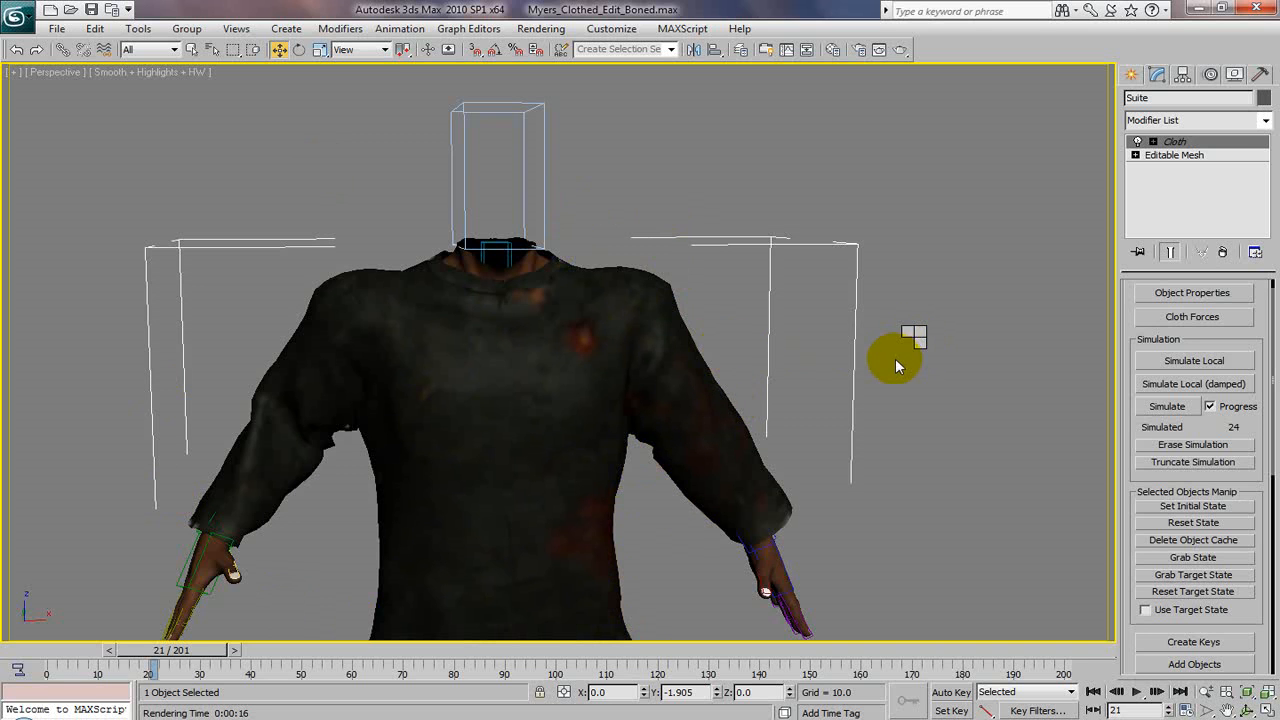
Step: Unhide All from the viewport quad menu so the scarred head reappears
{"action": "right_click", "coordinate": [898, 365]}
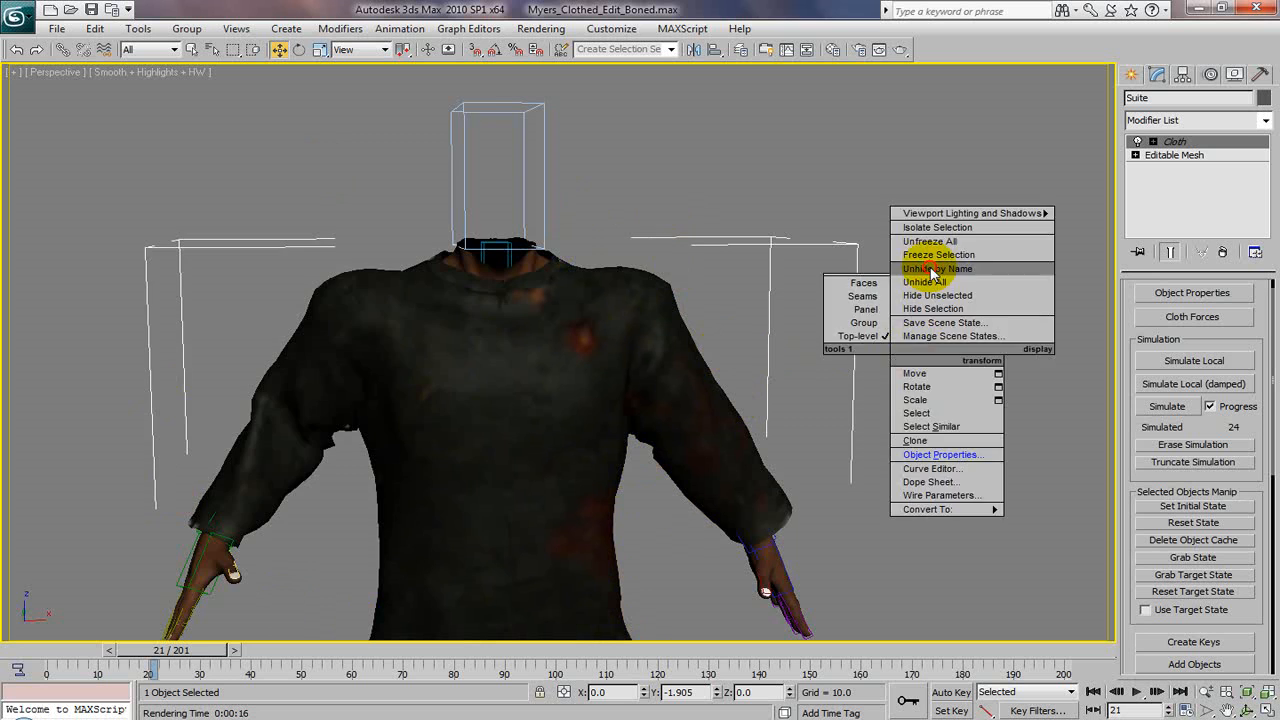
{"action": "left_click", "coordinate": [937, 268]}
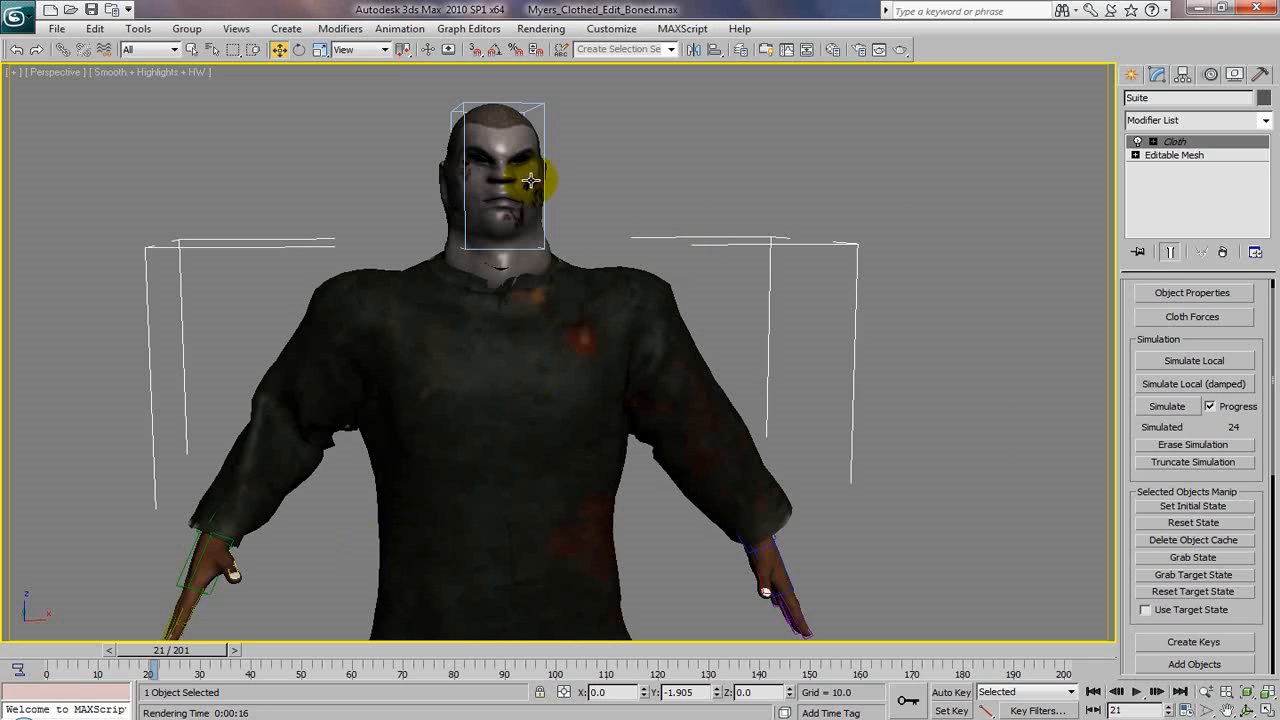
{"action": "mouse_move", "coordinate": [432, 96]}
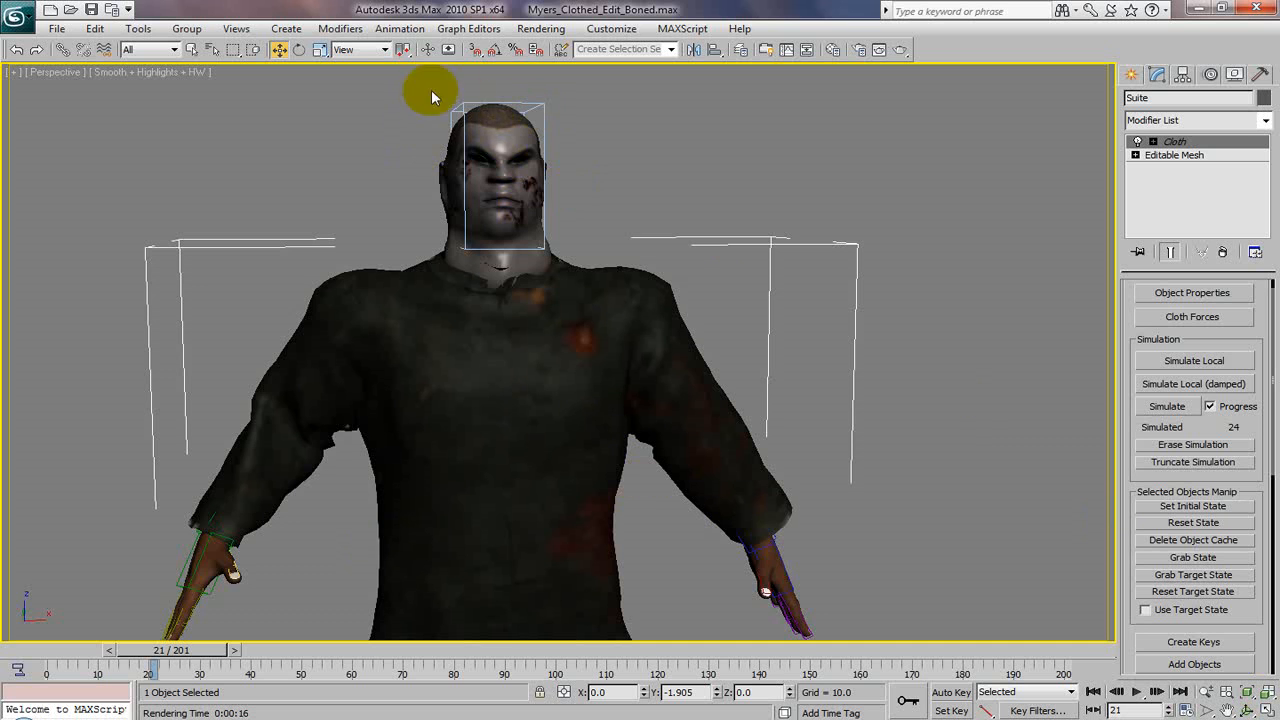
{"action": "mouse_move", "coordinate": [1252, 706]}
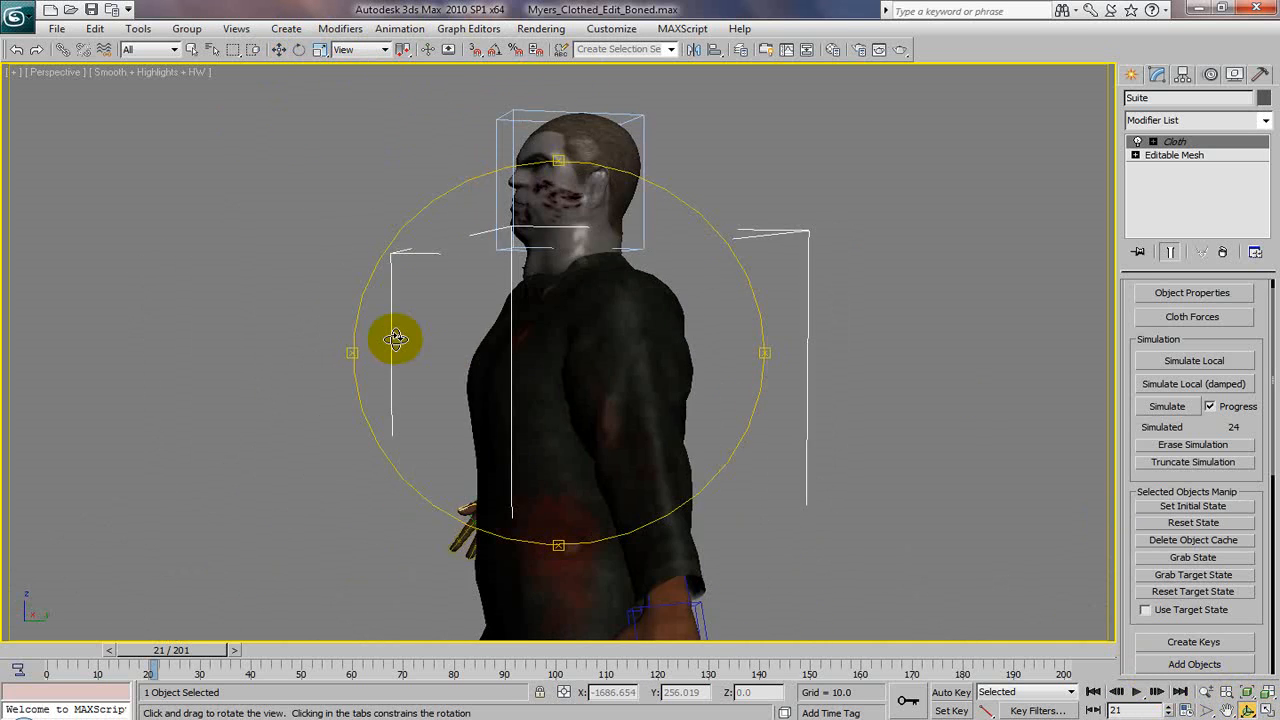
{"action": "left_click_drag", "start_coordinate": [395, 338], "coordinate": [414, 345]}
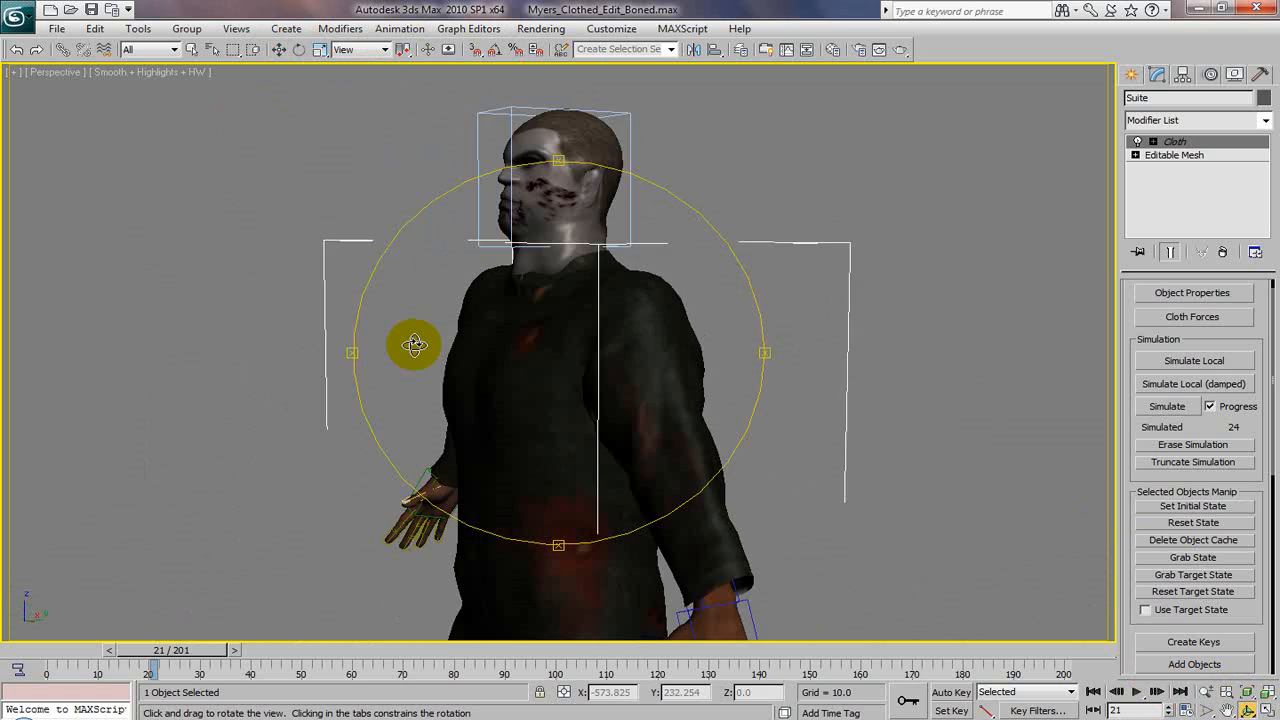
{"action": "left_click_drag", "start_coordinate": [414, 345], "coordinate": [680, 333]}
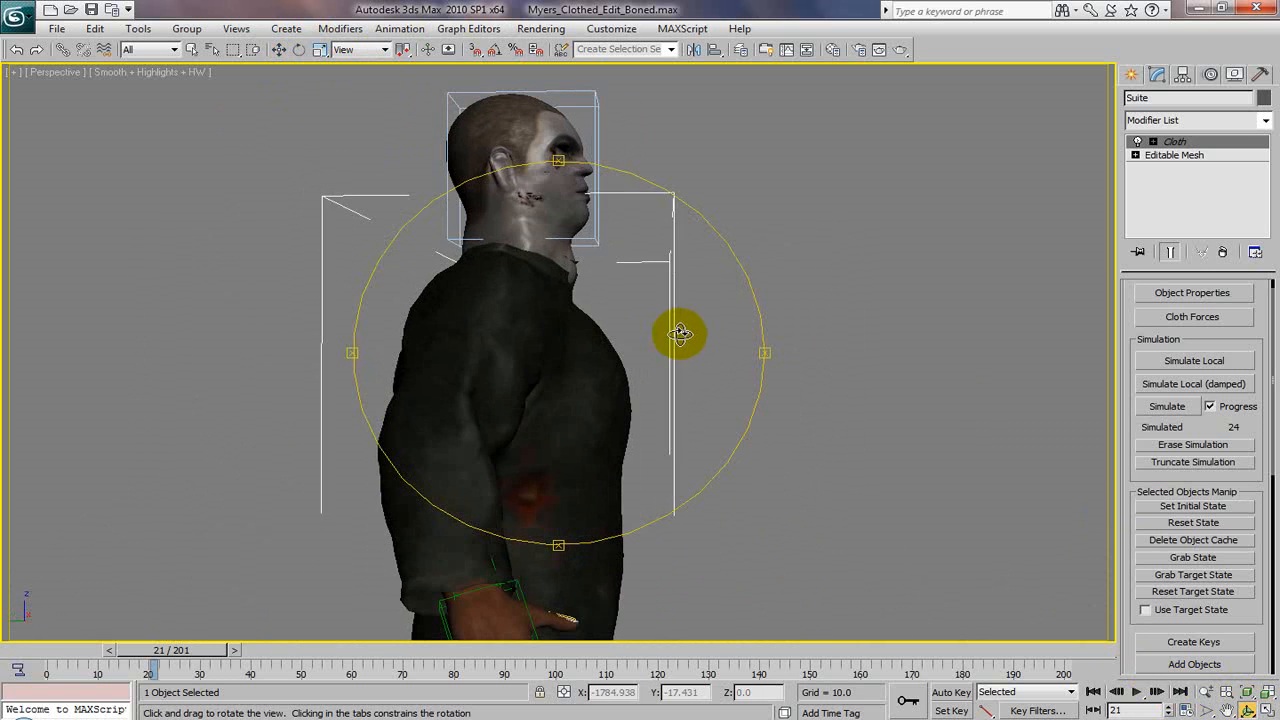
{"action": "left_click_drag", "start_coordinate": [680, 333], "coordinate": [605, 333]}
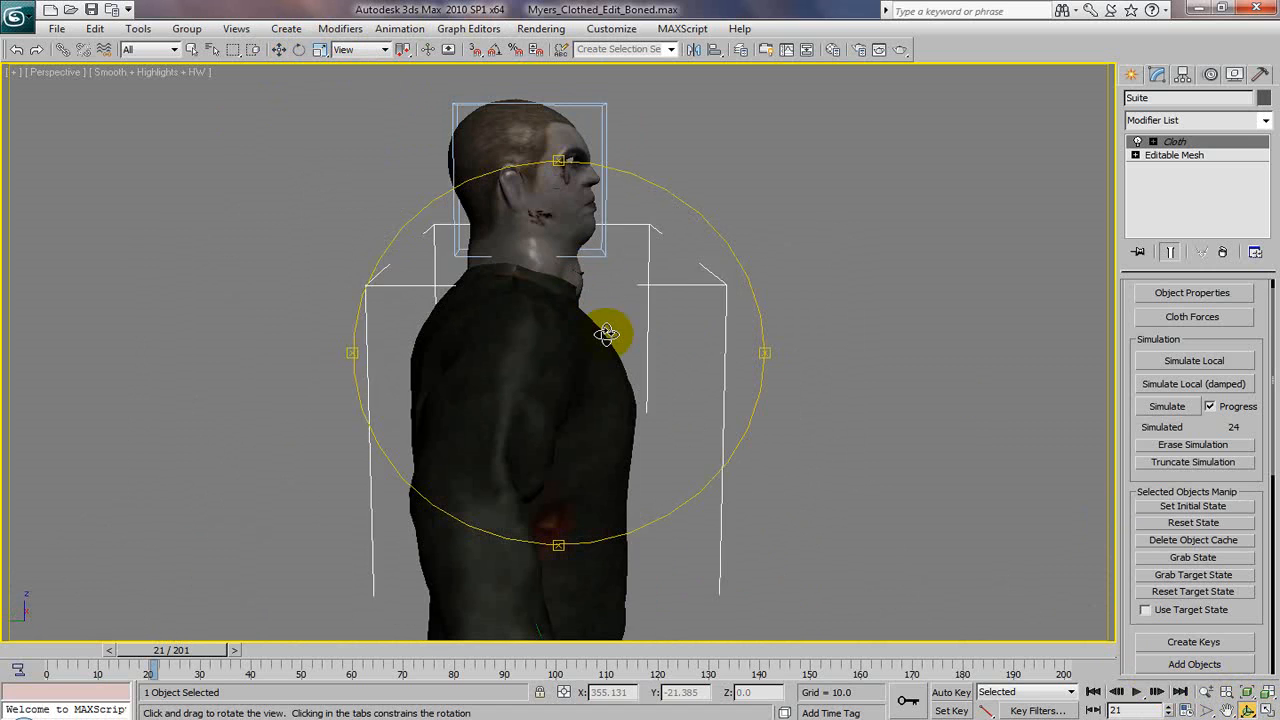
{"action": "left_click_drag", "start_coordinate": [607, 334], "coordinate": [575, 294]}
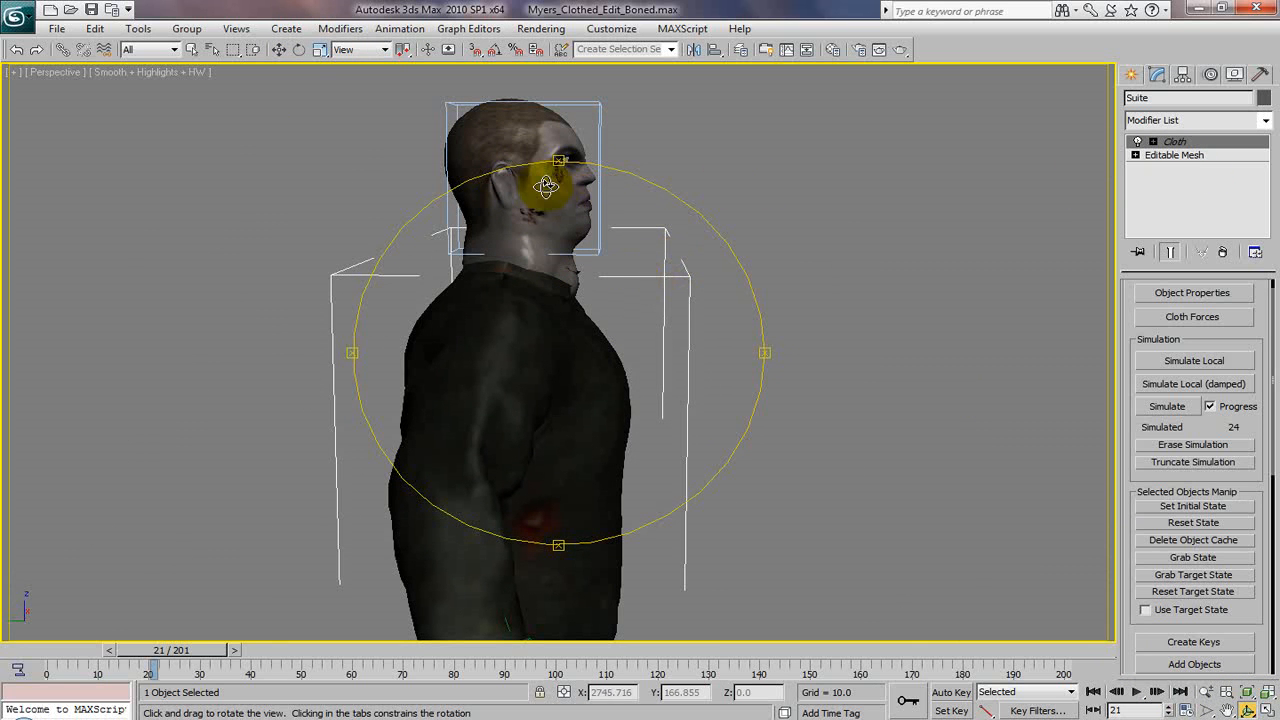
{"action": "left_click_drag", "start_coordinate": [545, 183], "coordinate": [595, 335]}
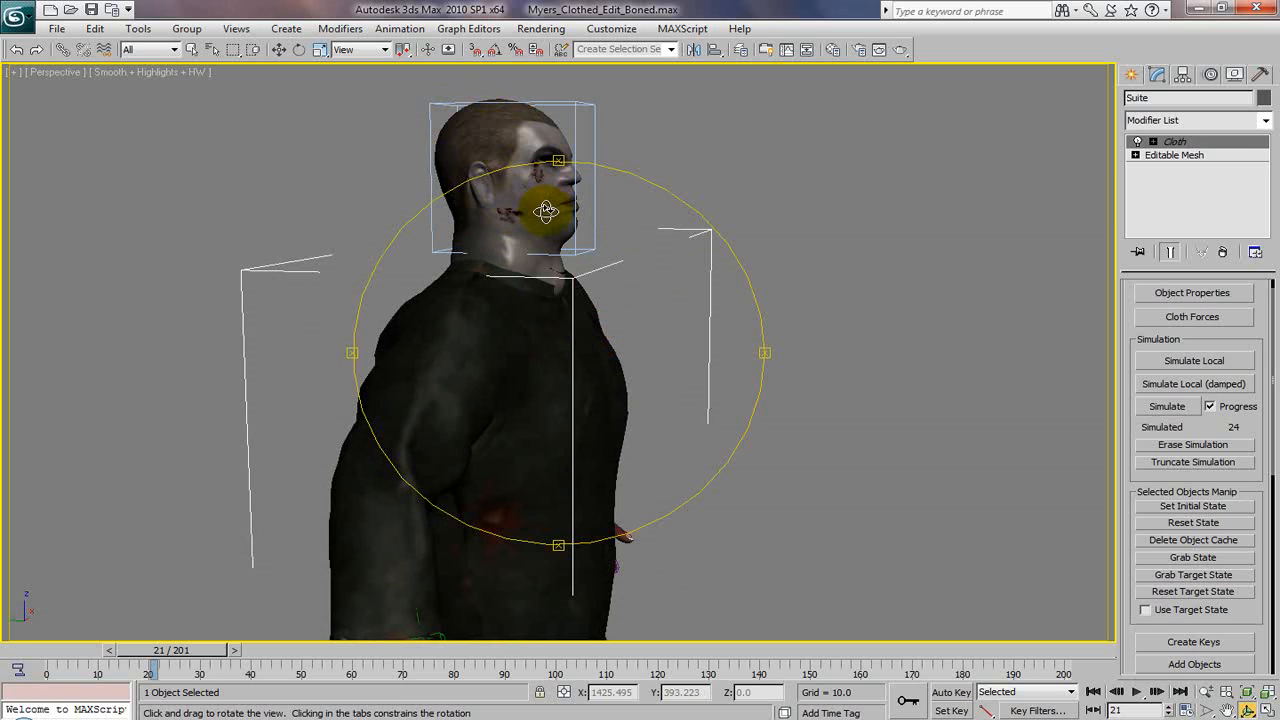
{"action": "left_click_drag", "start_coordinate": [545, 210], "coordinate": [680, 307]}
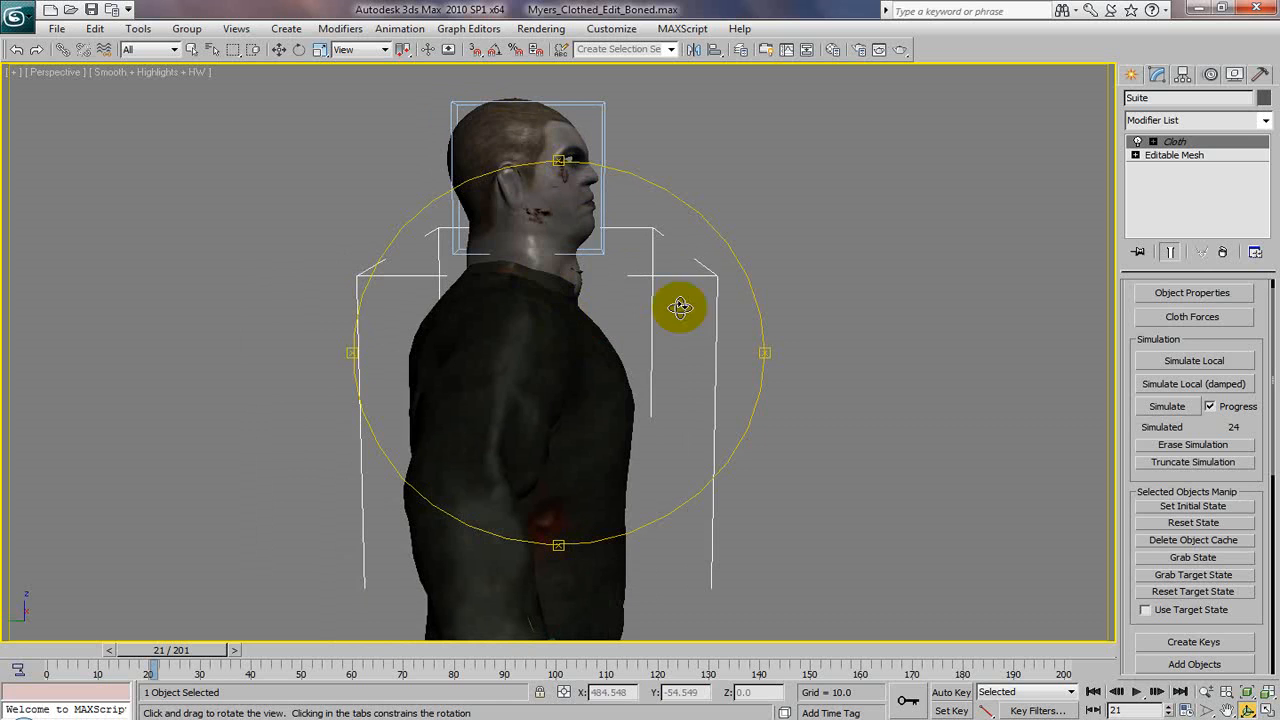
{"action": "left_click_drag", "start_coordinate": [680, 307], "coordinate": [517, 352]}
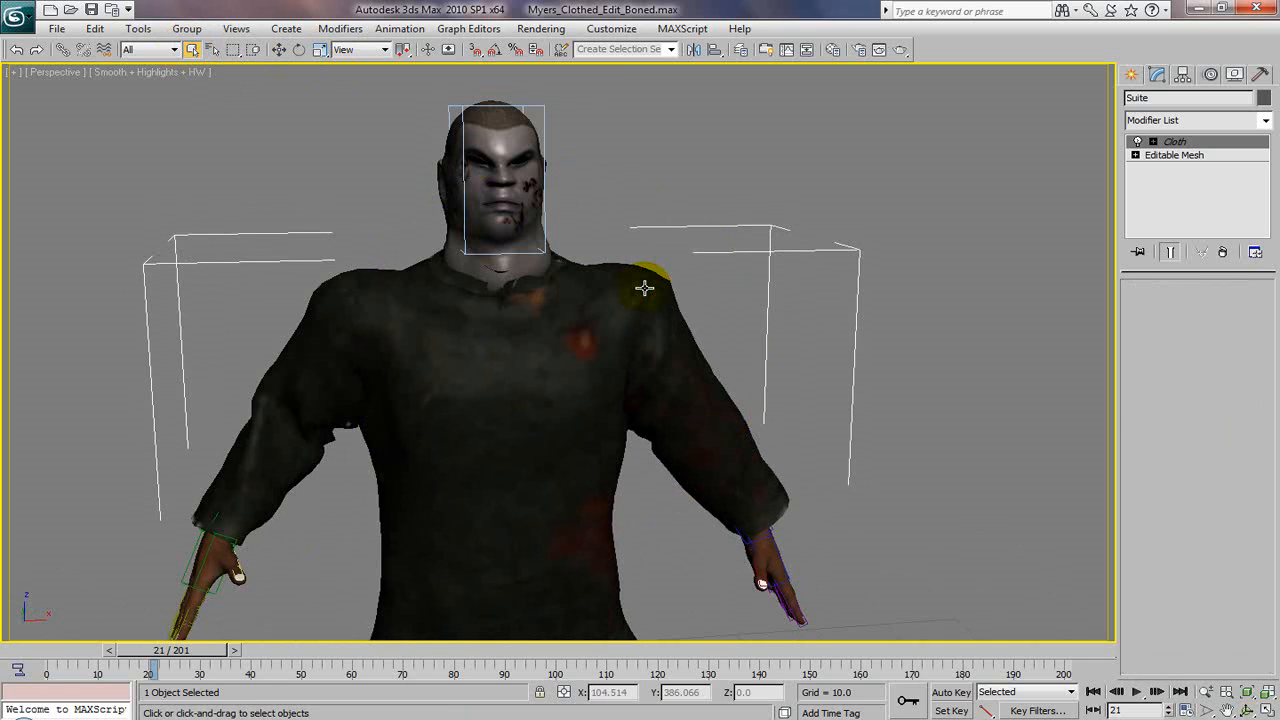
Step: Hide the selected jumpsuit and render frame 21 of the bare textured body
{"action": "right_click", "coordinate": [645, 288]}
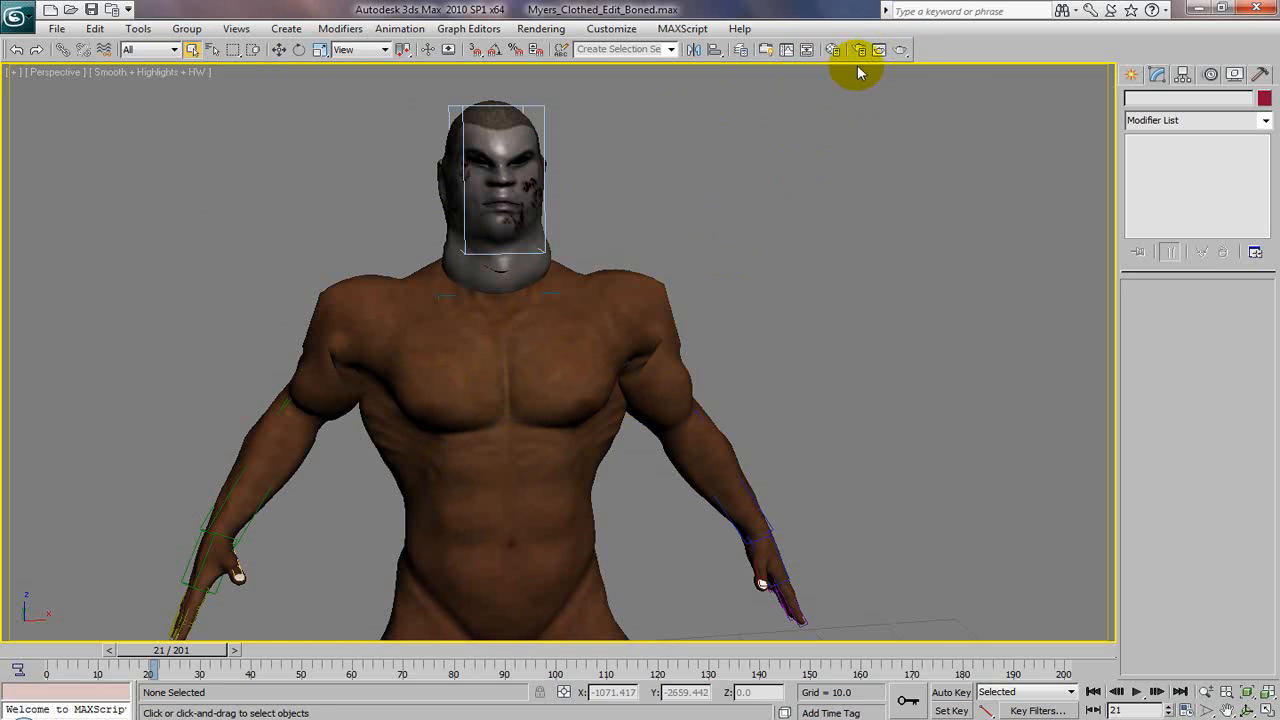
{"action": "left_click", "coordinate": [877, 51]}
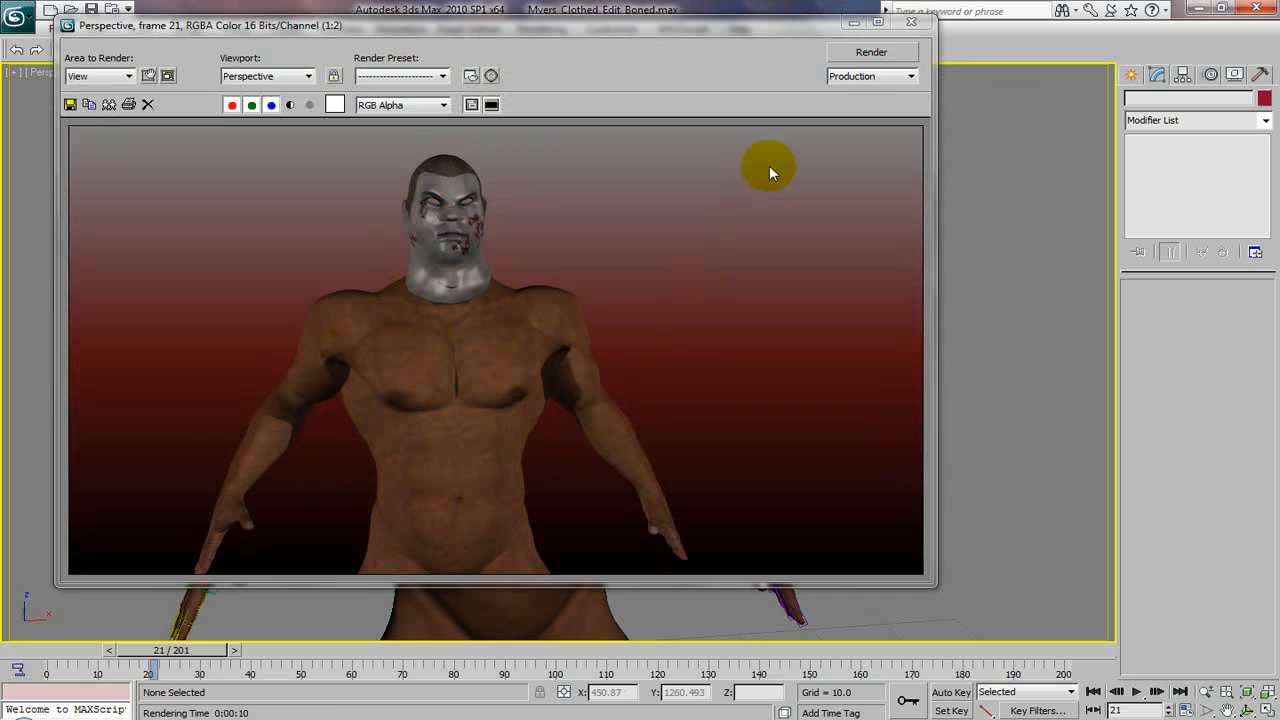
{"action": "mouse_move", "coordinate": [443, 413]}
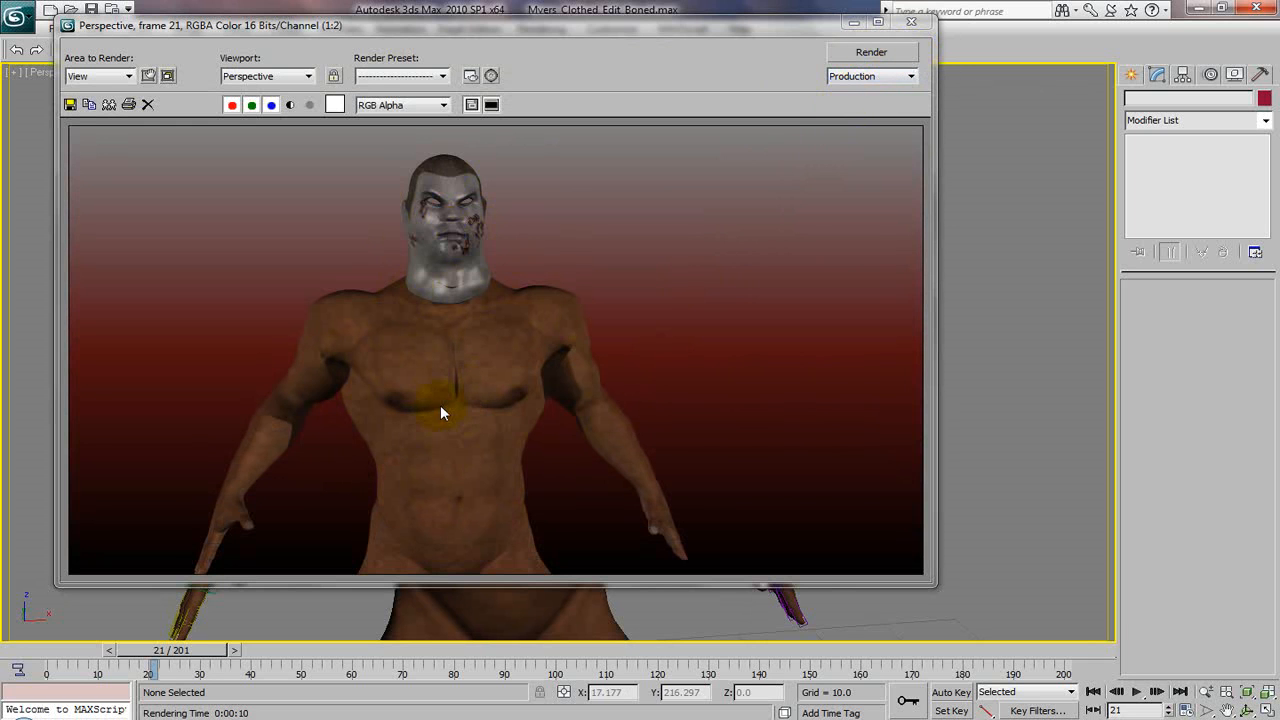